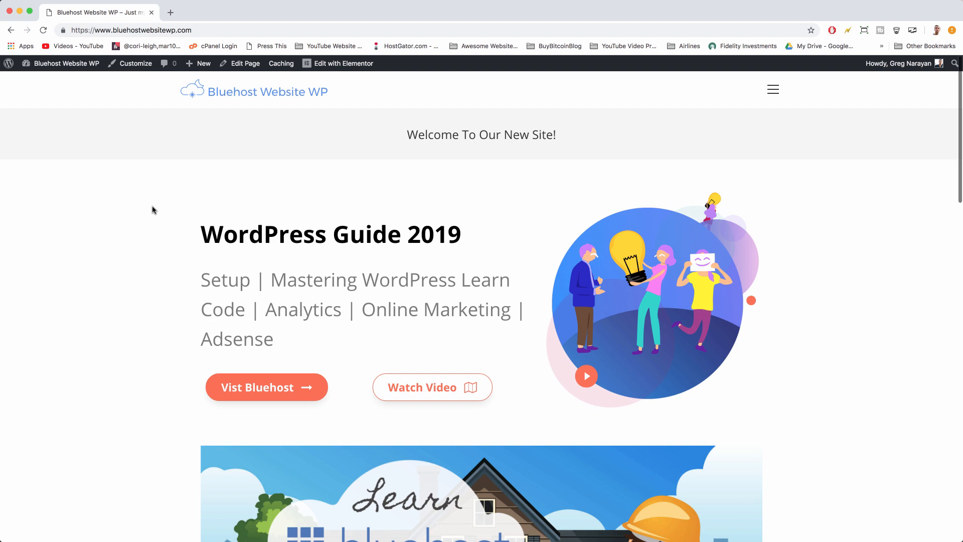
pyautogui.moveTo(118, 67)
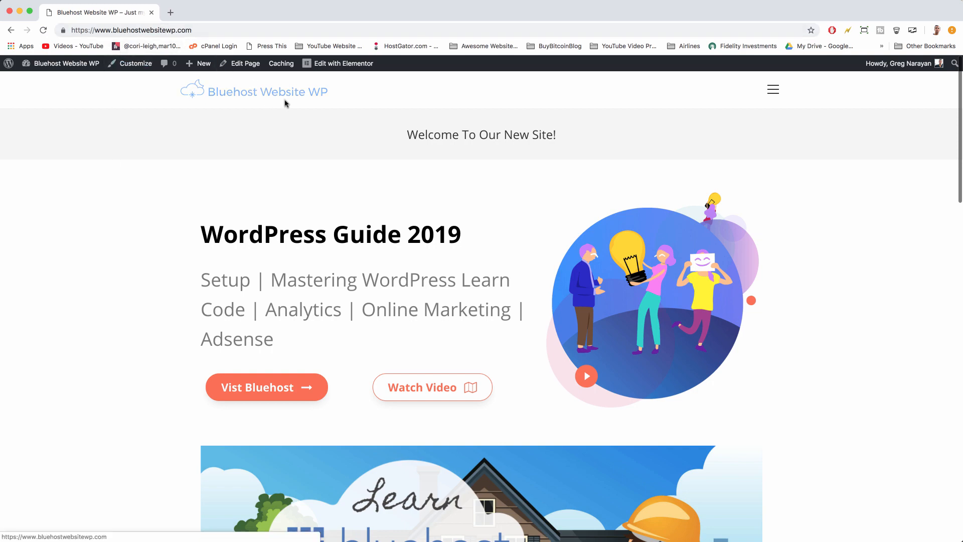
# Step: Open the Pixabay home page in a new browser tab
pyautogui.scroll(-3)
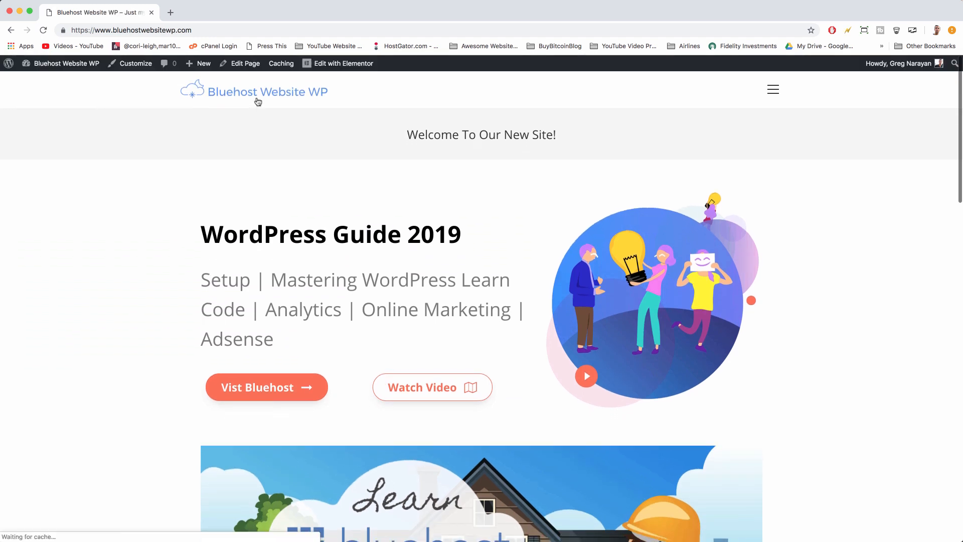
pyautogui.scroll(-3)
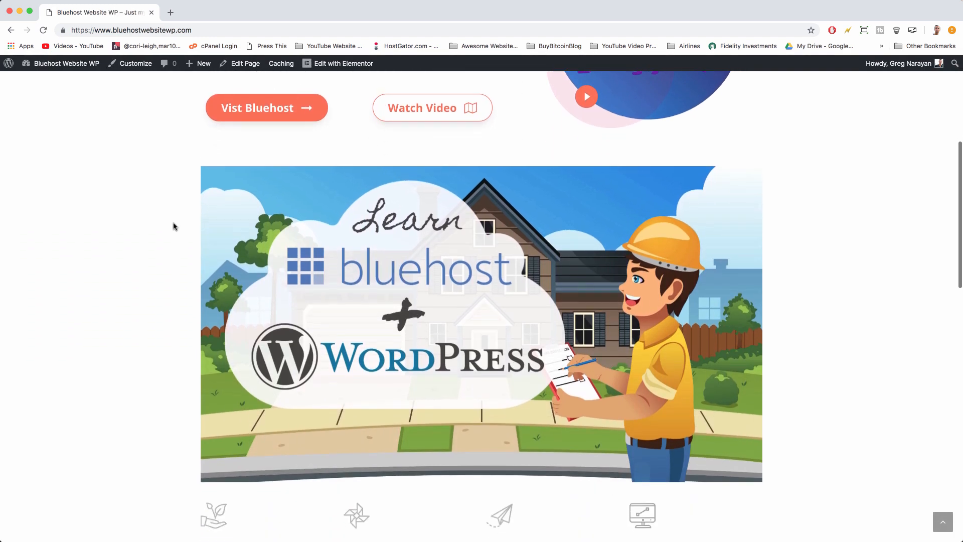
pyautogui.scroll(-3)
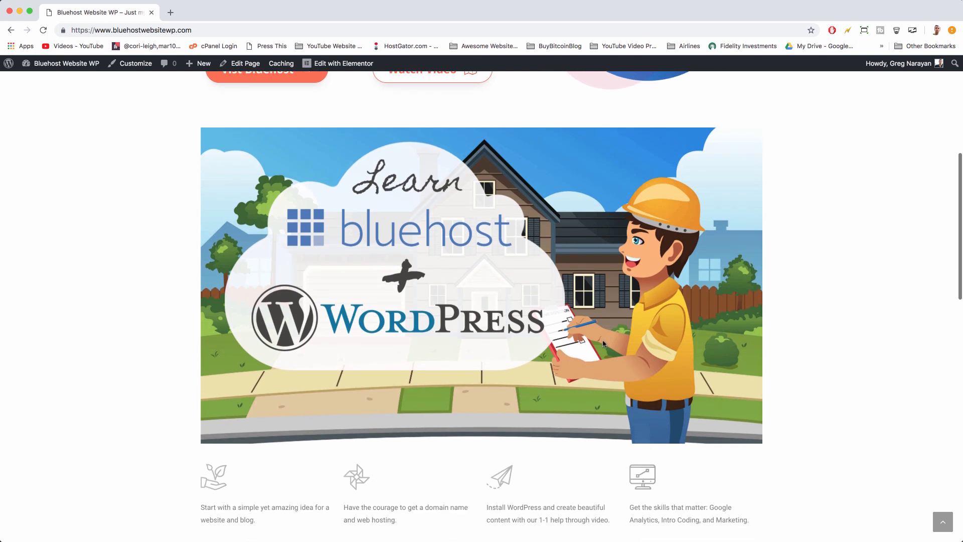
pyautogui.scroll(-3)
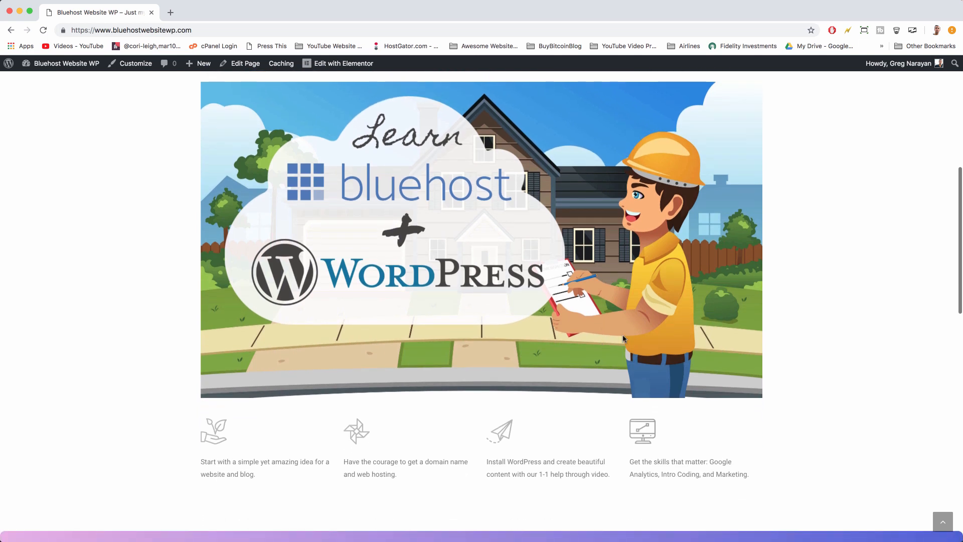
pyautogui.moveTo(596, 191)
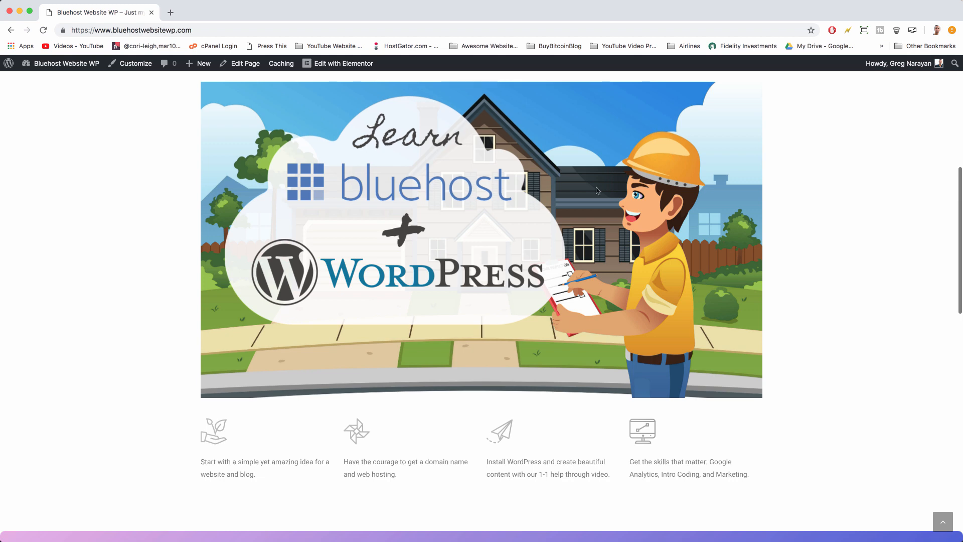
pyautogui.moveTo(365, 222)
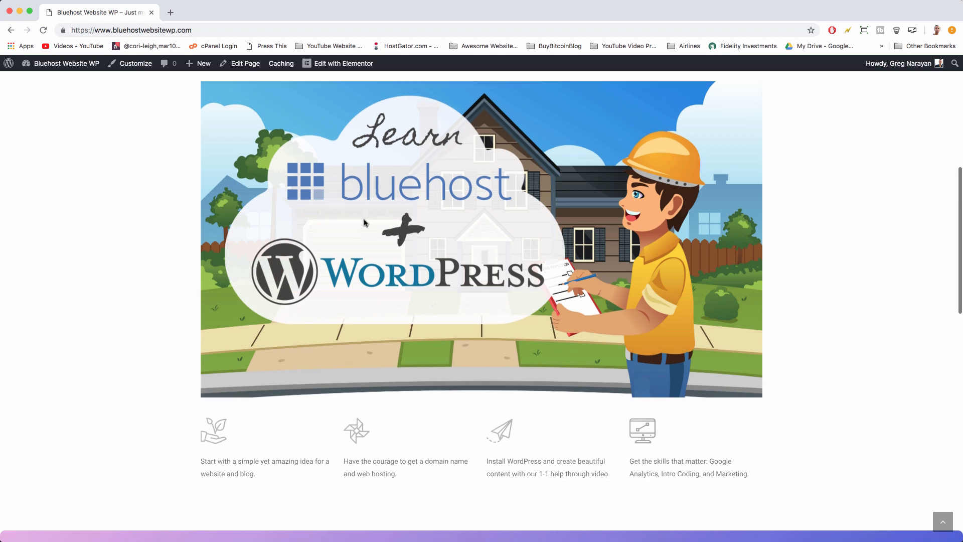
pyautogui.scroll(-3)
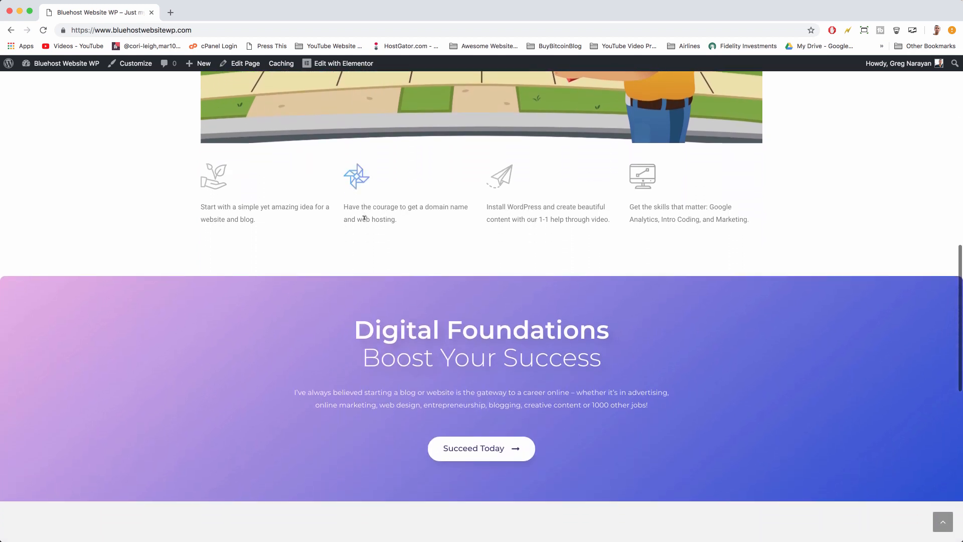
pyautogui.scroll(-3)
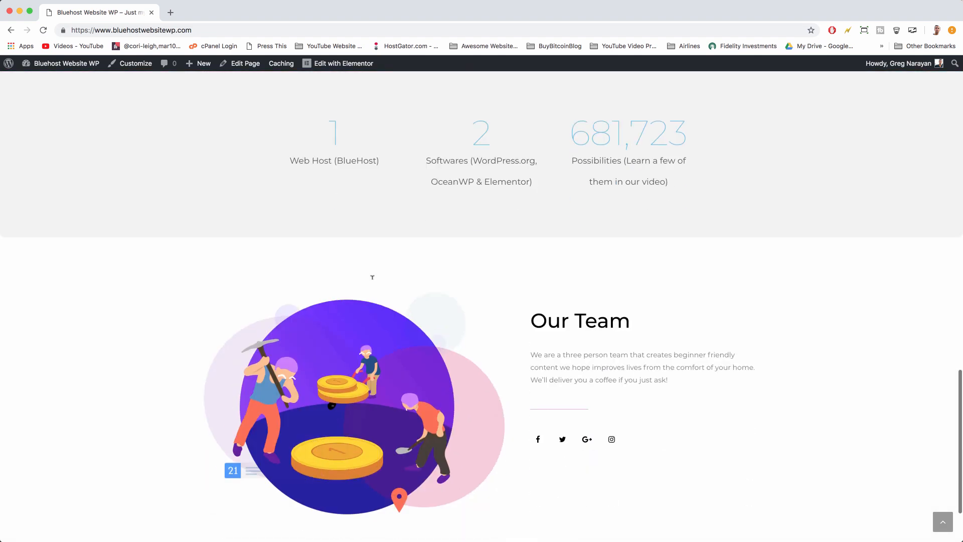
pyautogui.scroll(-3)
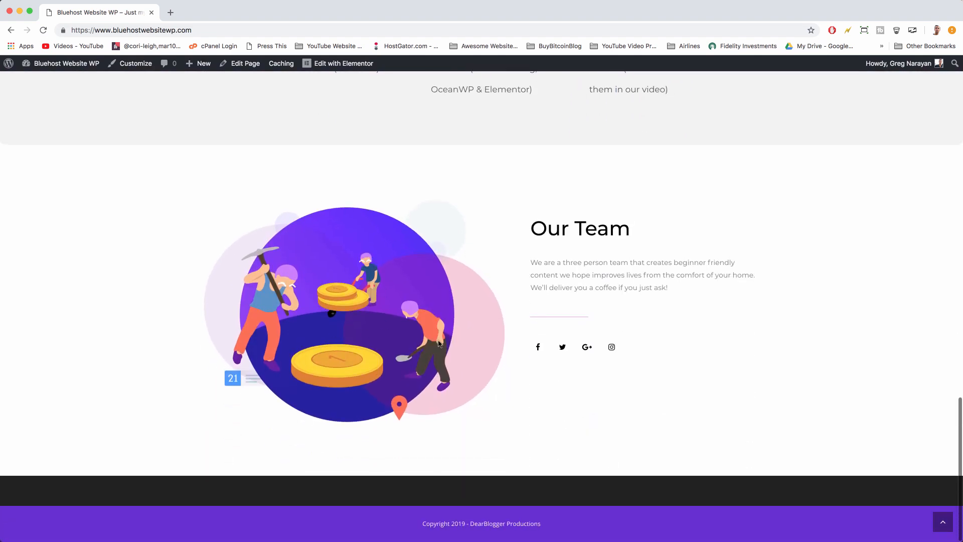
pyautogui.scroll(3)
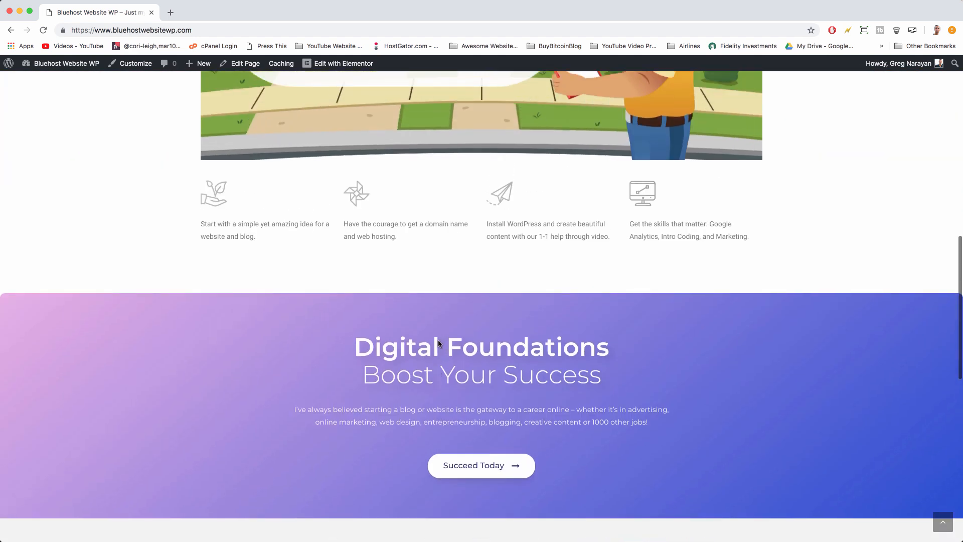
pyautogui.scroll(3)
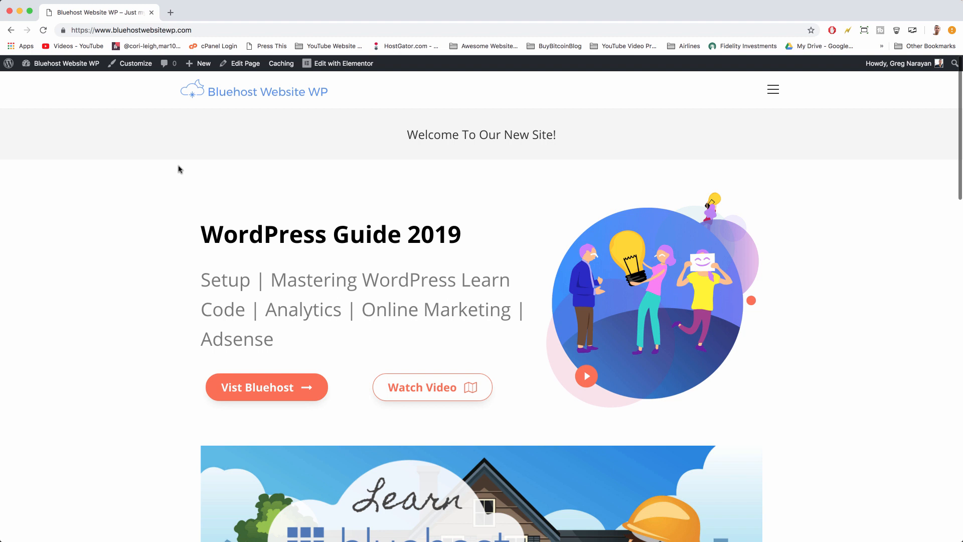
pyautogui.moveTo(651, 128)
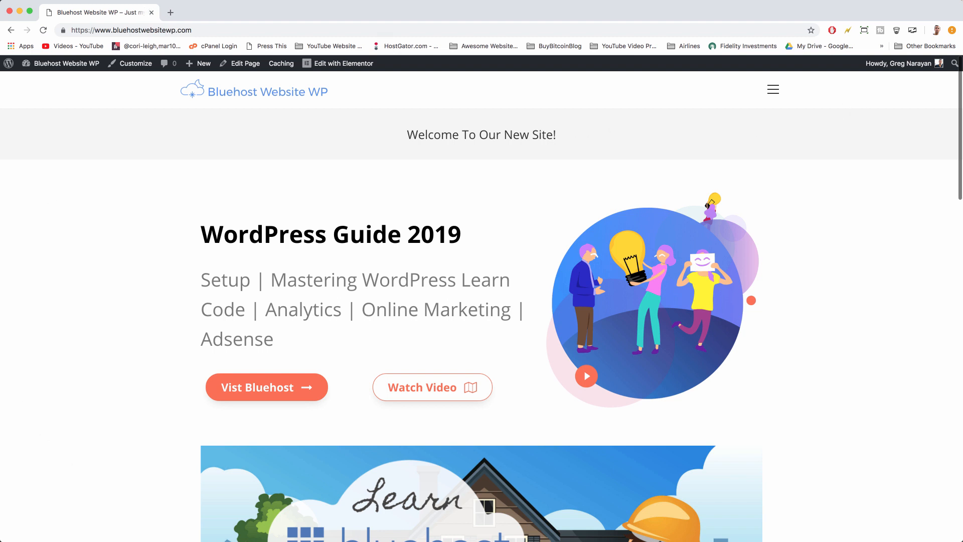
pyautogui.moveTo(777, 492)
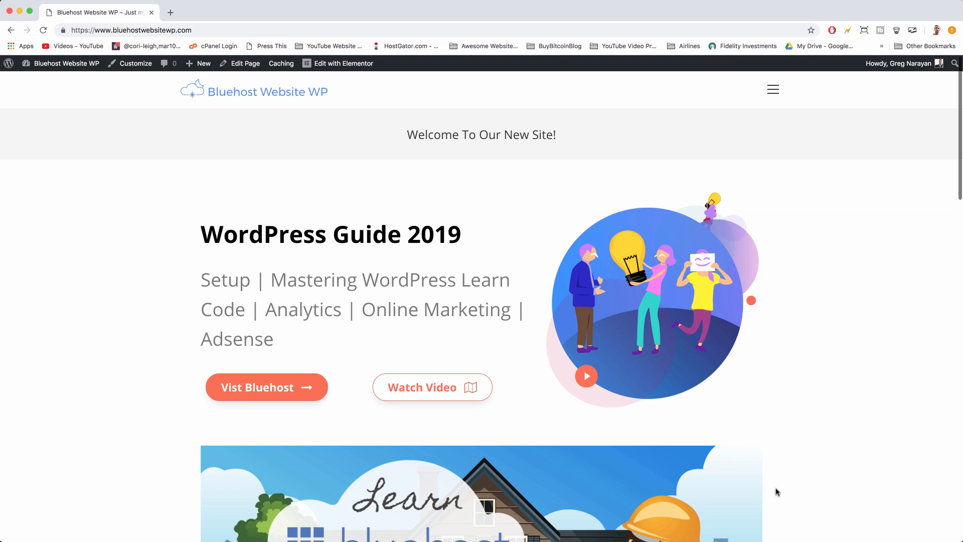
pyautogui.moveTo(882, 484)
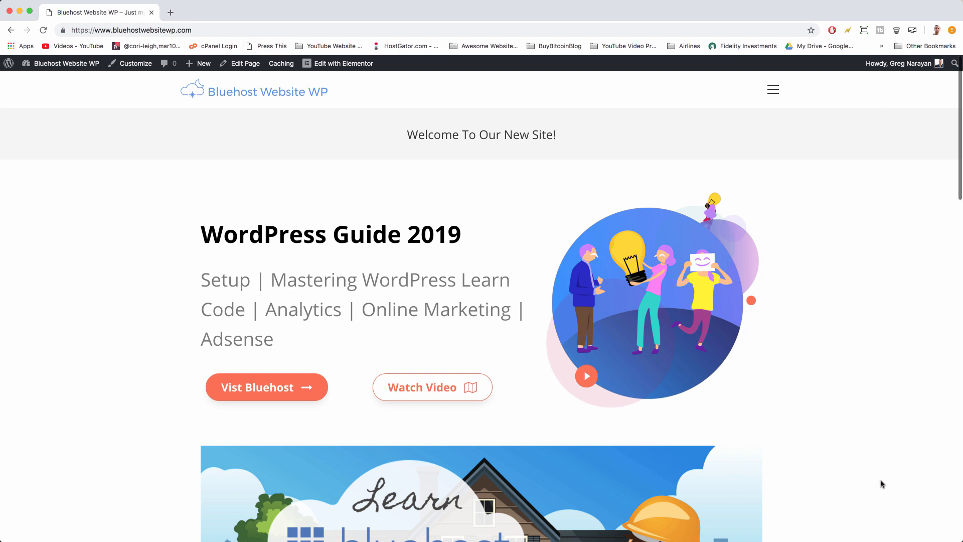
pyautogui.moveTo(266, 387)
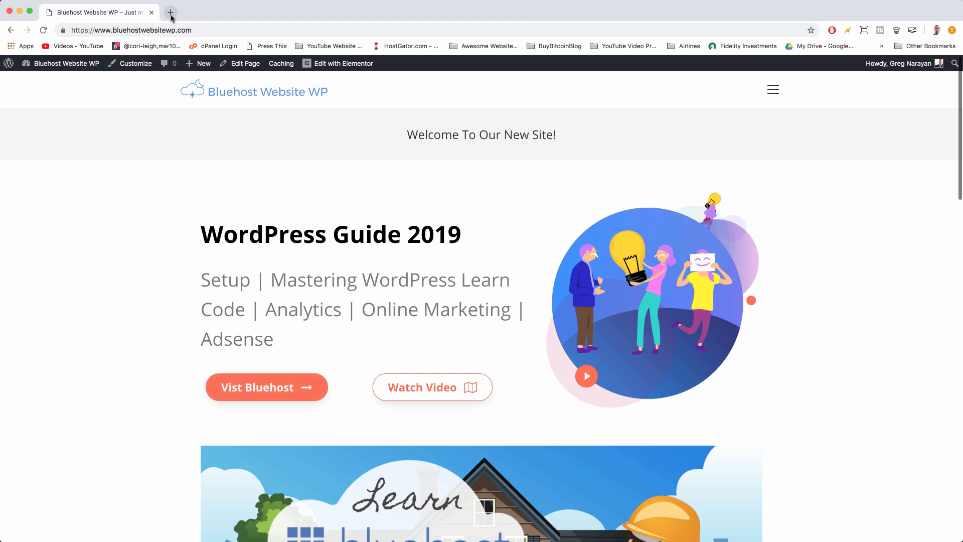
pyautogui.click(170, 11)
pyautogui.write('pix')
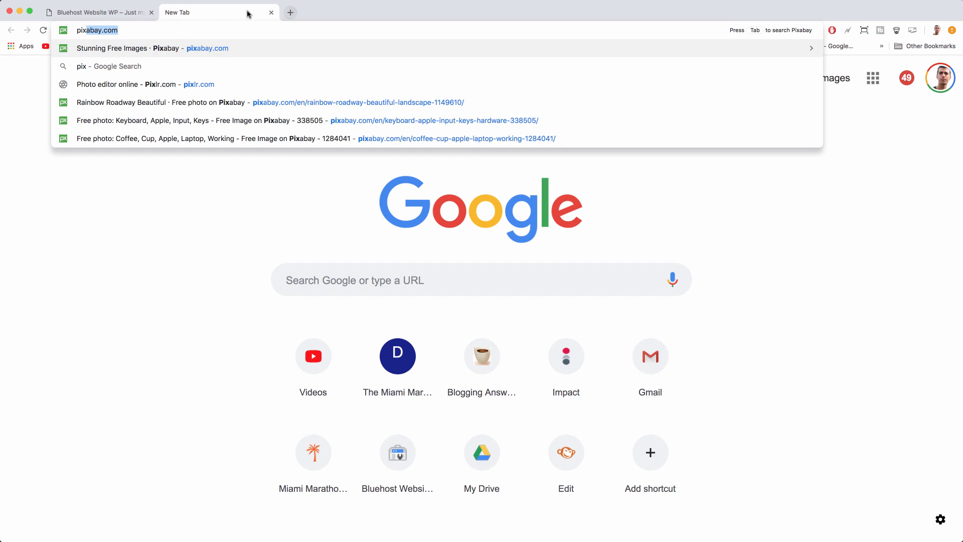
pyautogui.click(153, 48)
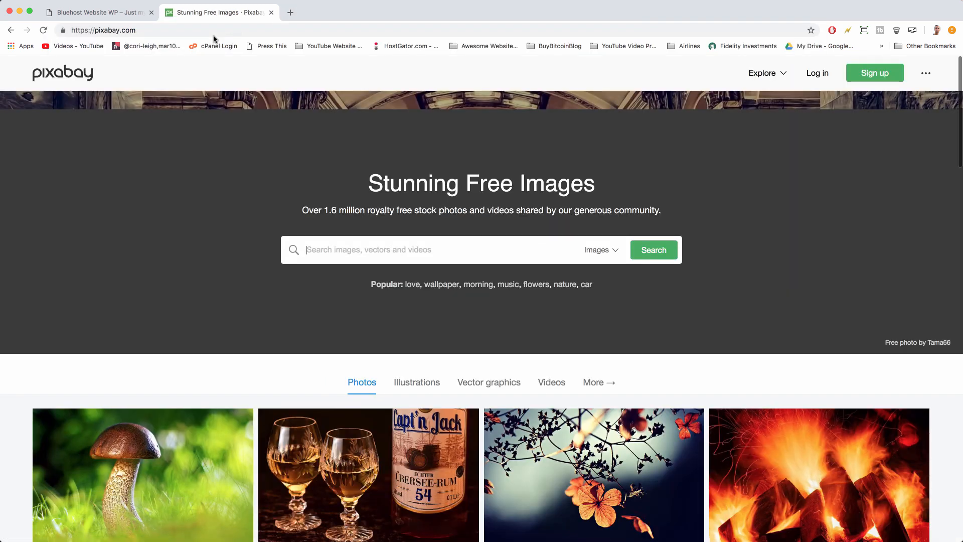
# Step: Search Pixabay for 'rainbow' and browse the free image results
pyautogui.scroll(-3)
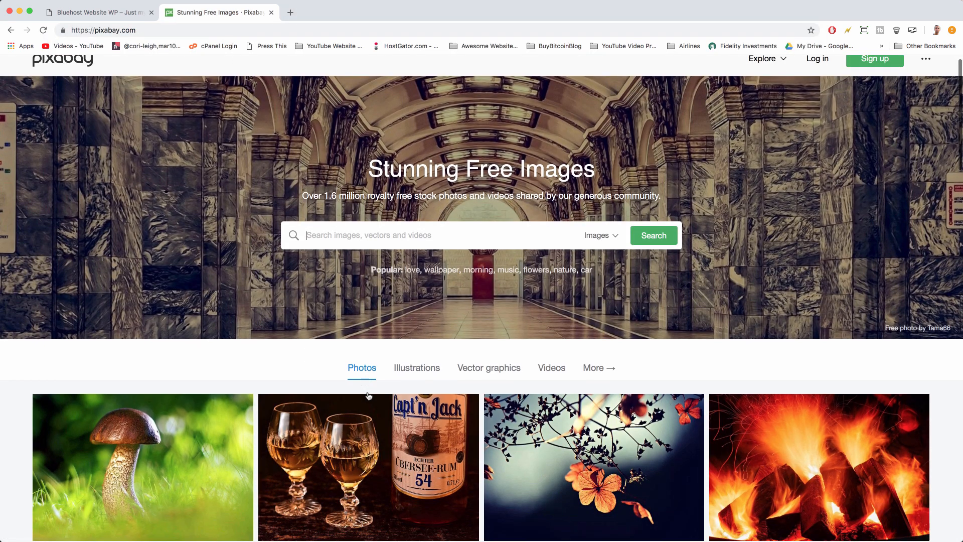
pyautogui.scroll(3)
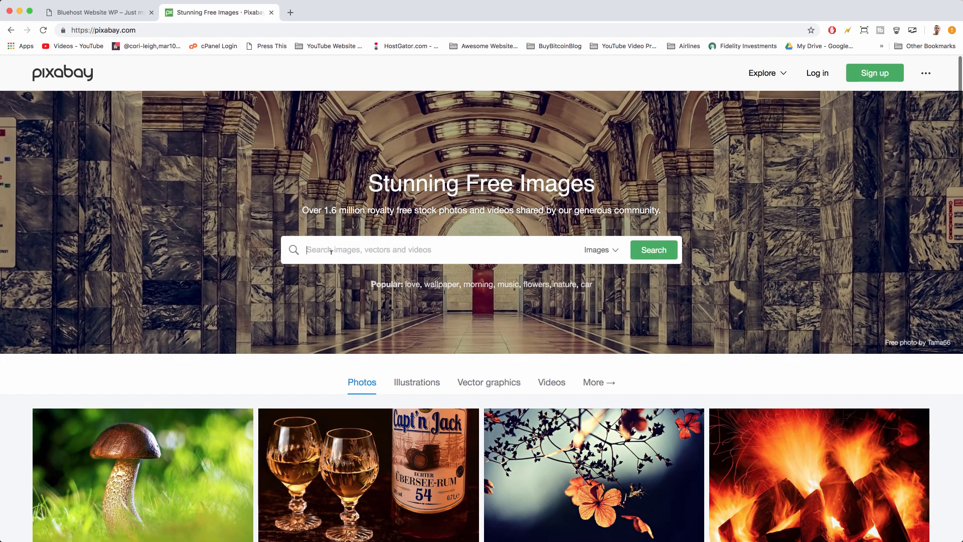
pyautogui.write('rainbo')
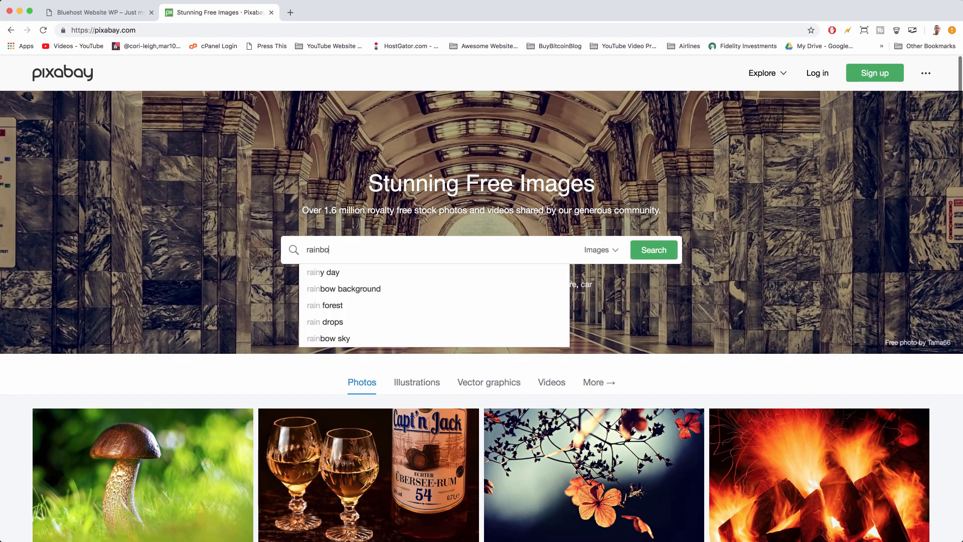
pyautogui.click(652, 250)
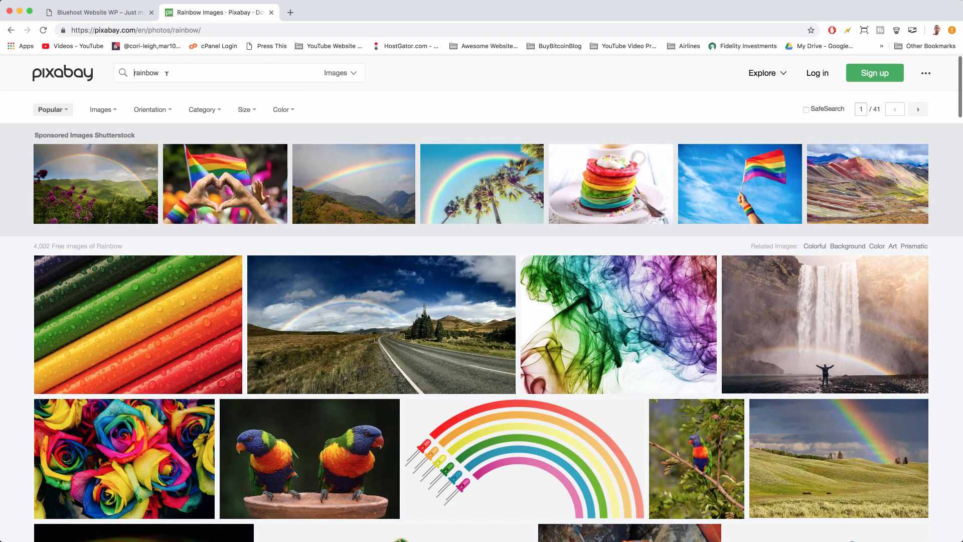
pyautogui.scroll(-3)
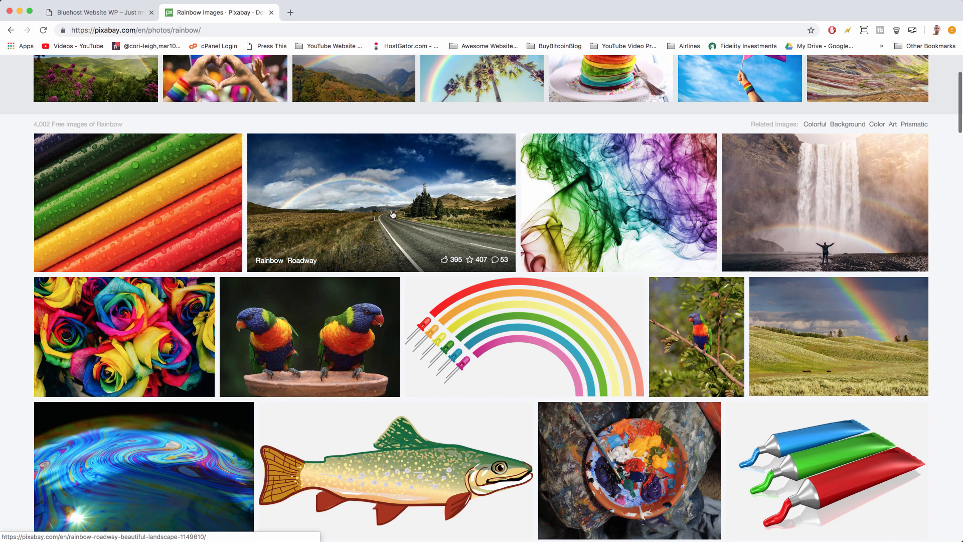
pyautogui.moveTo(641, 177)
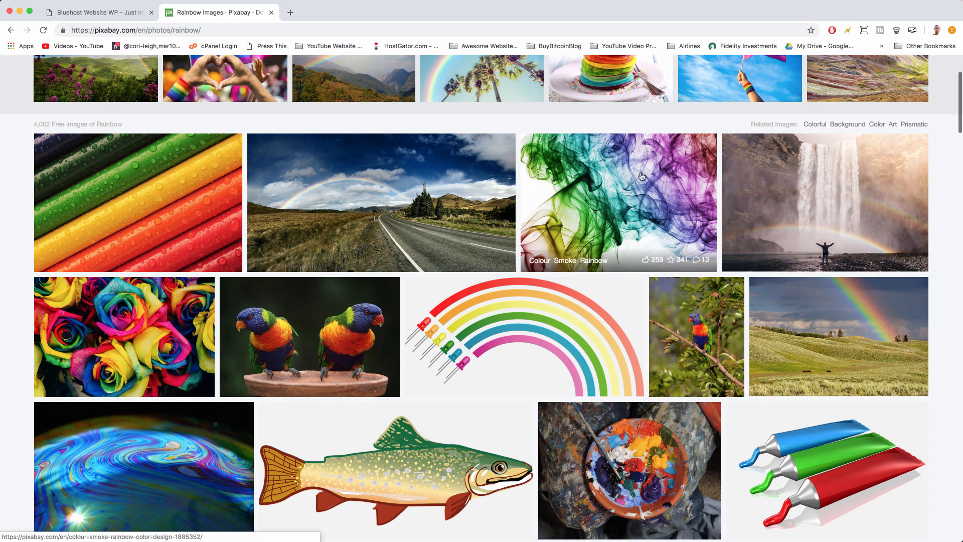
pyautogui.moveTo(397, 207)
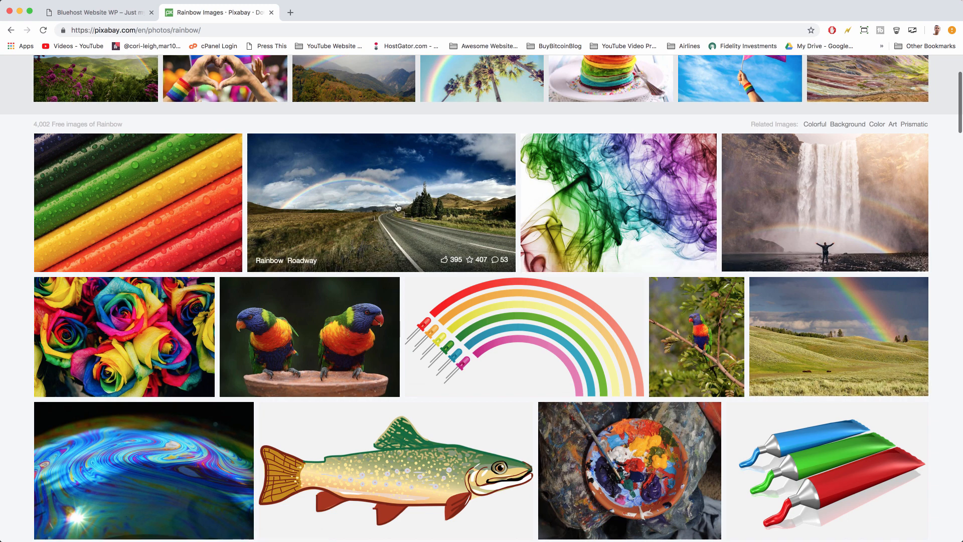
pyautogui.moveTo(391, 216)
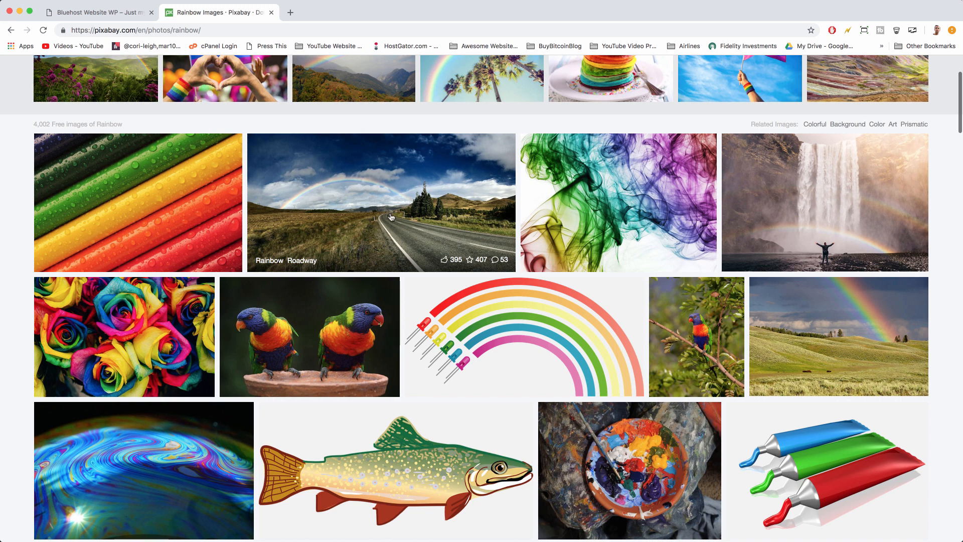
# Step: Open the Rainbow Roadway photo and pick the 1920×992 JPG download size
pyautogui.click(381, 203)
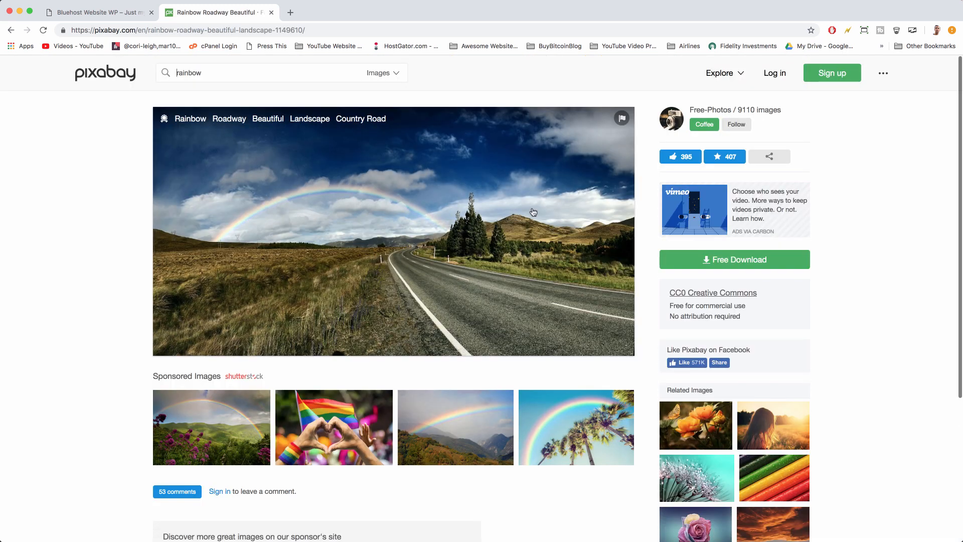
pyautogui.moveTo(257, 176)
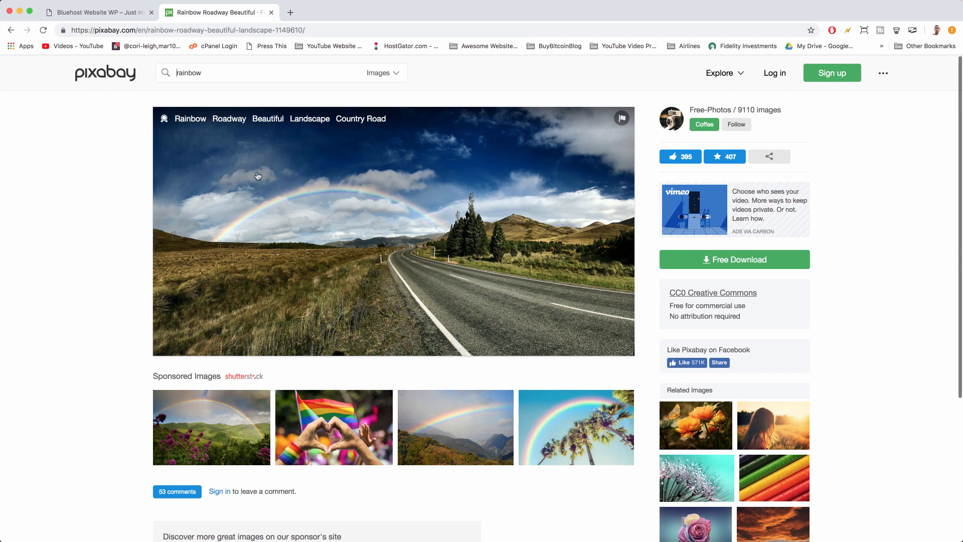
pyautogui.moveTo(343, 299)
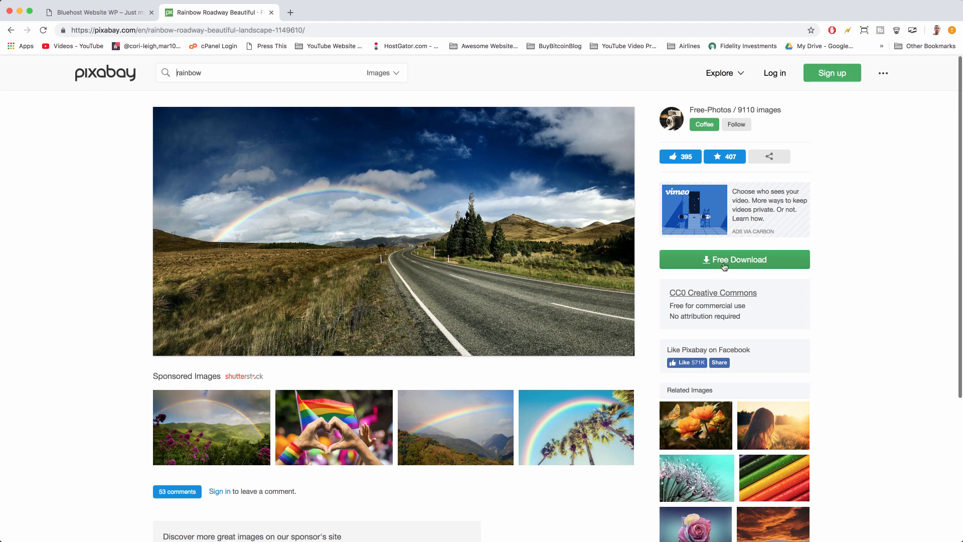
pyautogui.click(733, 259)
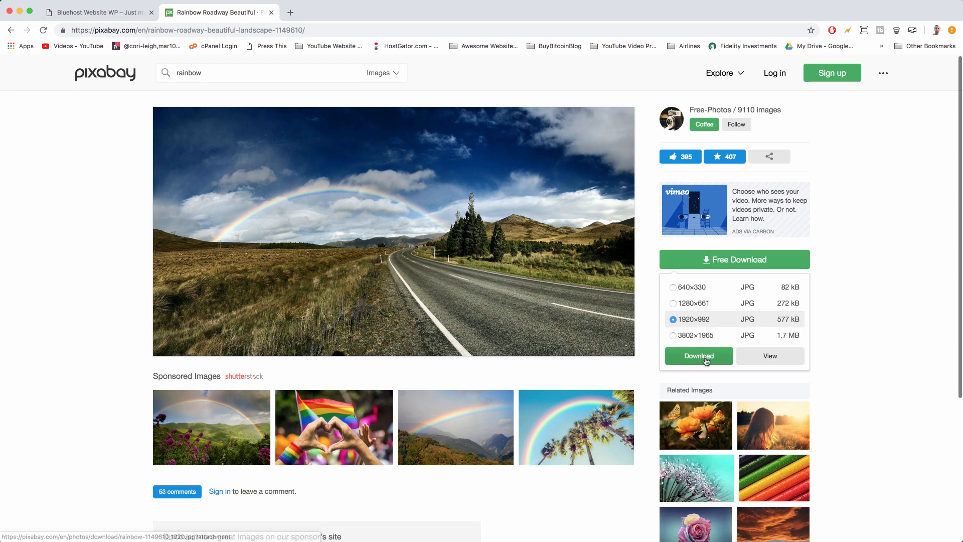
# Step: Download the photo and save it to Documents as 'bluehost road hero'
pyautogui.click(698, 356)
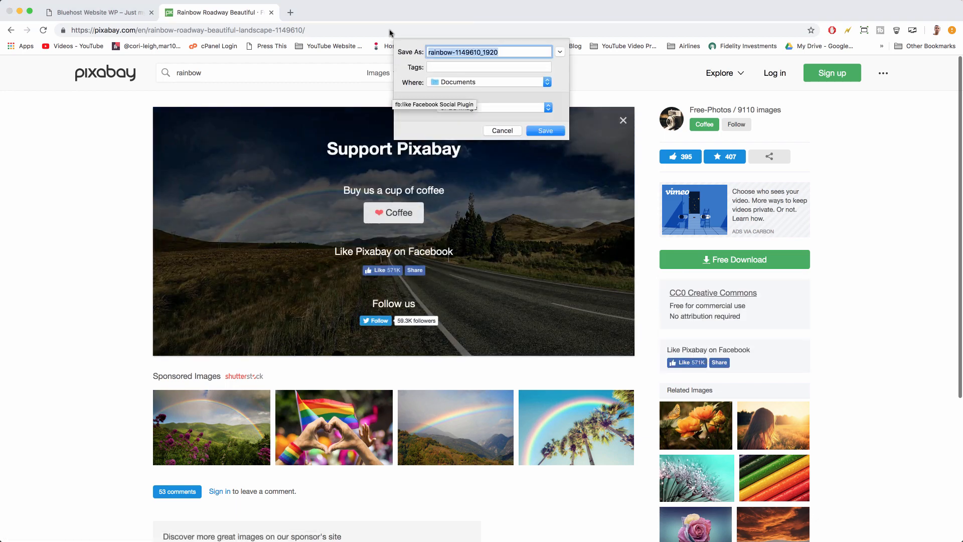
pyautogui.moveTo(444, 47)
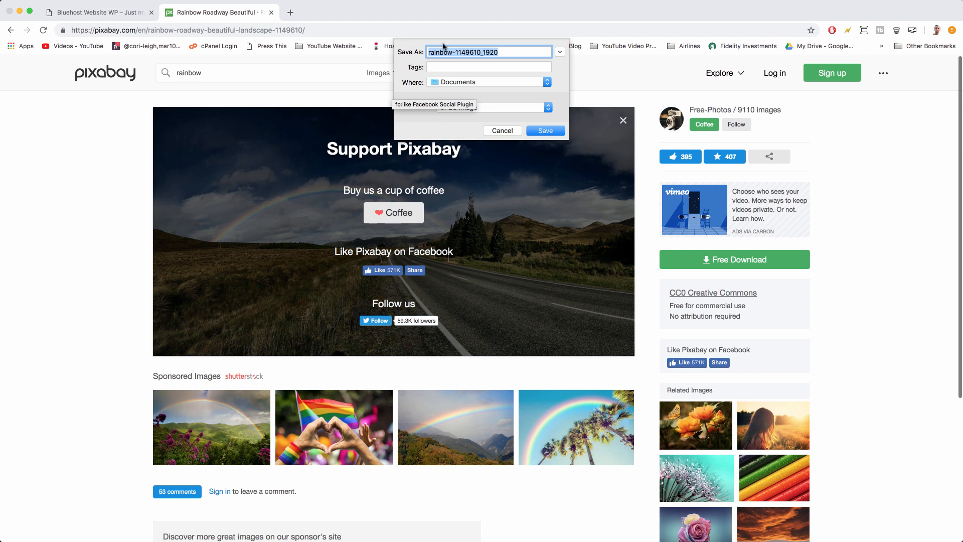
pyautogui.write('bluehost road')
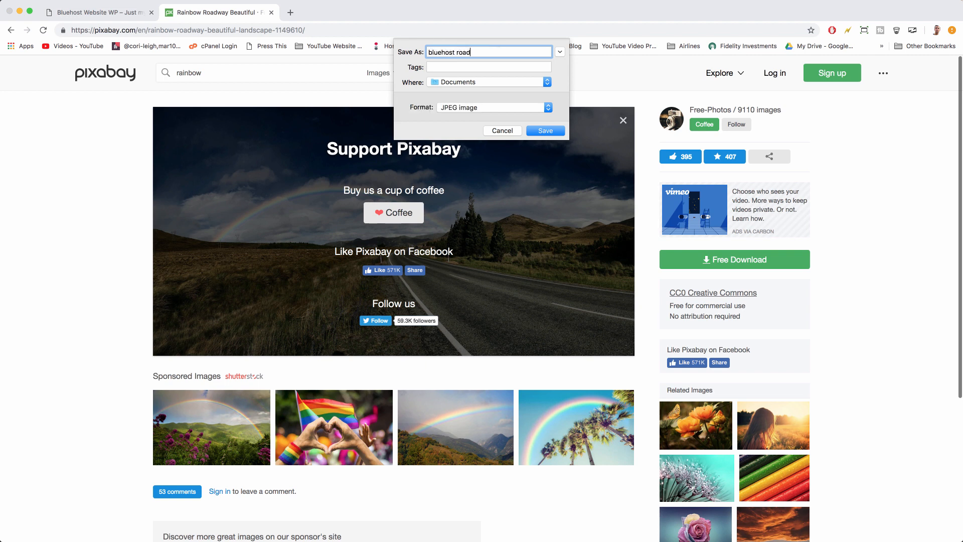
pyautogui.write('hero')
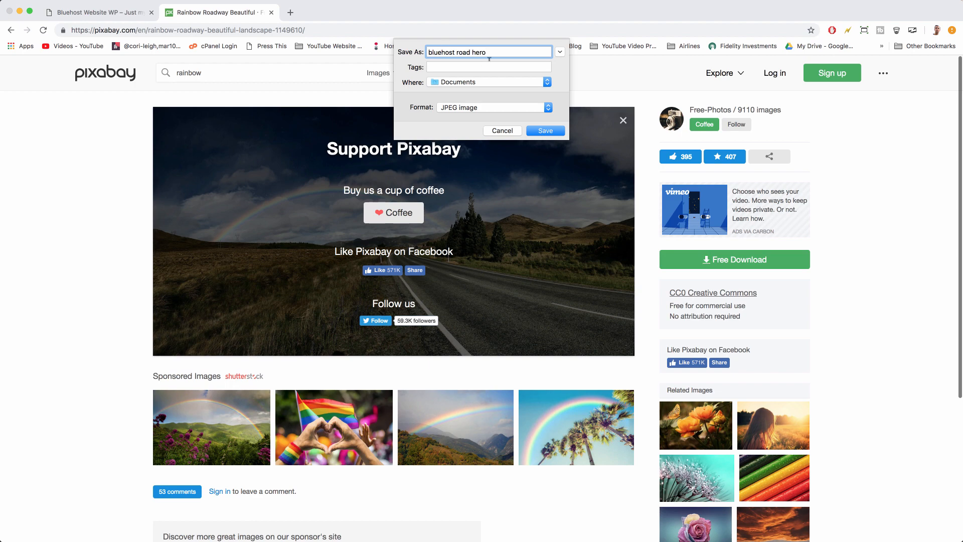
pyautogui.click(544, 130)
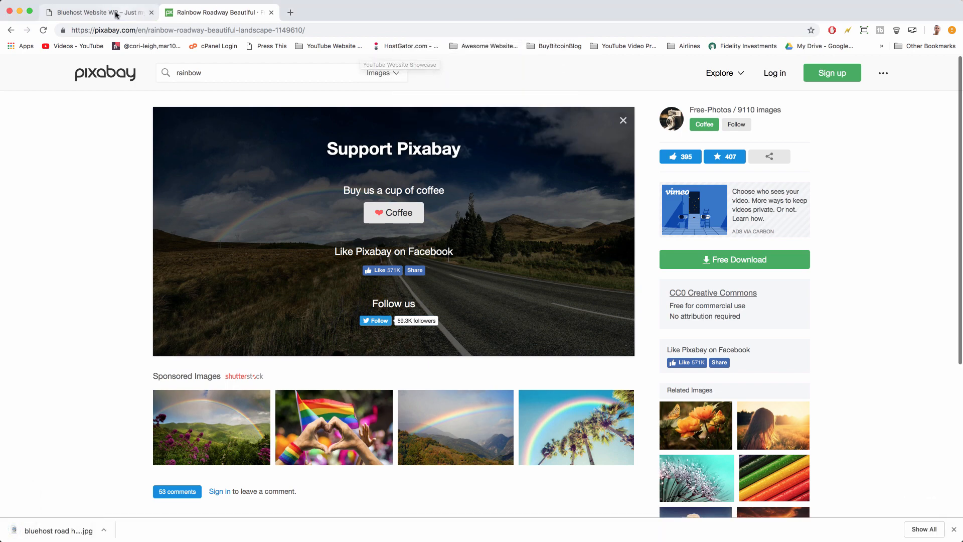
# Step: Review the Bluehost Website WP homepage, then launch Edit with Elementor
pyautogui.click(95, 12)
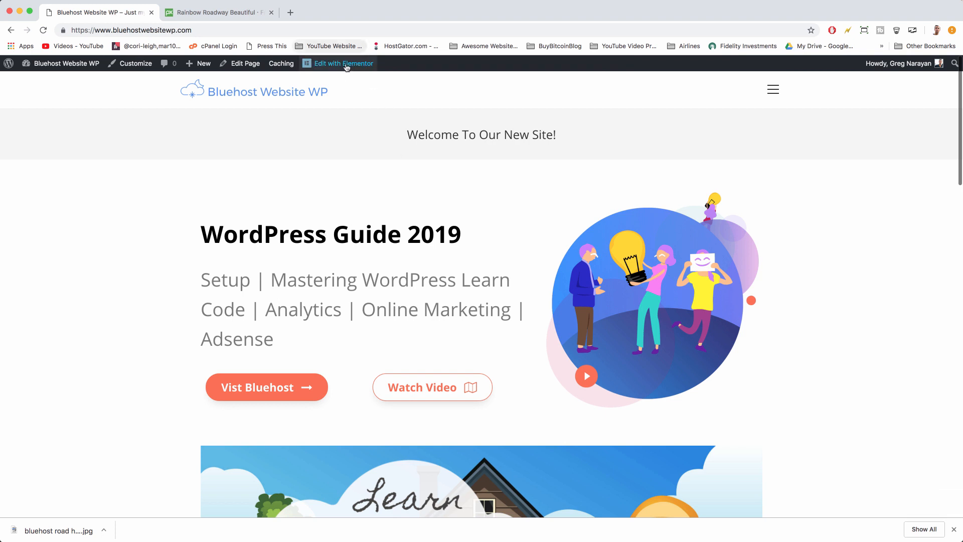
pyautogui.moveTo(343, 63)
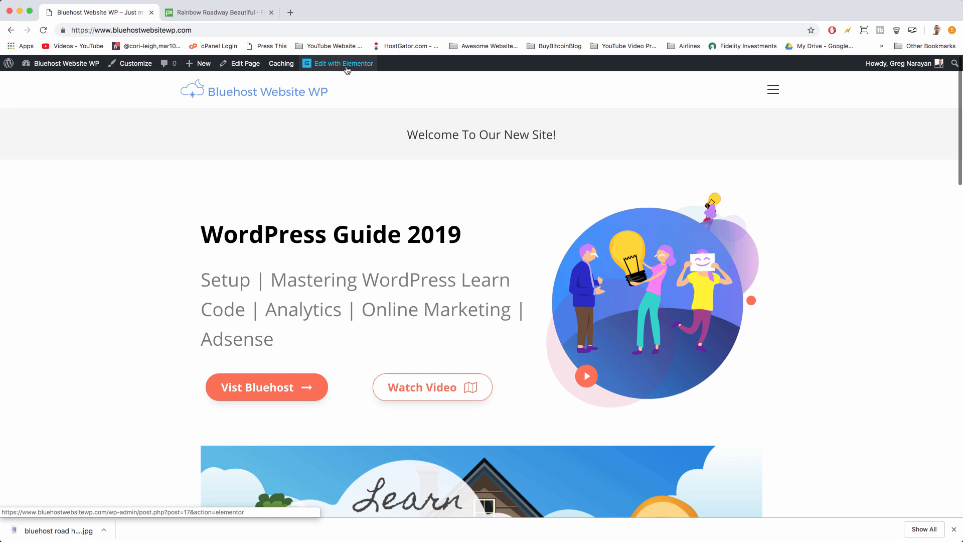
pyautogui.scroll(-3)
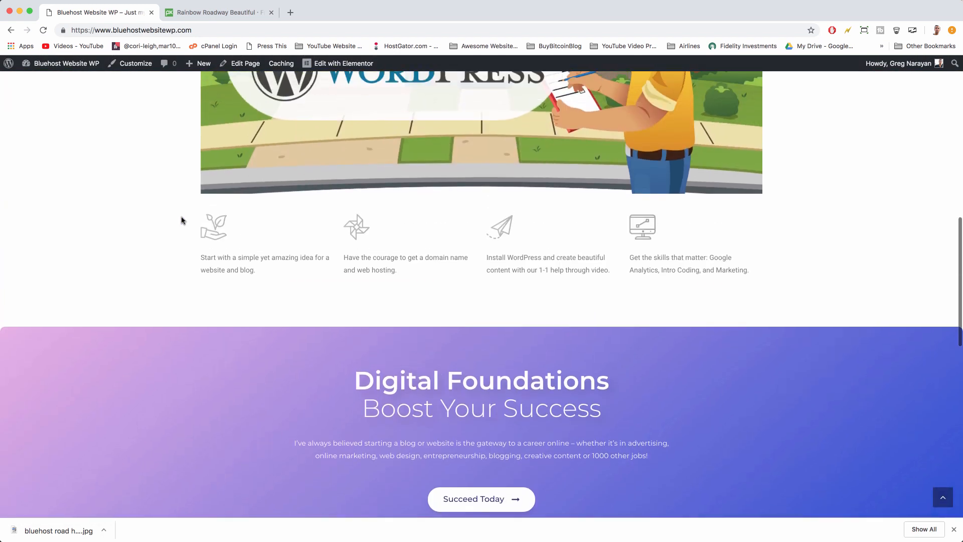
pyautogui.scroll(3)
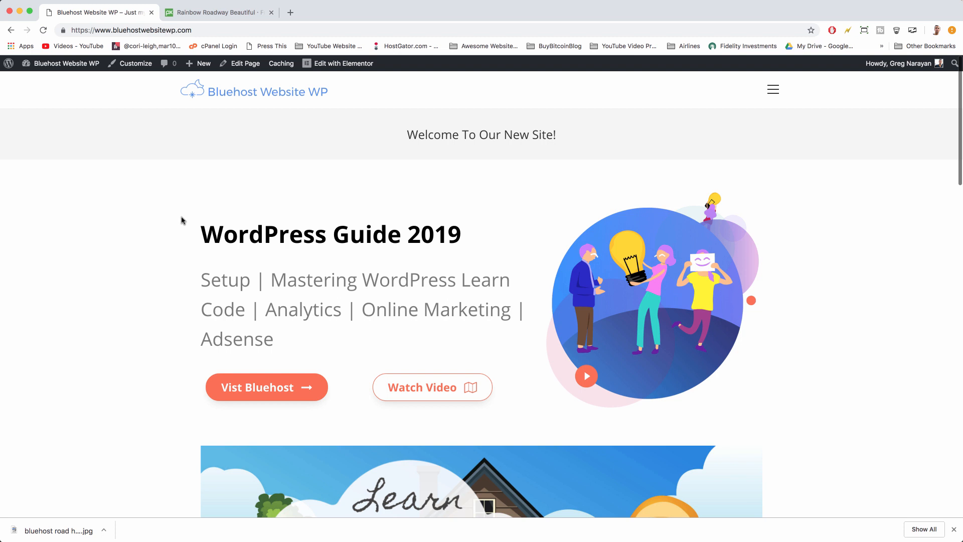
pyautogui.moveTo(170, 102)
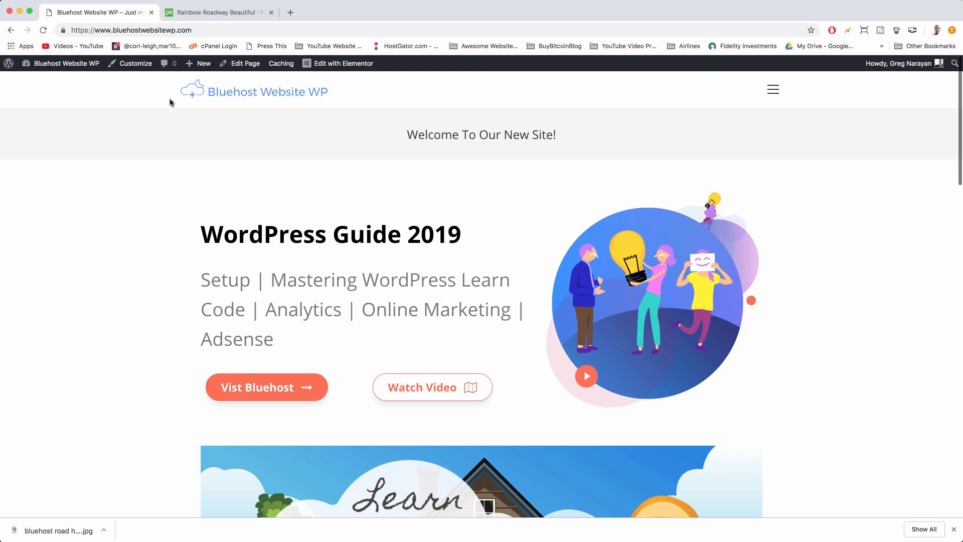
pyautogui.moveTo(342, 63)
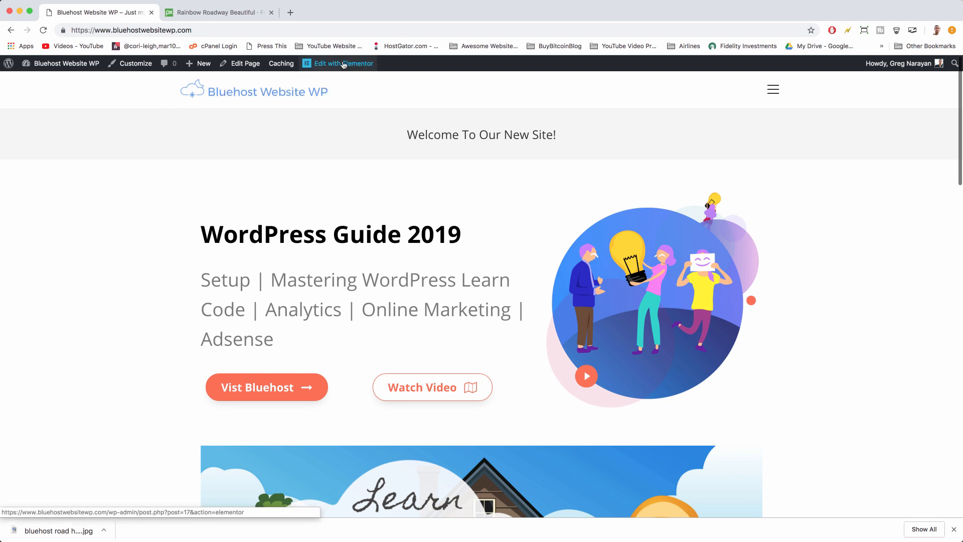
pyautogui.moveTo(319, 14)
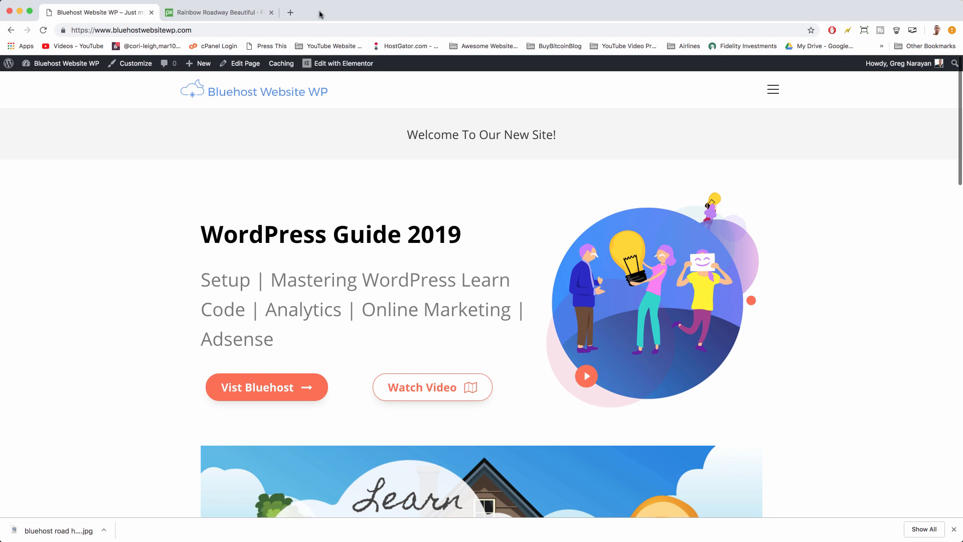
pyautogui.click(342, 63)
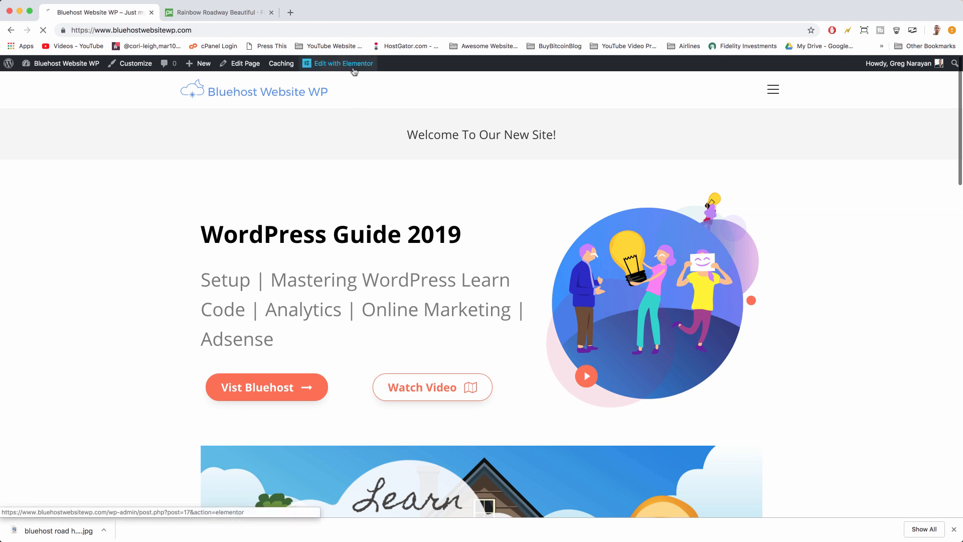
# Step: Let the Elementor editor finish loading and inspect the hero section's columns
pyautogui.click(342, 63)
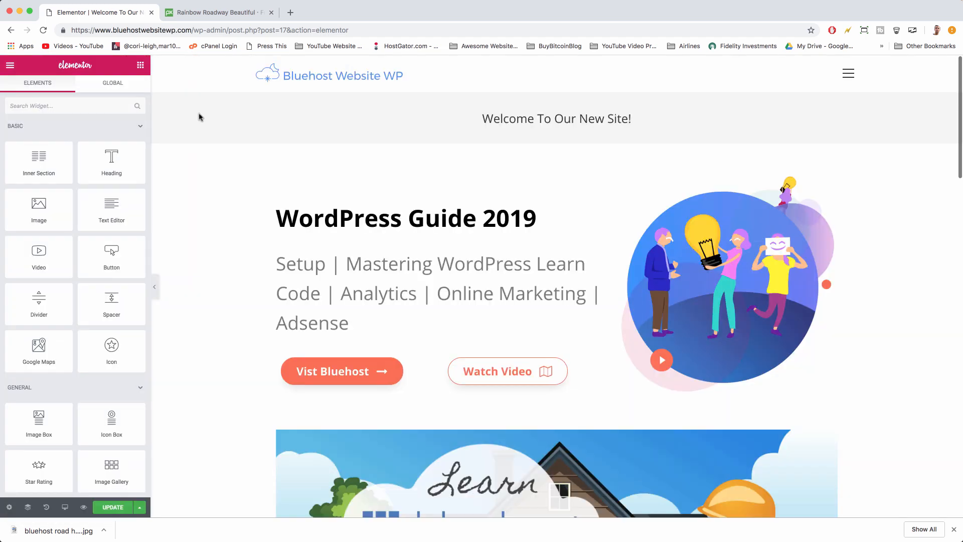
pyautogui.moveTo(551, 135)
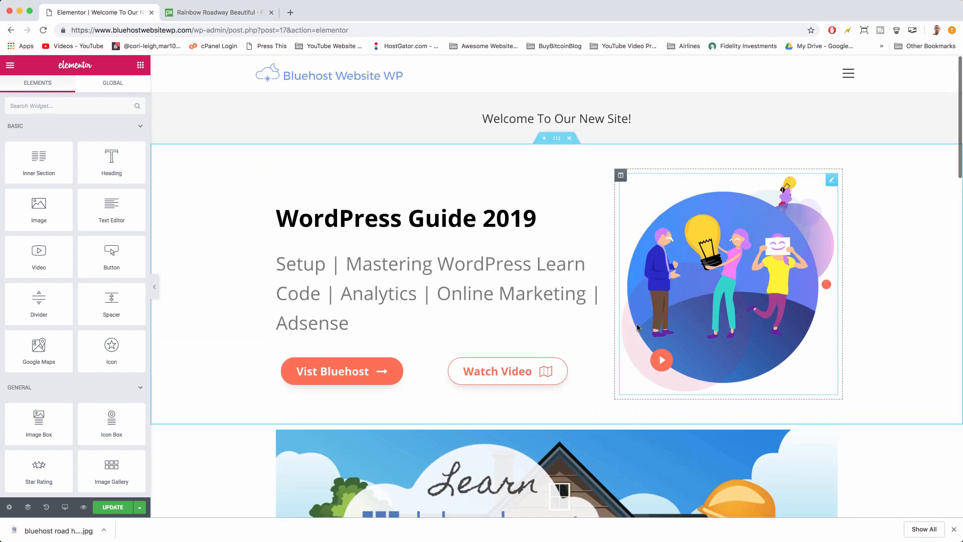
pyautogui.click(430, 292)
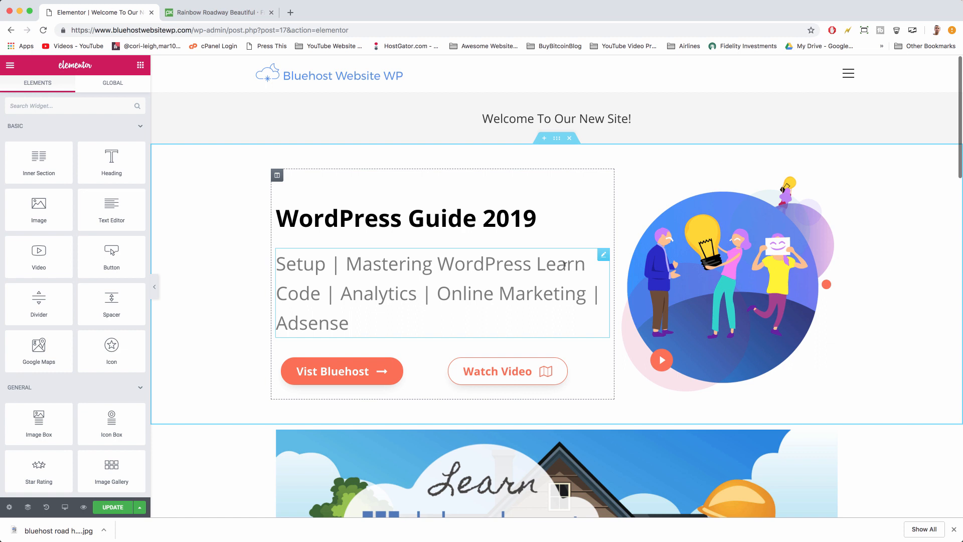
pyautogui.click(545, 82)
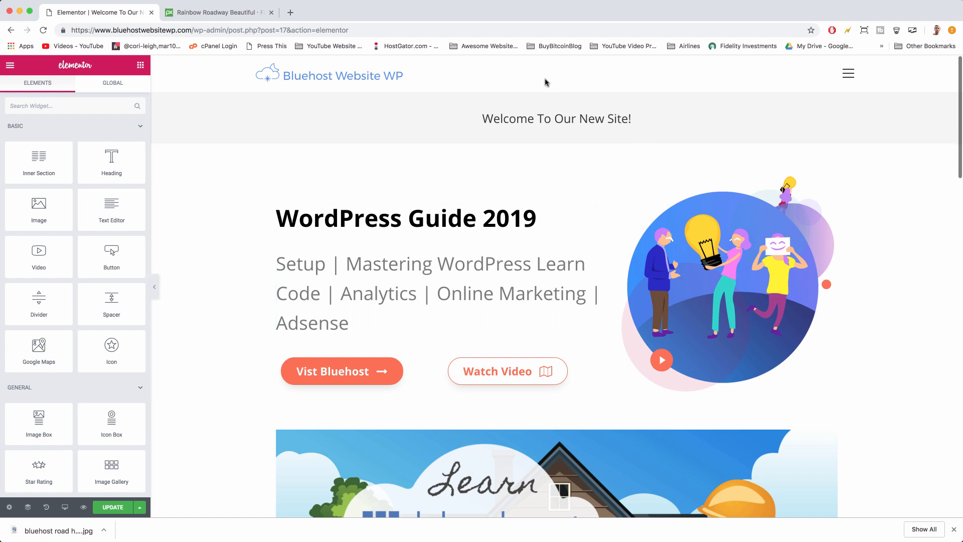
pyautogui.moveTo(449, 124)
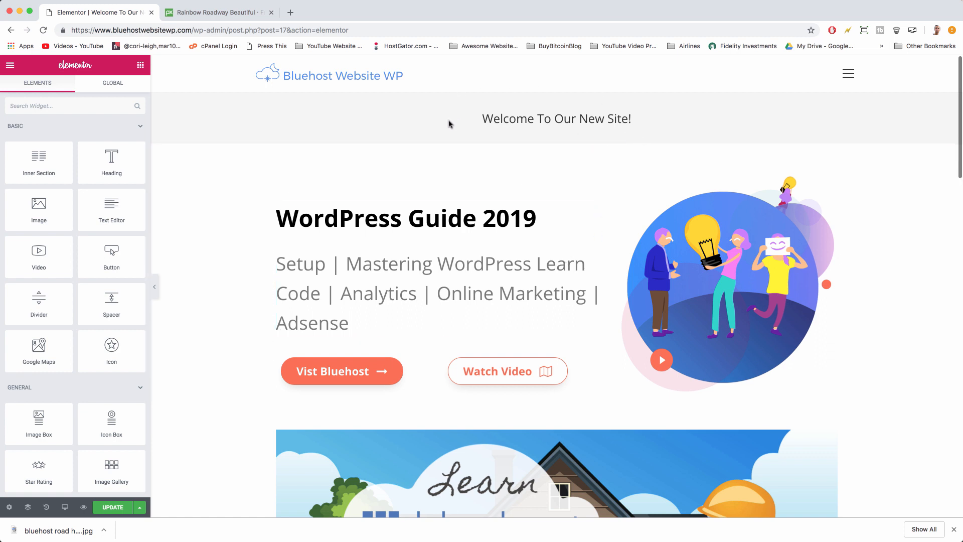
pyautogui.moveTo(543, 130)
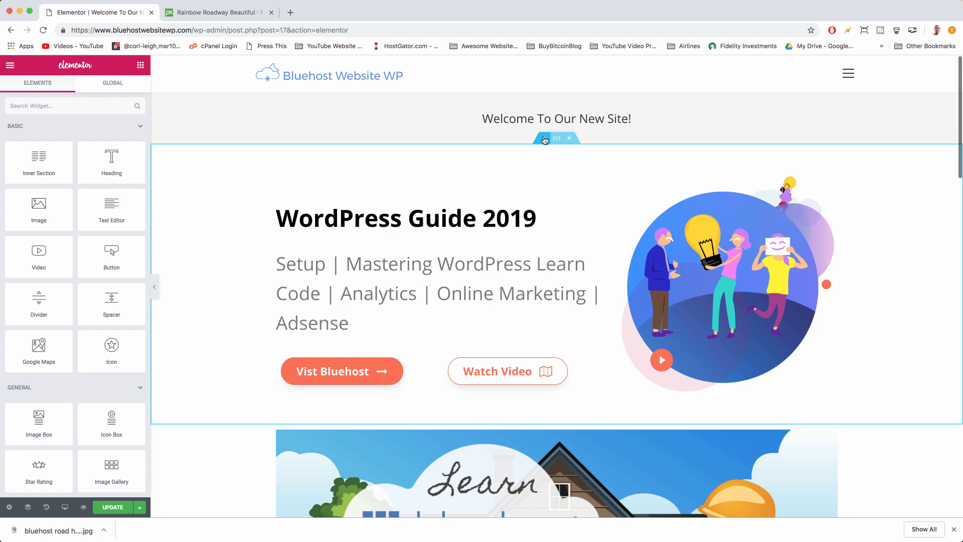
# Step: Insert a two-column section above the hero and open its Edit Section settings
pyautogui.click(543, 139)
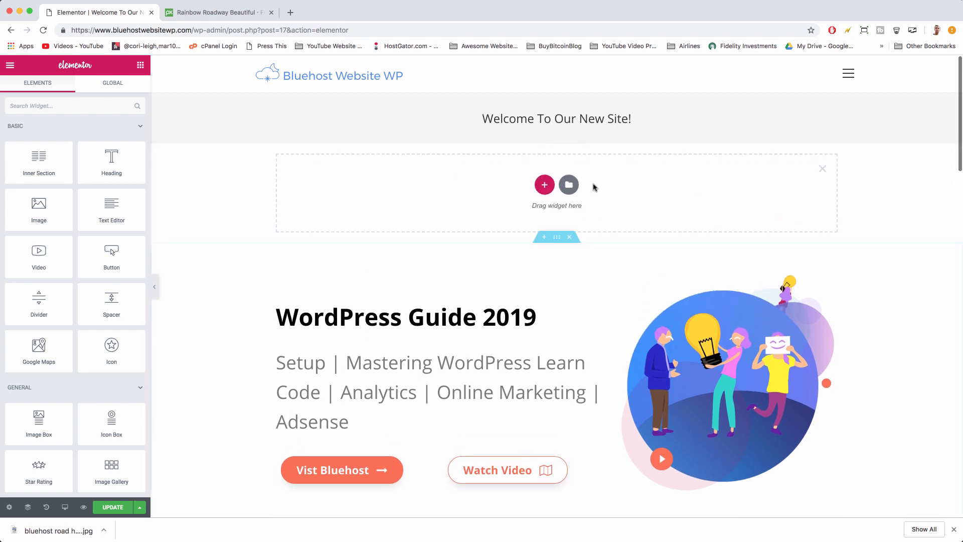
pyautogui.moveTo(530, 228)
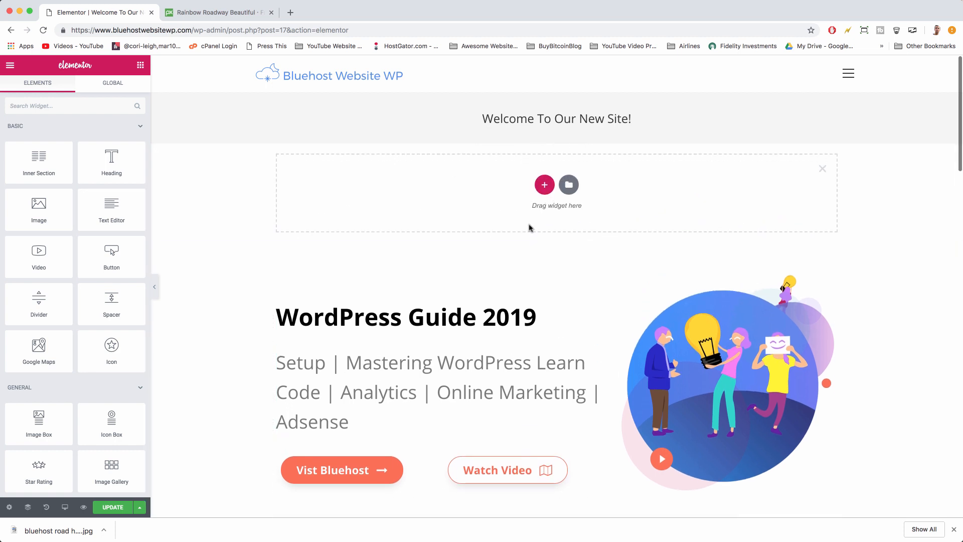
pyautogui.moveTo(103, 74)
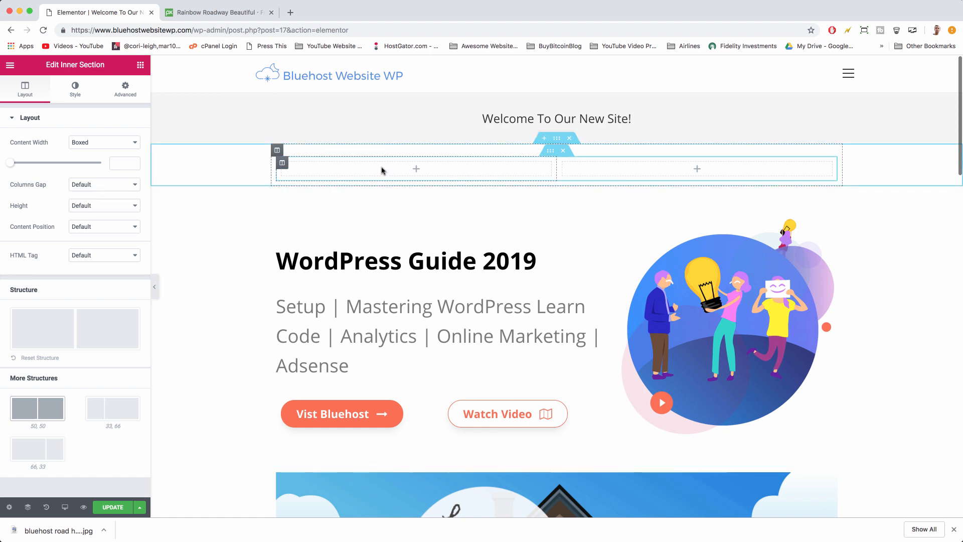
pyautogui.moveTo(418, 164)
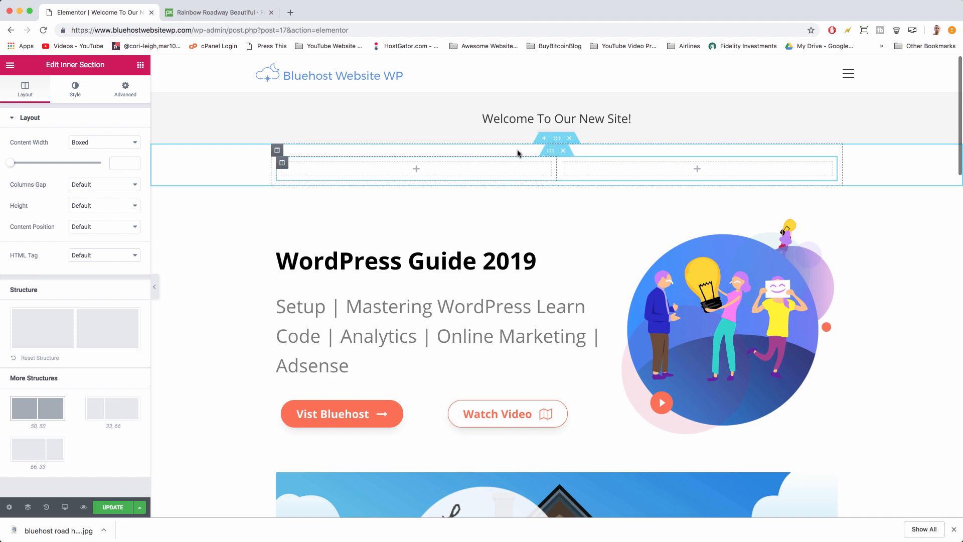
pyautogui.moveTo(556, 138)
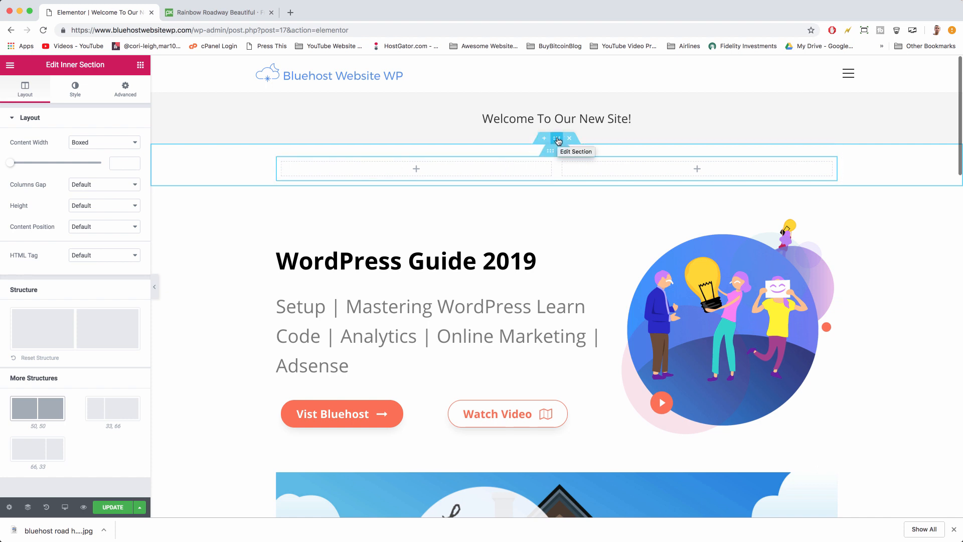
pyautogui.click(555, 137)
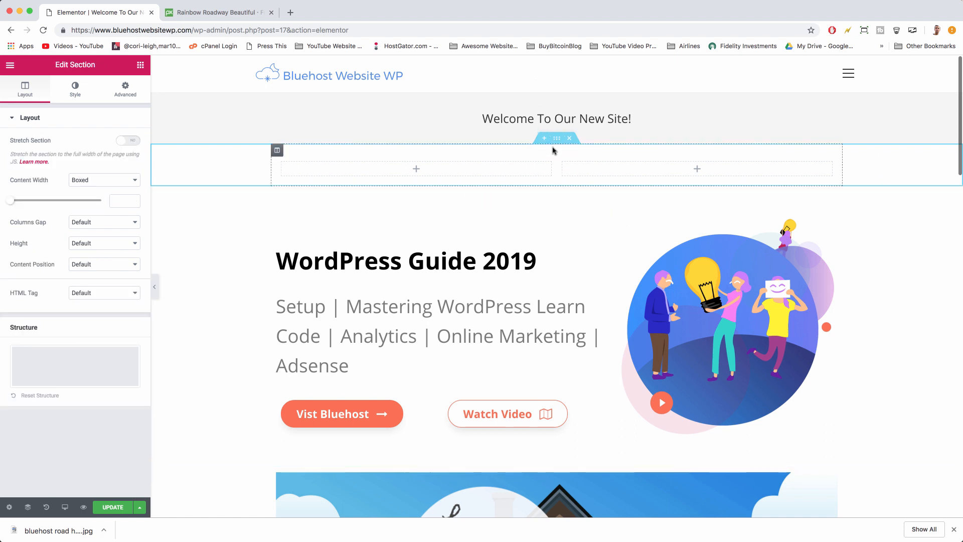
pyautogui.click(556, 151)
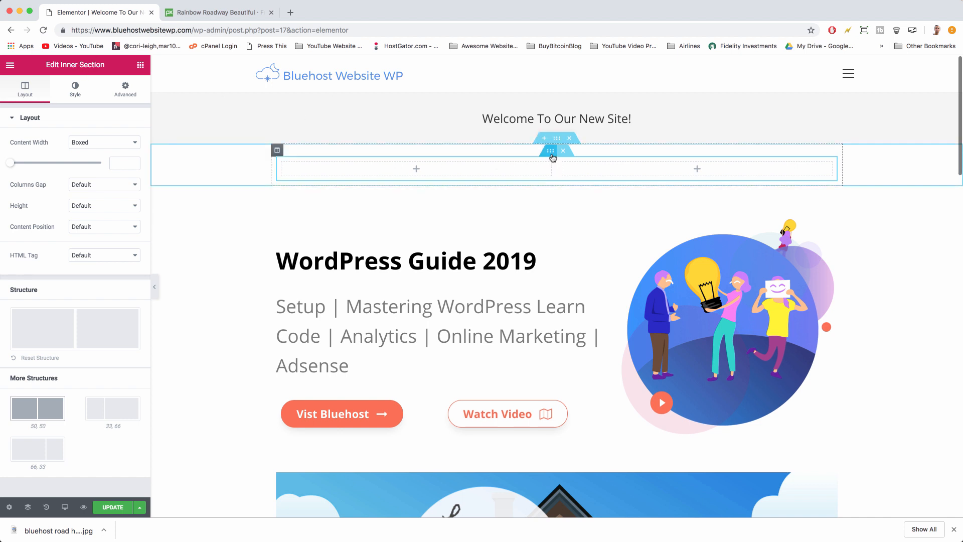
pyautogui.click(556, 138)
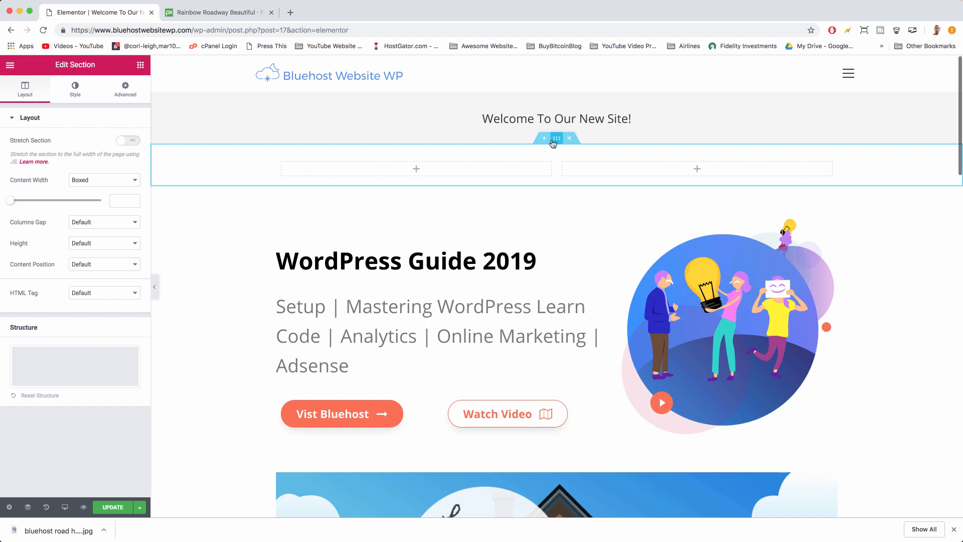
# Step: Set the section's Style background to Classic and open the image media library
pyautogui.click(75, 89)
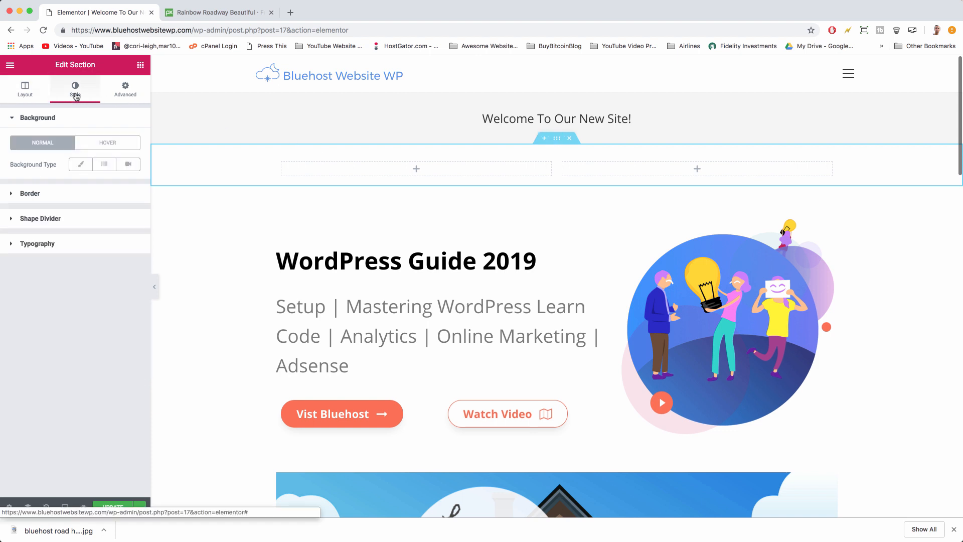
pyautogui.click(80, 164)
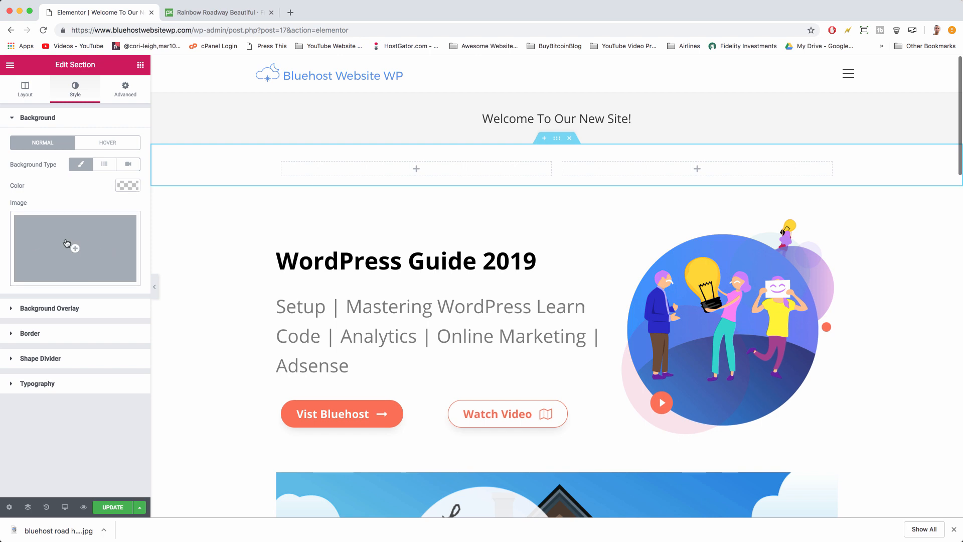
pyautogui.click(74, 248)
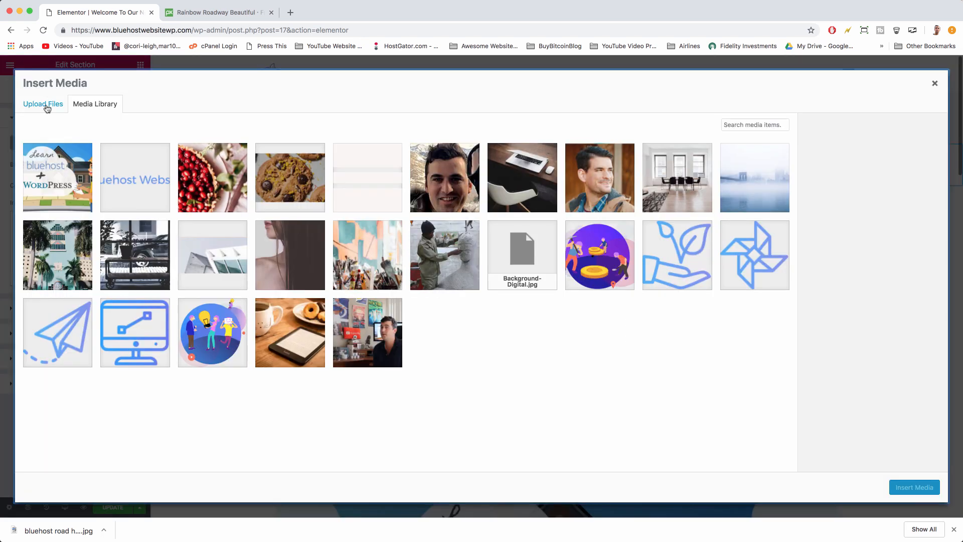
# Step: Upload bluehost road hero.jpg and insert it as the section background
pyautogui.click(42, 104)
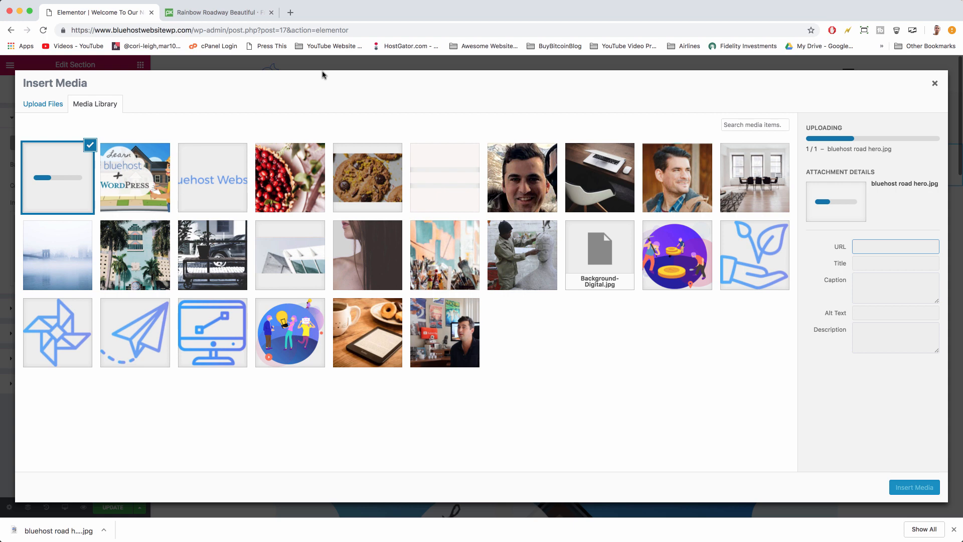
pyautogui.moveTo(498, 399)
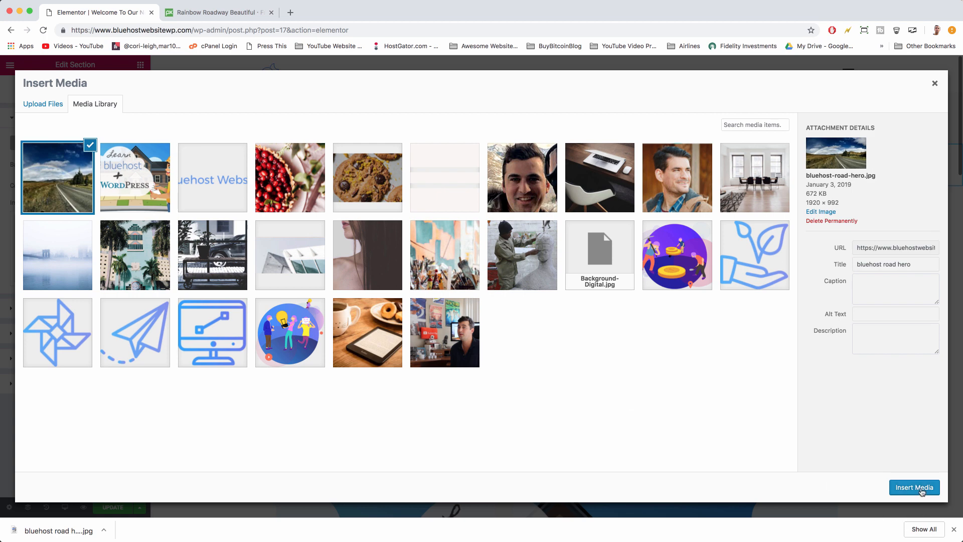
pyautogui.click(914, 488)
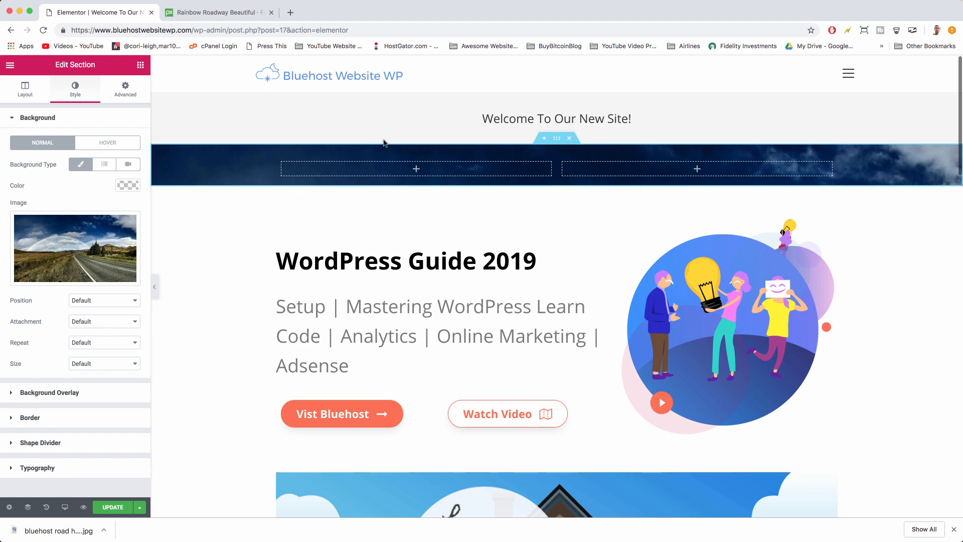
pyautogui.moveTo(637, 131)
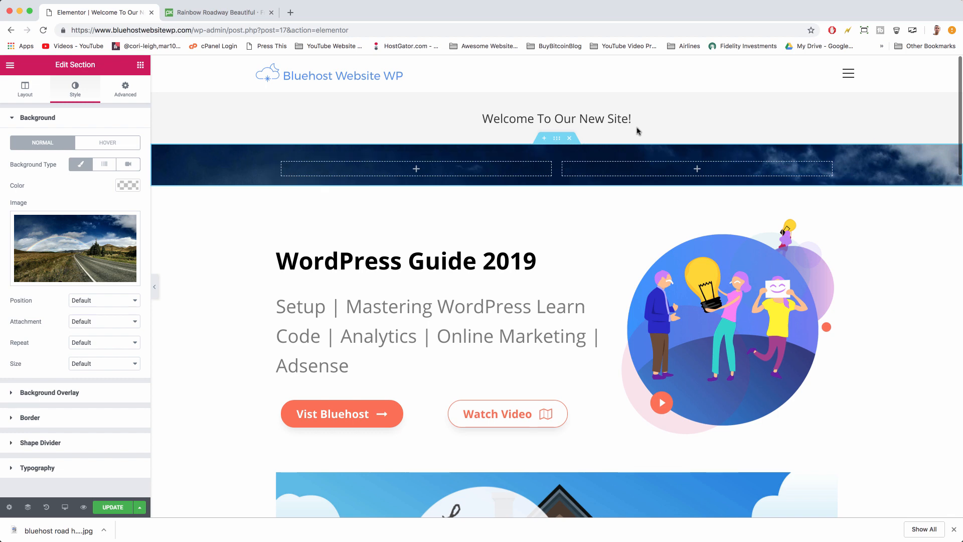
pyautogui.moveTo(33, 162)
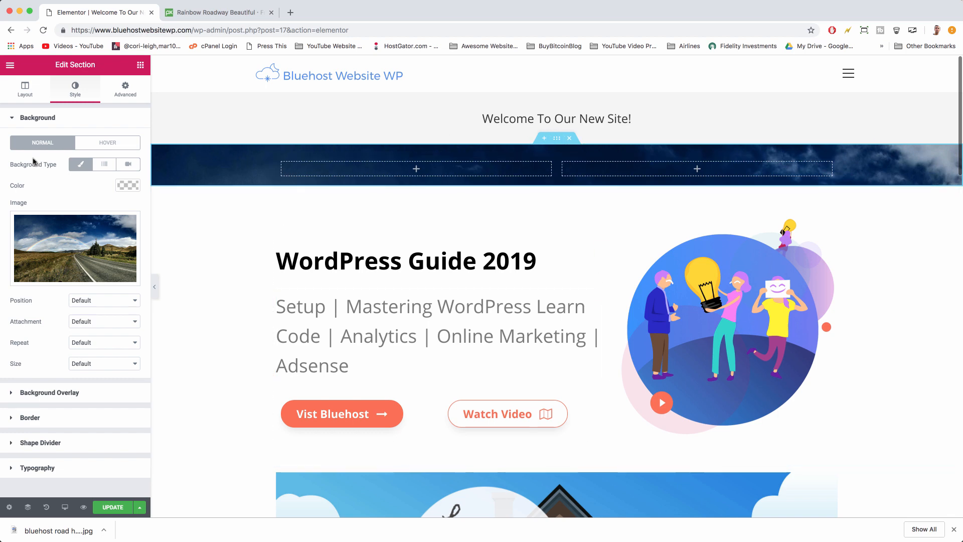
pyautogui.moveTo(409, 156)
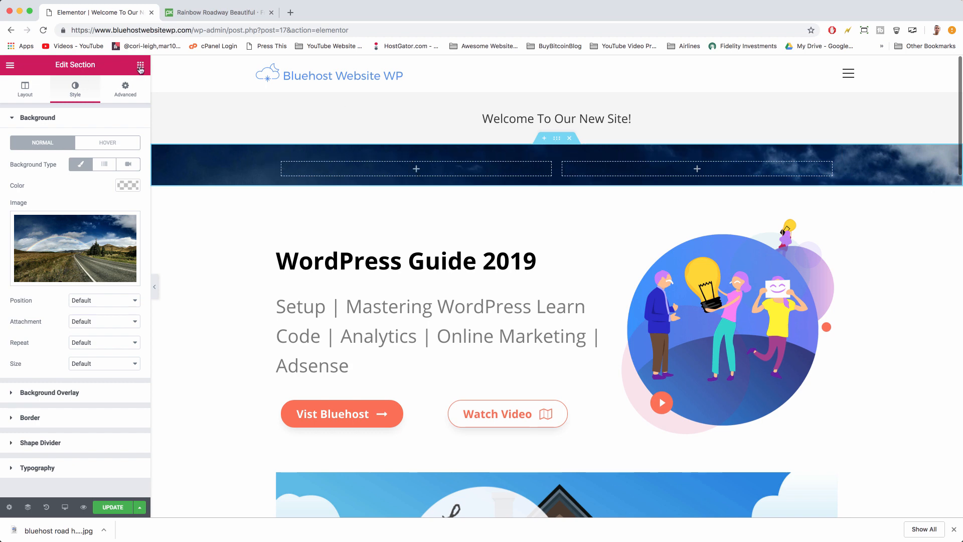
# Step: Add a Button and a Text Editor reading 'The path to create a beautiful business website starts here!'
pyautogui.click(139, 64)
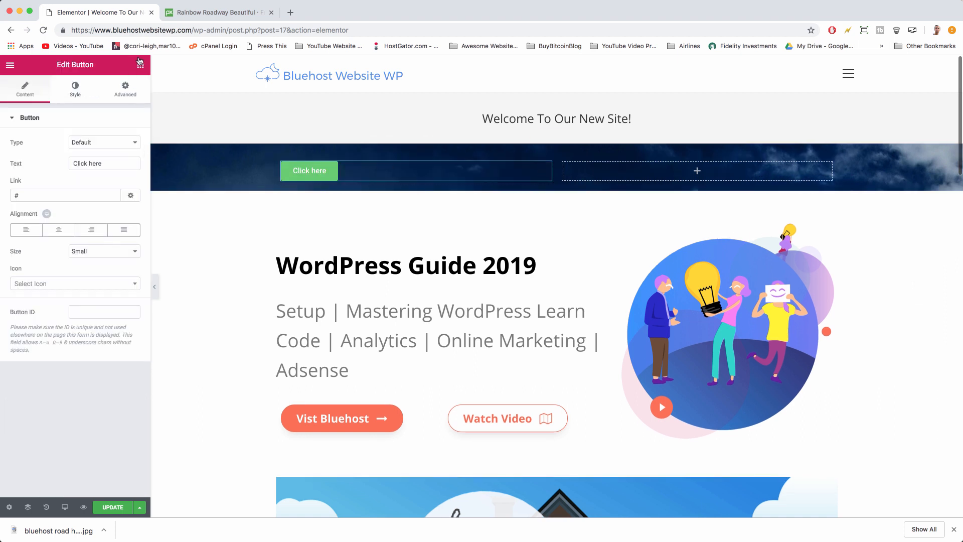
pyautogui.click(139, 65)
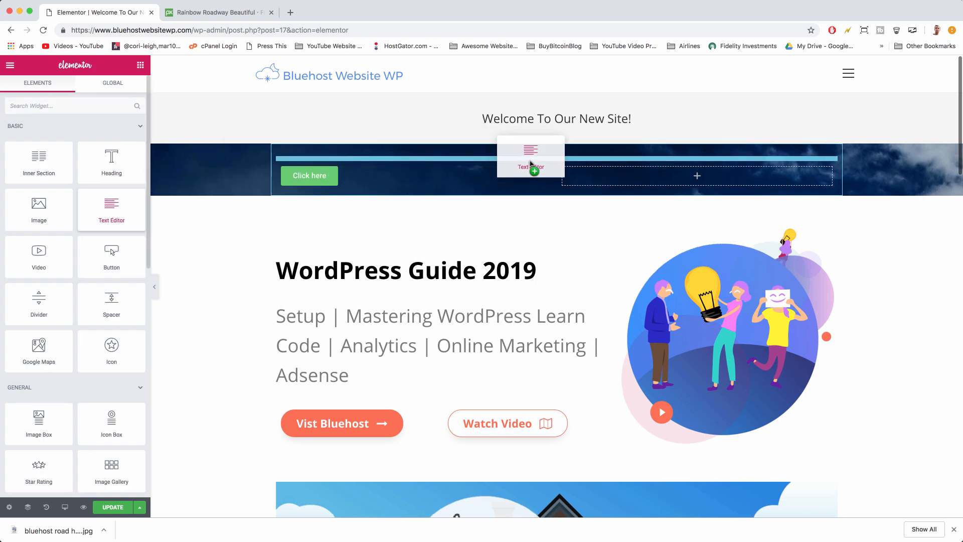
pyautogui.click(530, 167)
pyautogui.write('The path to create a beautiful business website starts here!')
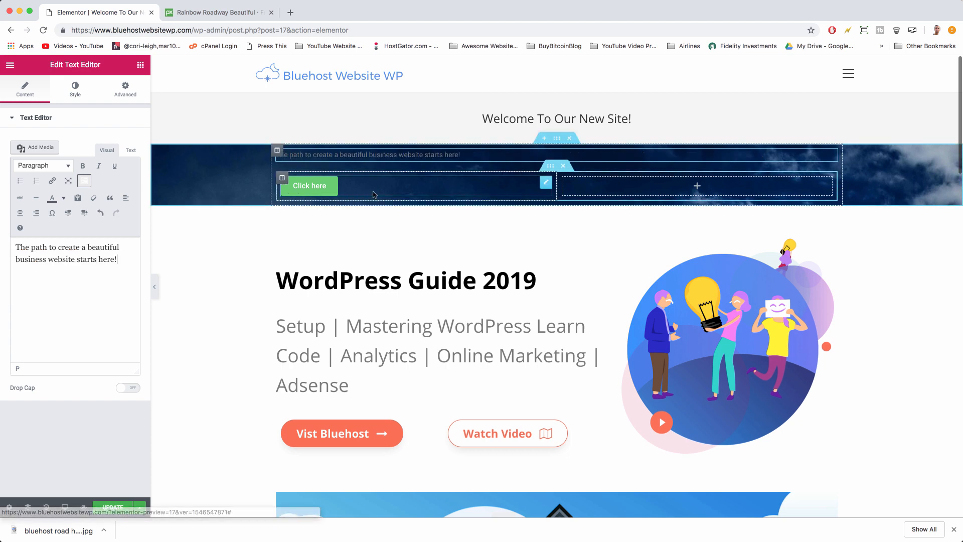
# Step: Copy the Vist Bluehost button's #EE7052 background colour from its Style tab
pyautogui.click(310, 185)
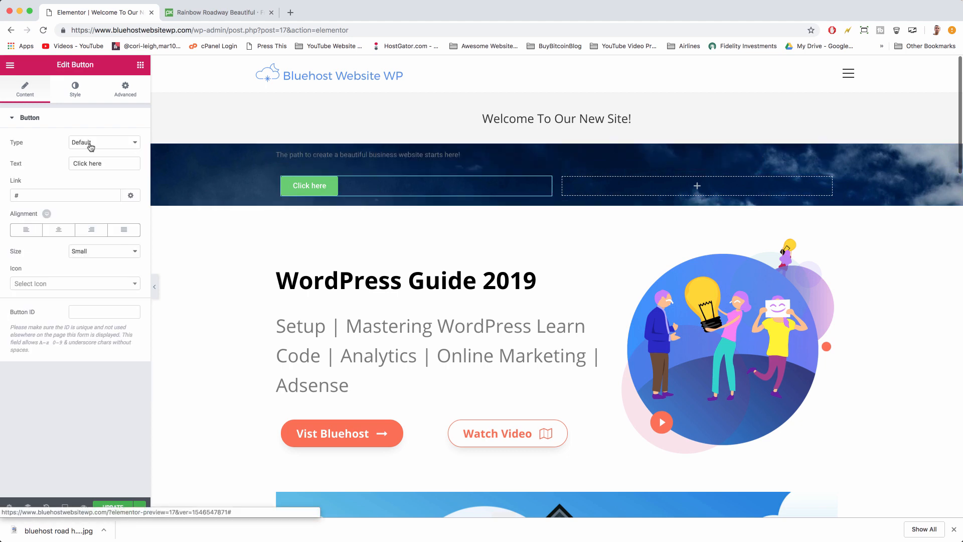
pyautogui.moveTo(76, 213)
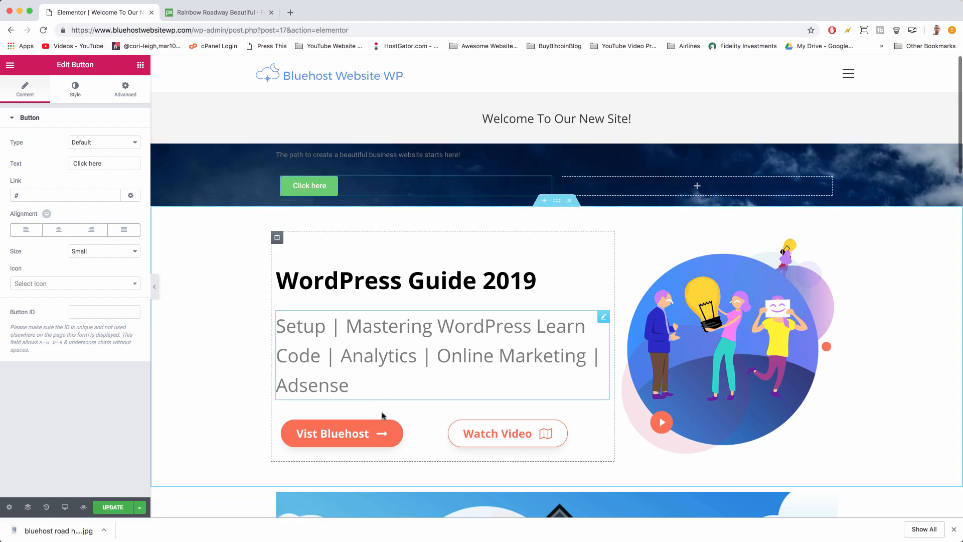
pyautogui.click(333, 432)
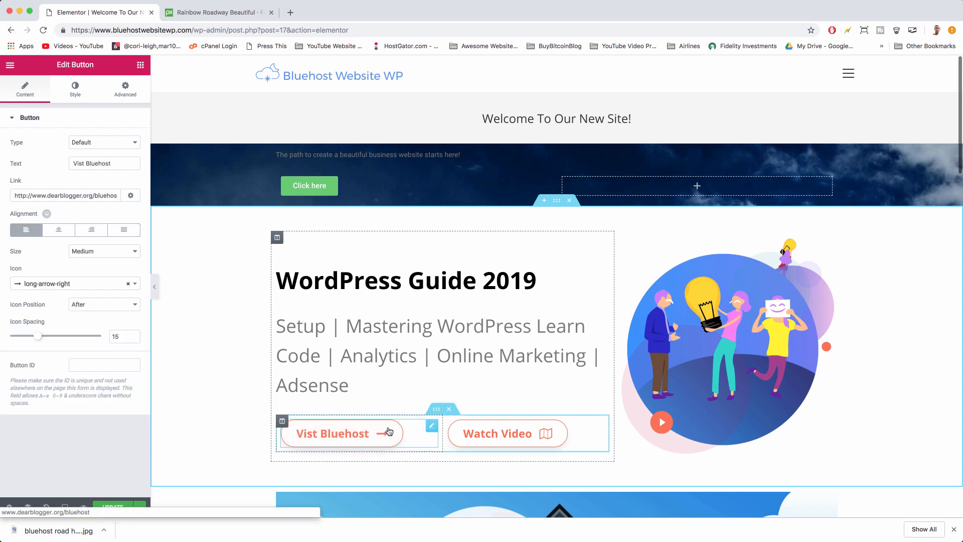
pyautogui.click(75, 89)
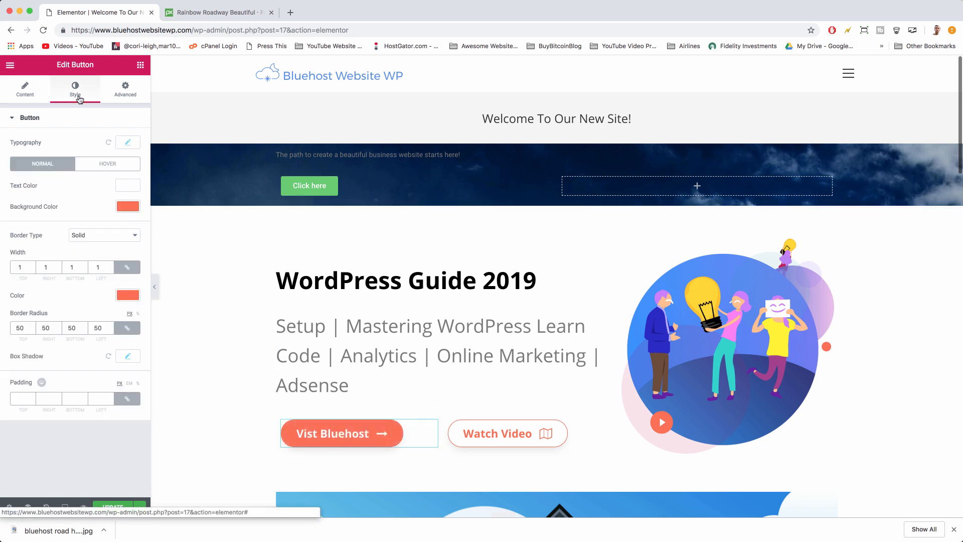
pyautogui.click(128, 206)
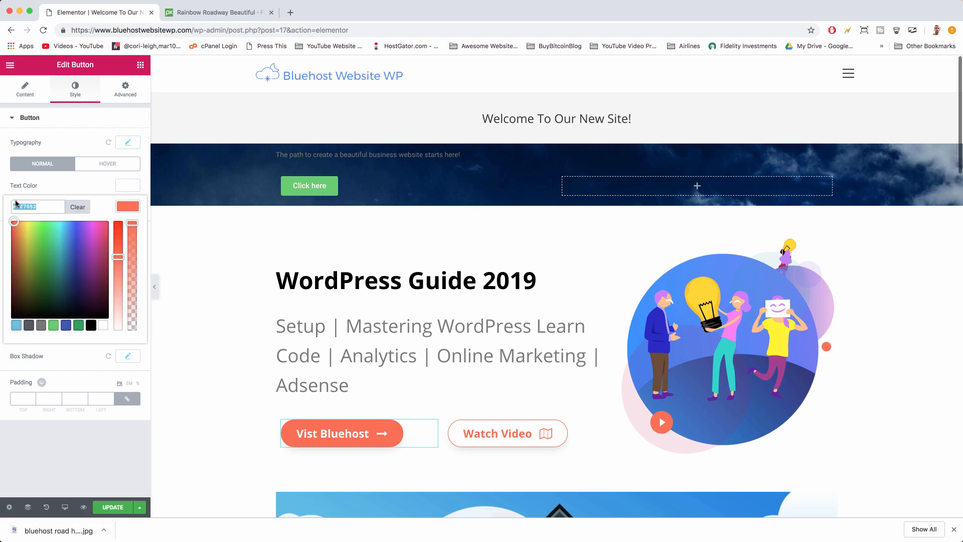
pyautogui.rightClick(33, 206)
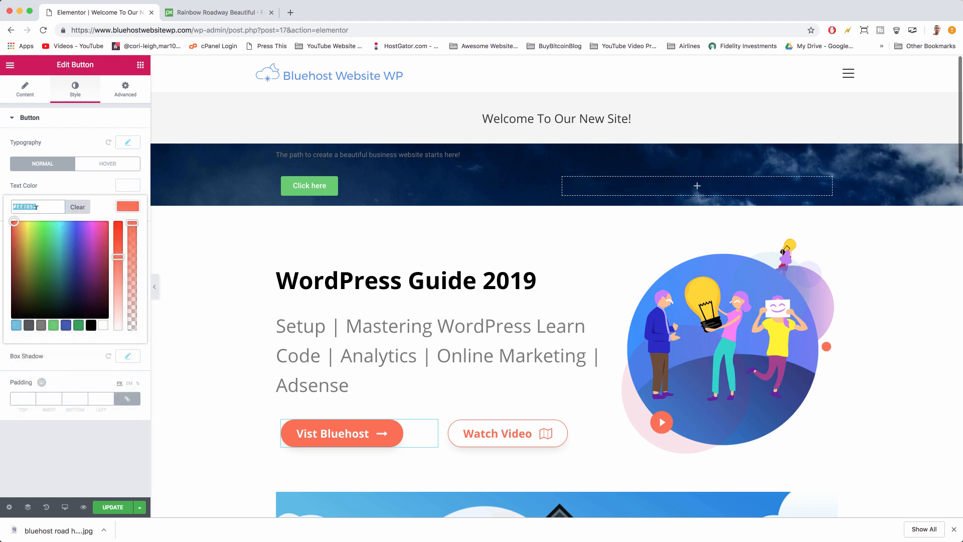
# Step: Paste #EE7052 as the Click here button's background colour
pyautogui.click(25, 90)
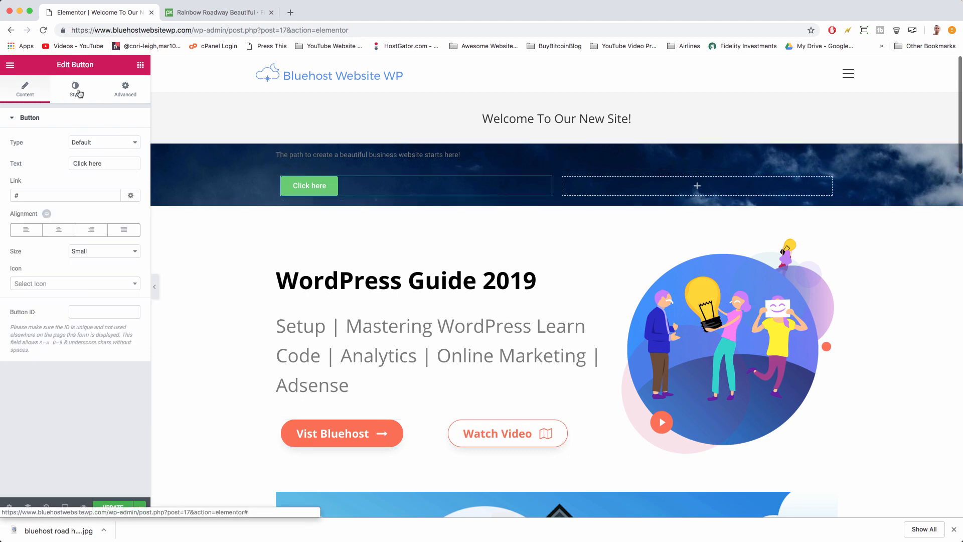
pyautogui.click(75, 89)
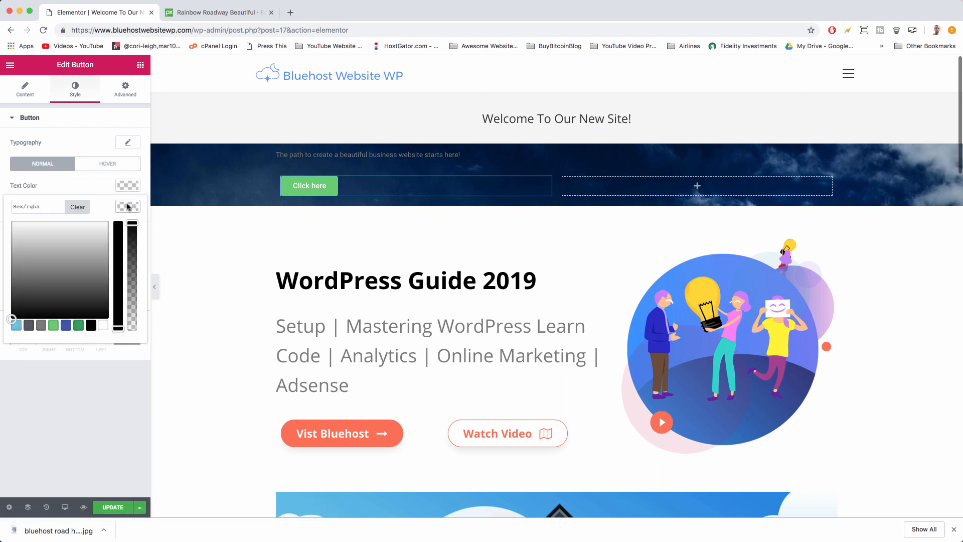
pyautogui.rightClick(36, 205)
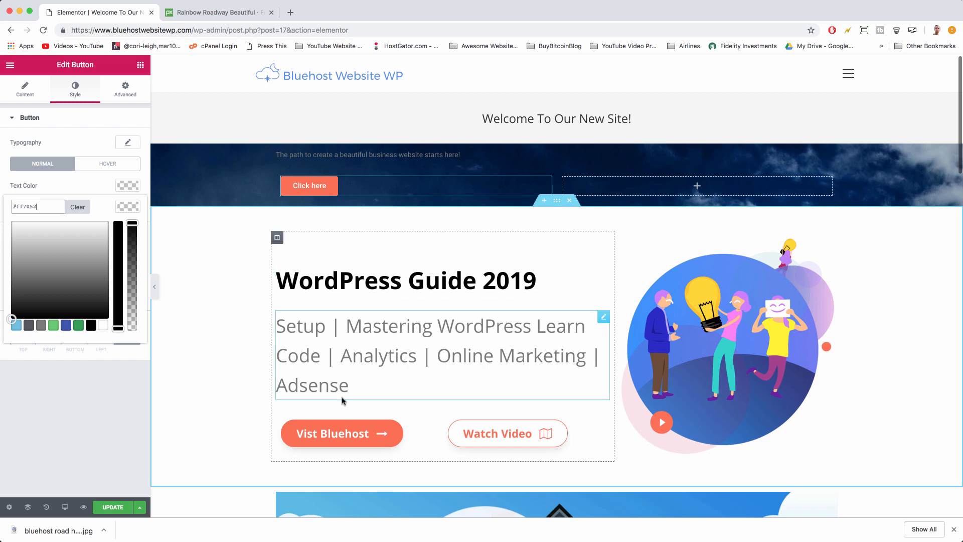
pyautogui.click(341, 433)
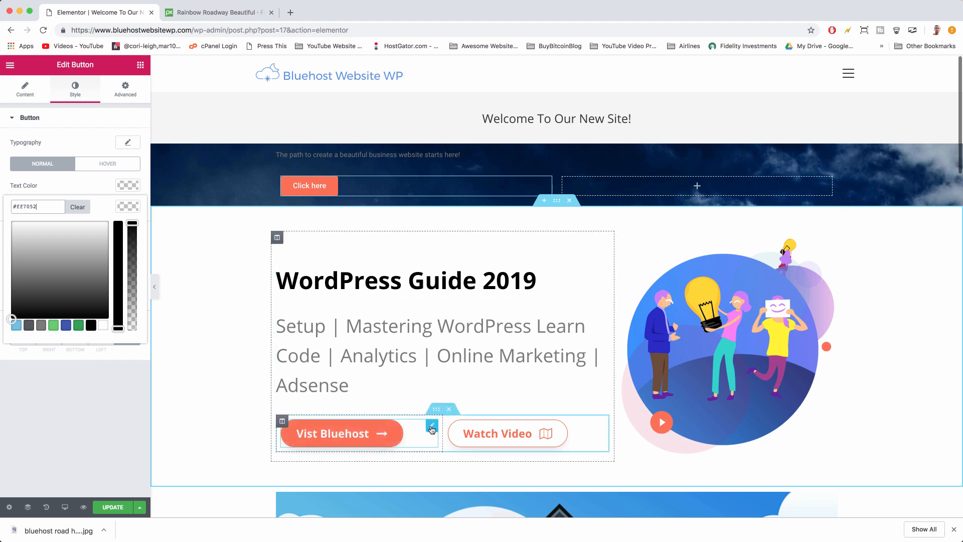
# Step: Duplicate the orange Vist Bluehost button to replace the hero's Click here button
pyautogui.rightClick(433, 428)
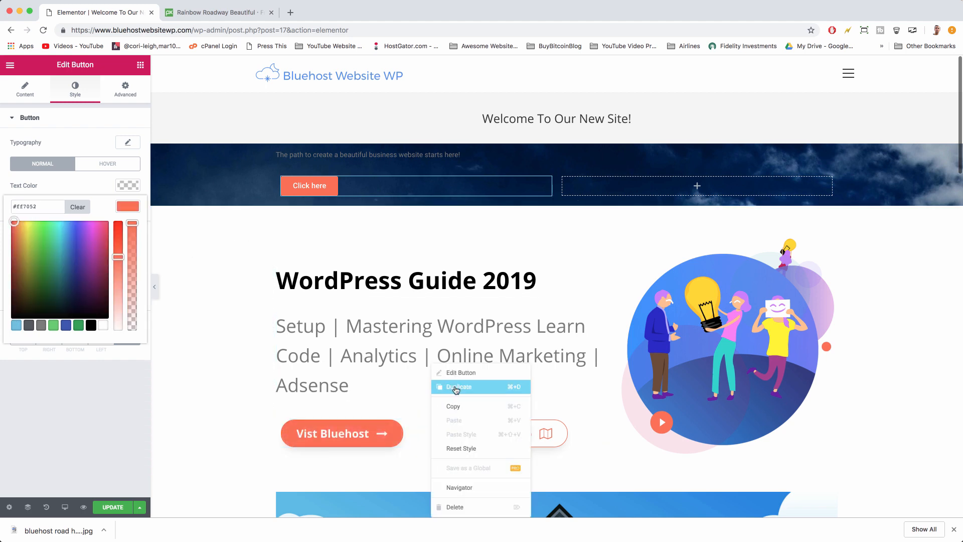
pyautogui.click(458, 387)
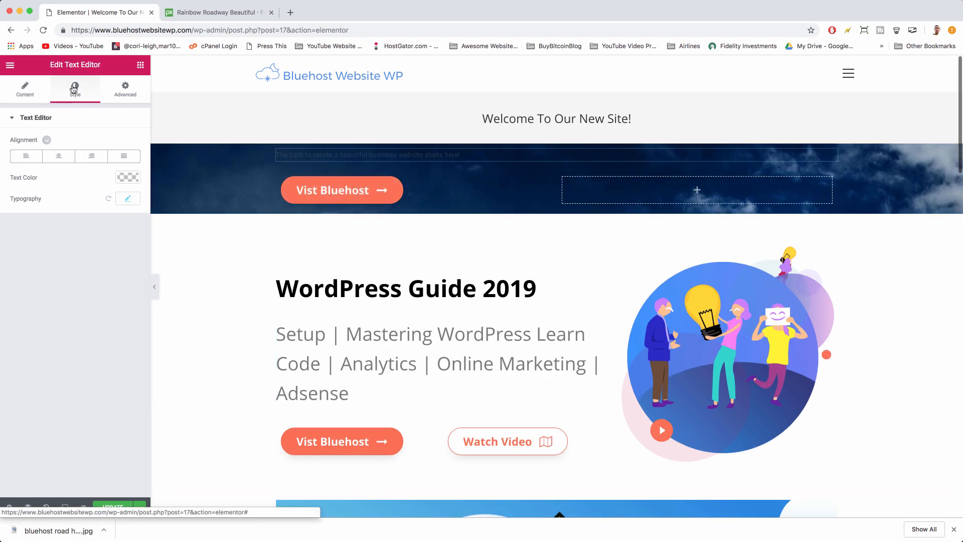
# Step: Color the tagline #EEEEEE, place it below the orange button, and select the hero section
pyautogui.click(128, 177)
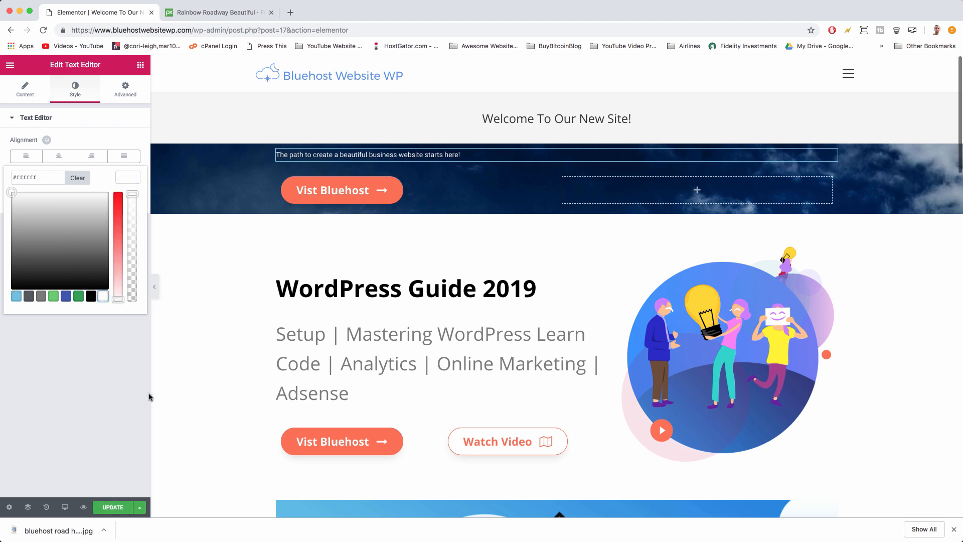
pyautogui.click(405, 288)
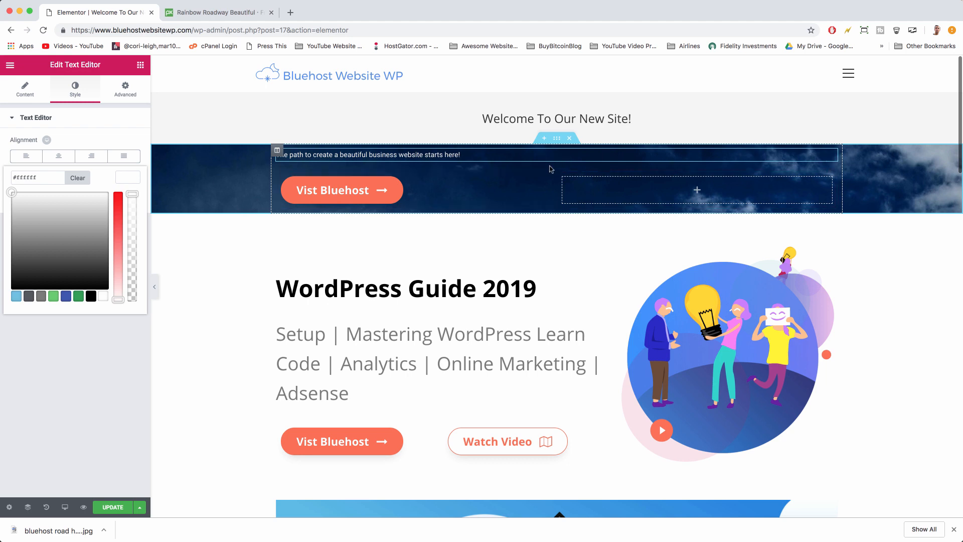
pyautogui.click(555, 178)
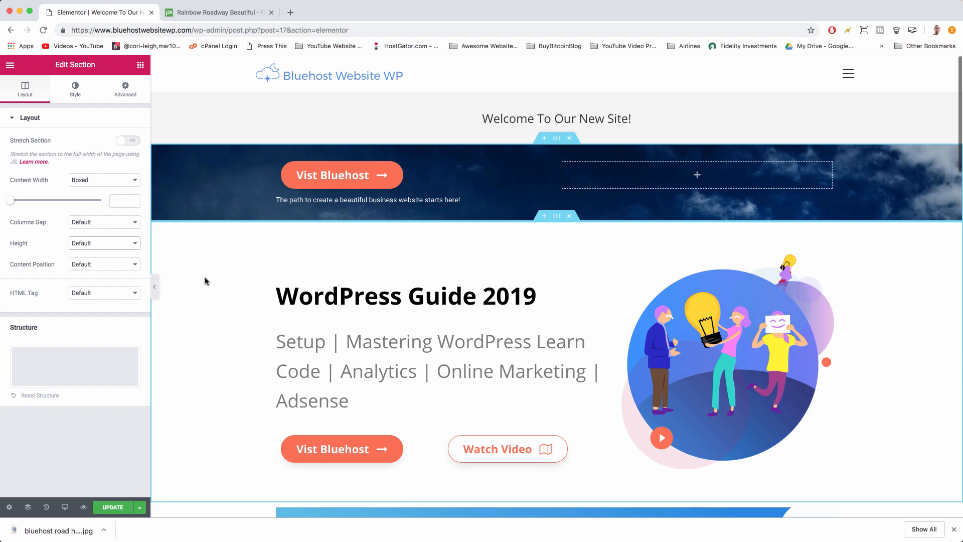
pyautogui.moveTo(106, 129)
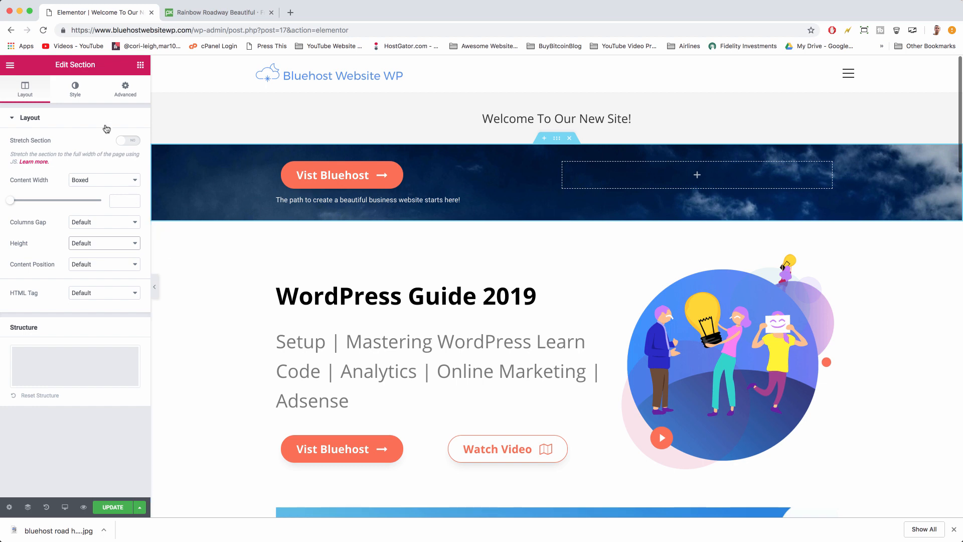
# Step: Try 200px padding on the hero section, revert it, and go to Layout settings
pyautogui.click(125, 88)
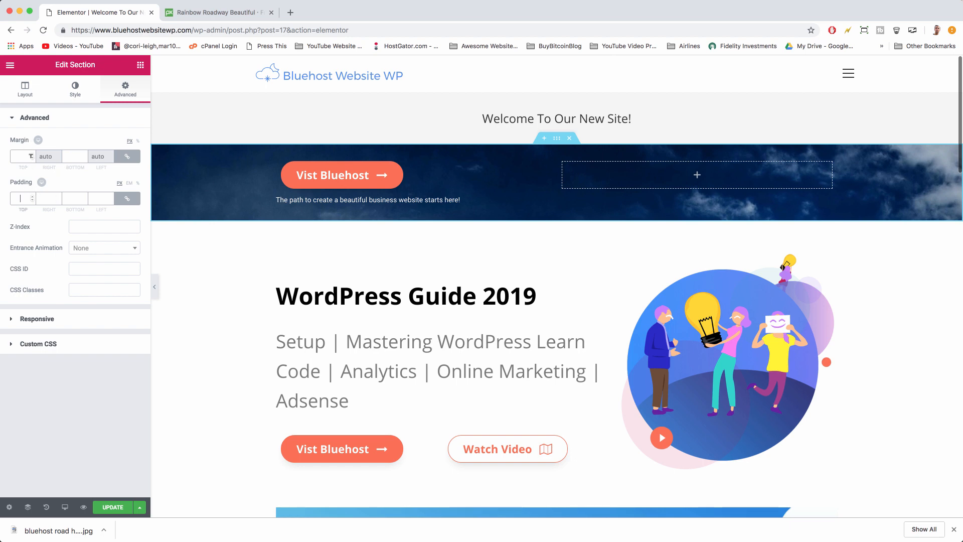
pyautogui.click(75, 87)
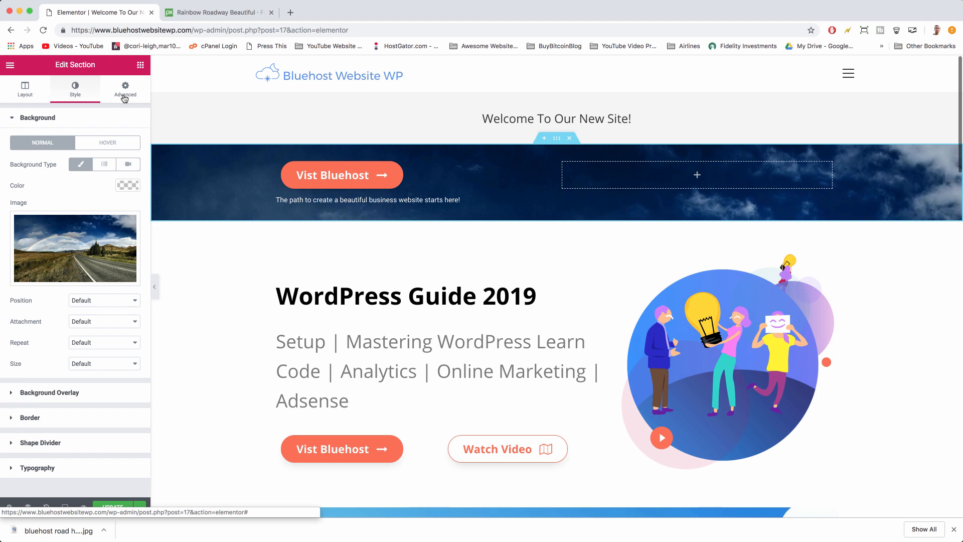
pyautogui.click(125, 89)
pyautogui.write('200')
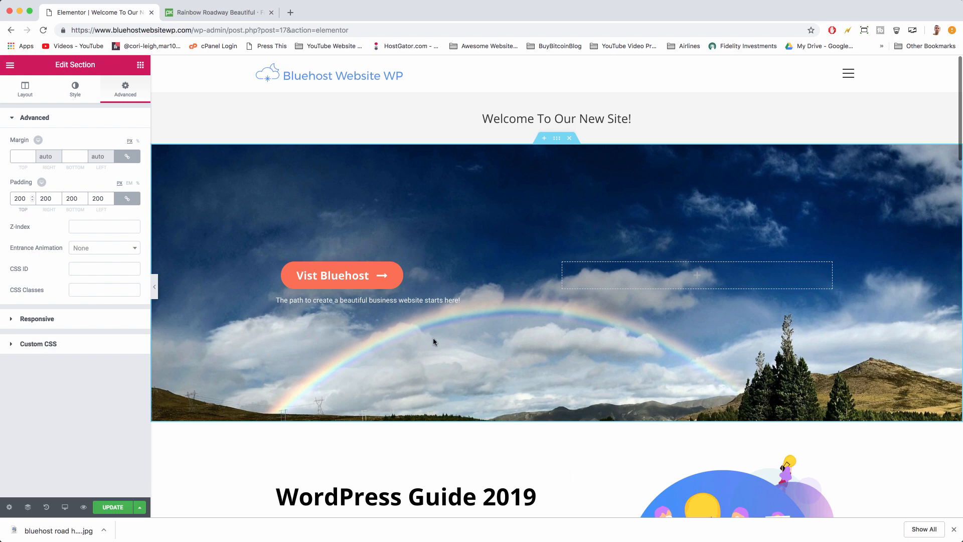
pyautogui.moveTo(428, 206)
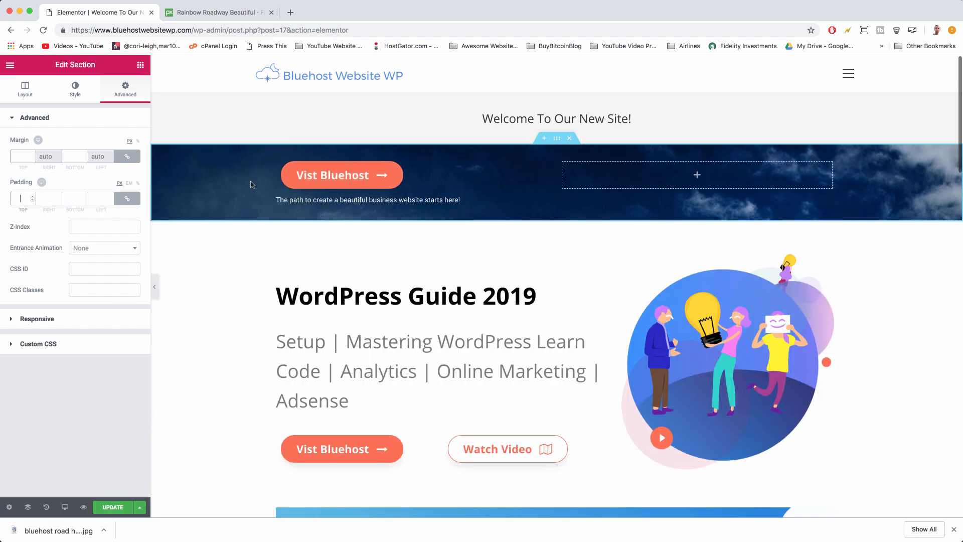
pyautogui.moveTo(65, 106)
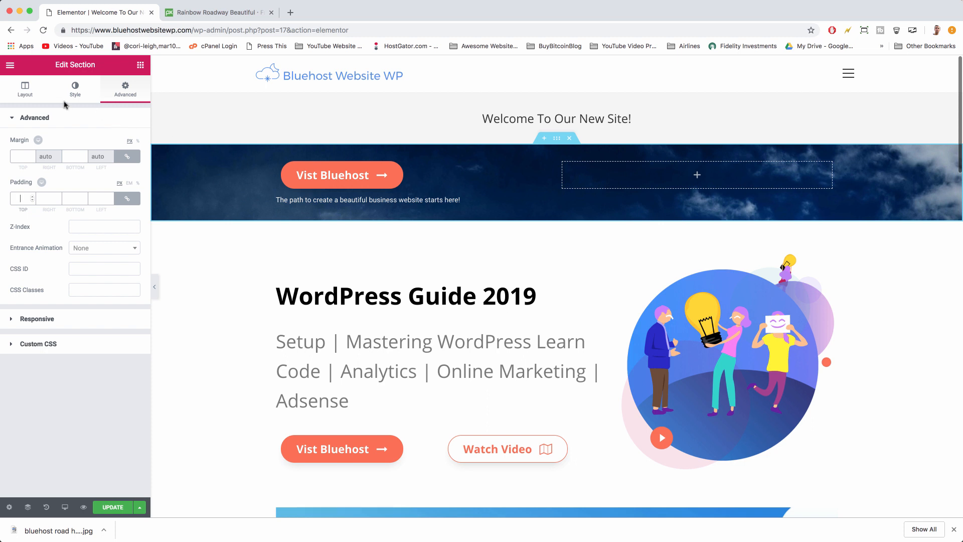
pyautogui.click(24, 89)
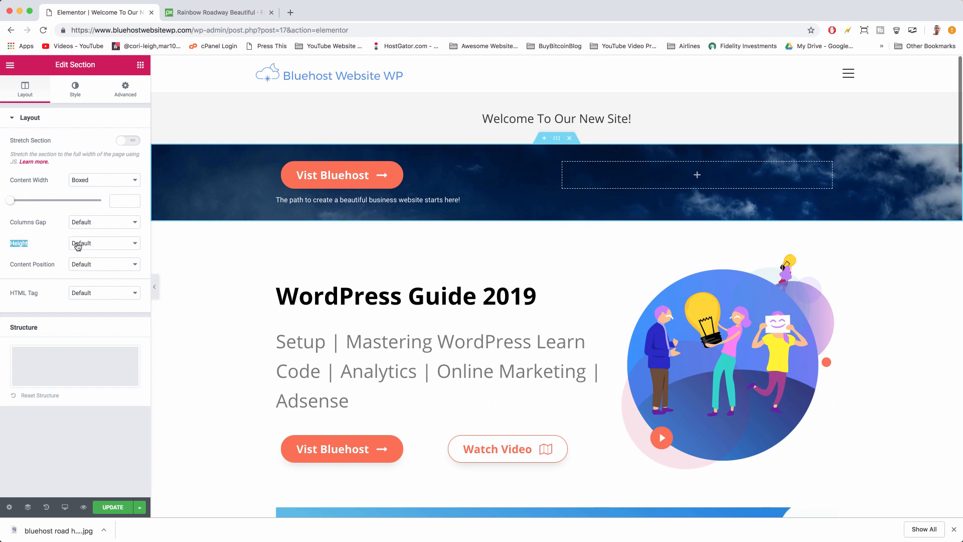
# Step: Set the hero section Height to Fit To Screen and scroll to check the rainbow photo
pyautogui.click(103, 243)
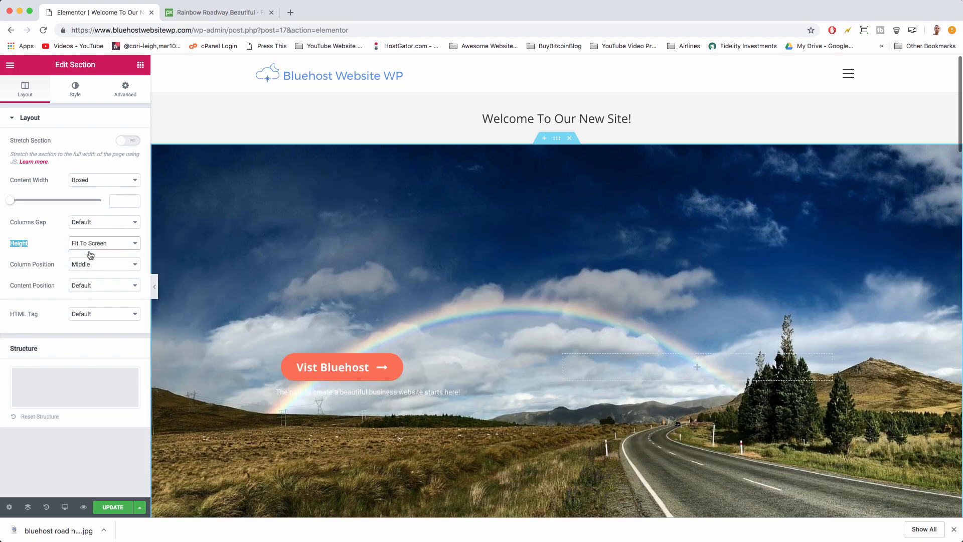
pyautogui.scroll(-3)
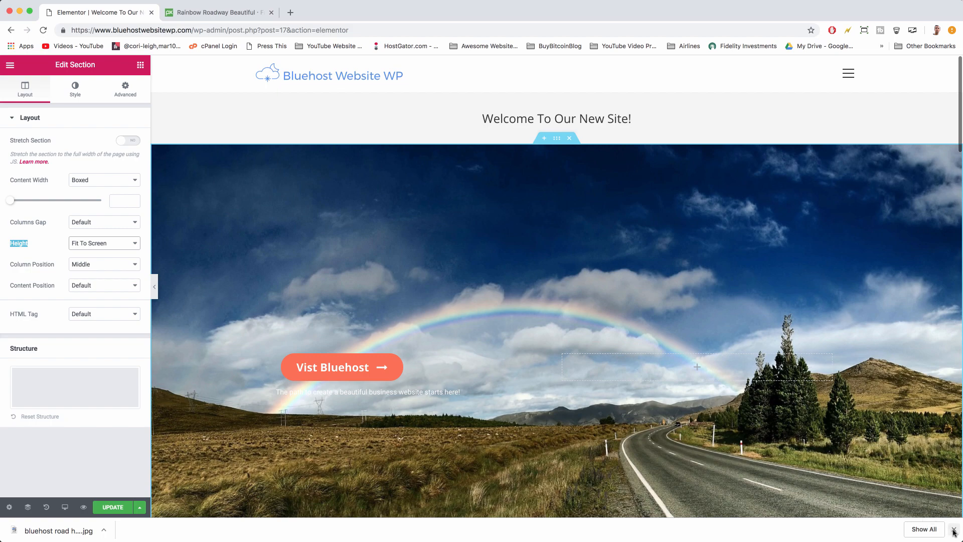
pyautogui.scroll(-3)
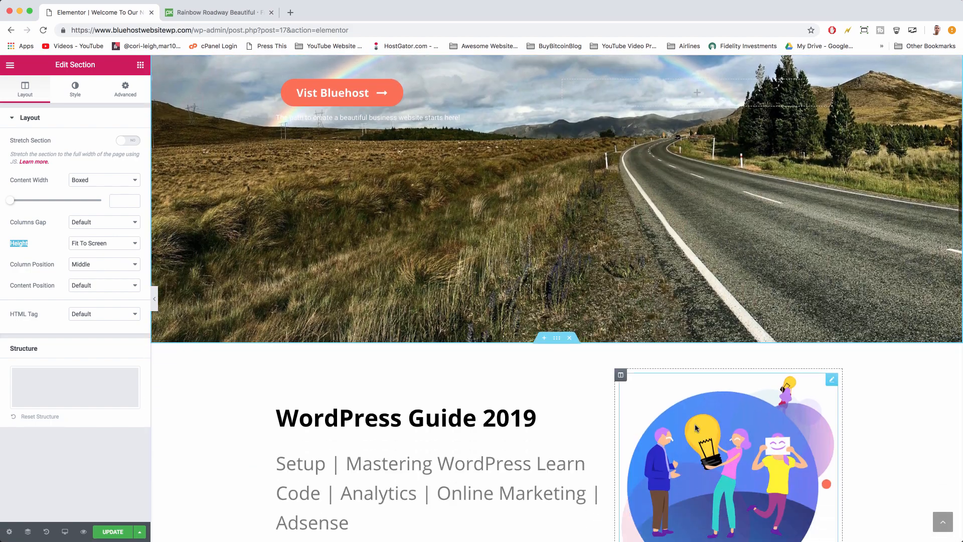
pyautogui.scroll(3)
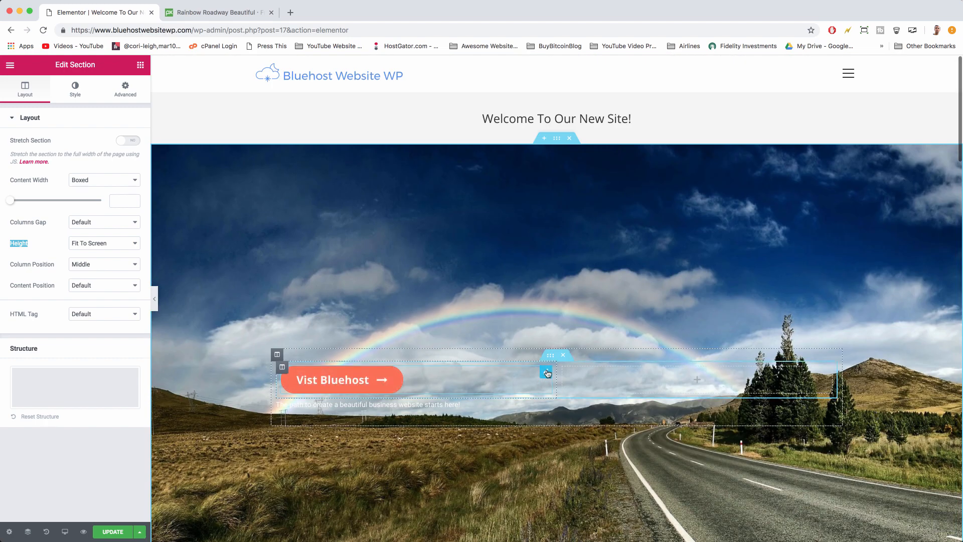
# Step: Duplicate the Vist Bluehost button and left-align the copy beside the original in the hero
pyautogui.click(331, 380)
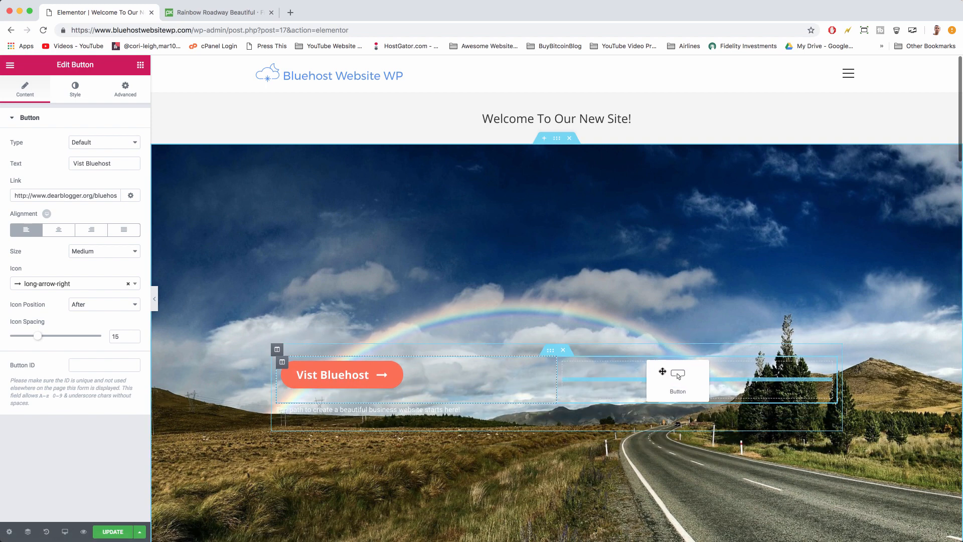
pyautogui.click(91, 230)
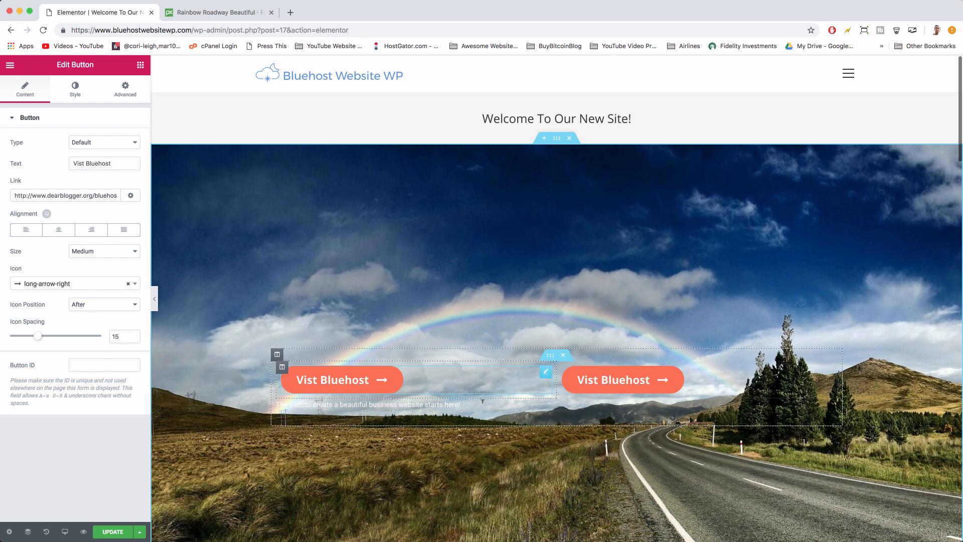
pyautogui.moveTo(58, 230)
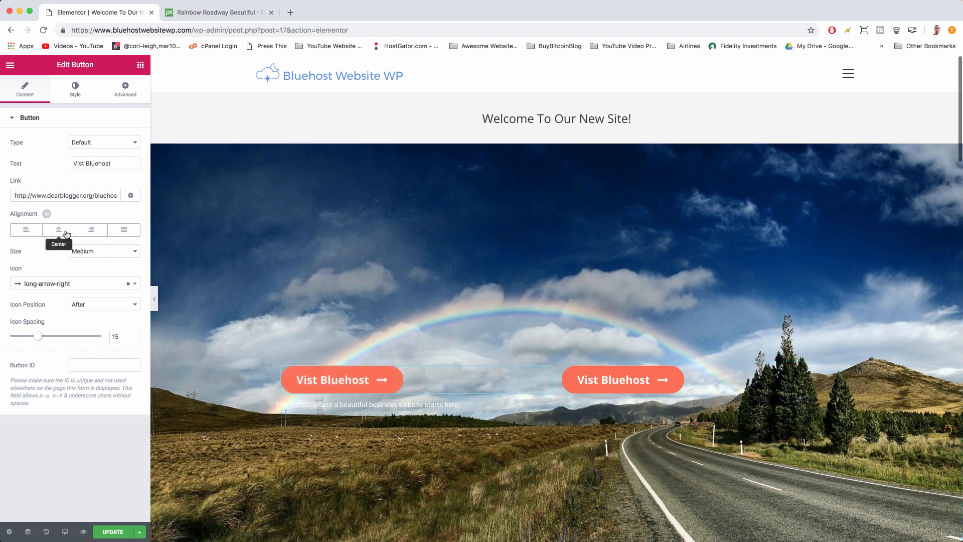
pyautogui.click(91, 229)
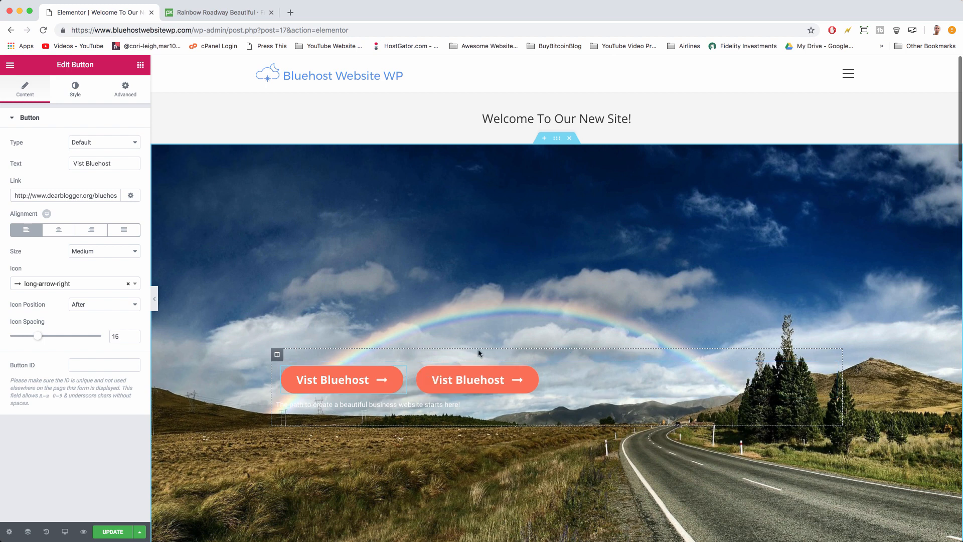
pyautogui.click(341, 379)
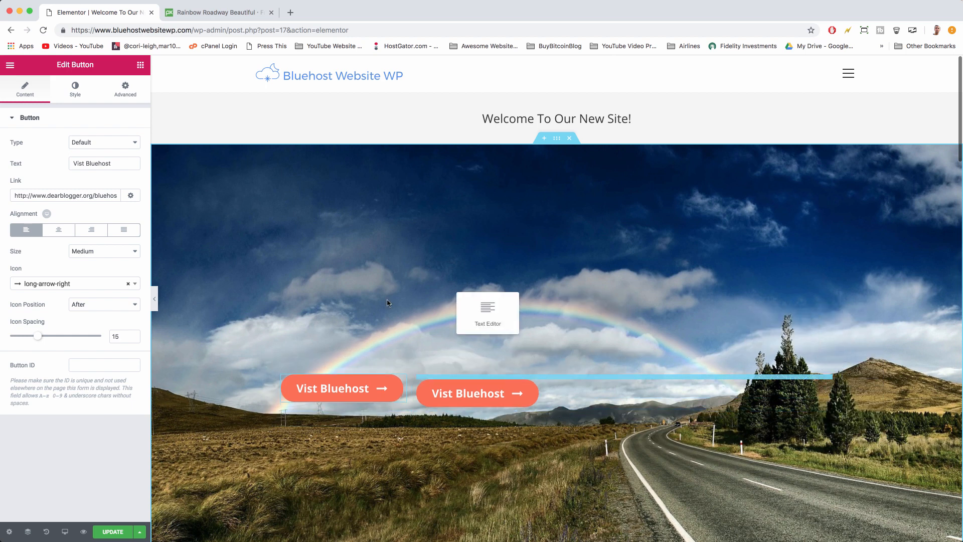
# Step: Move the tagline above both buttons and enlarge its Typography font size
pyautogui.click(487, 313)
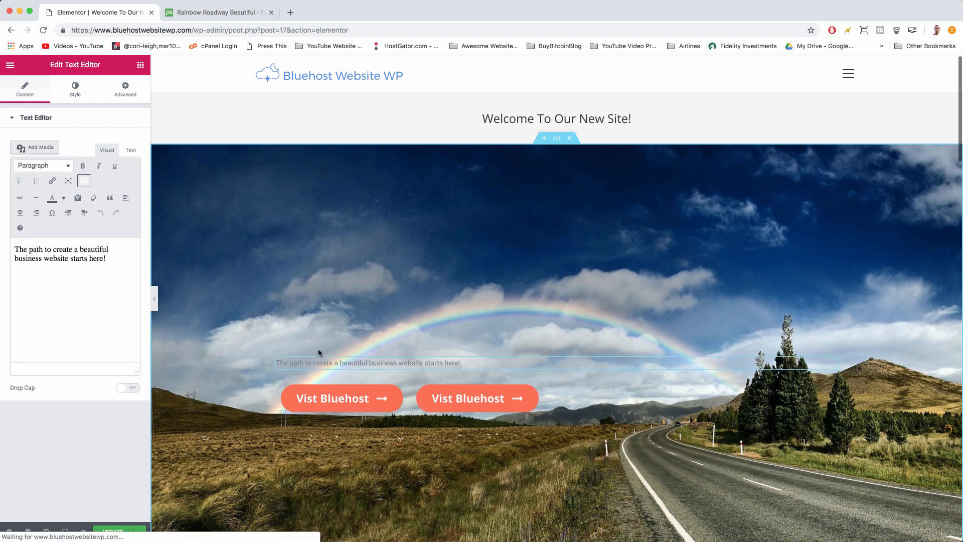
pyautogui.click(367, 362)
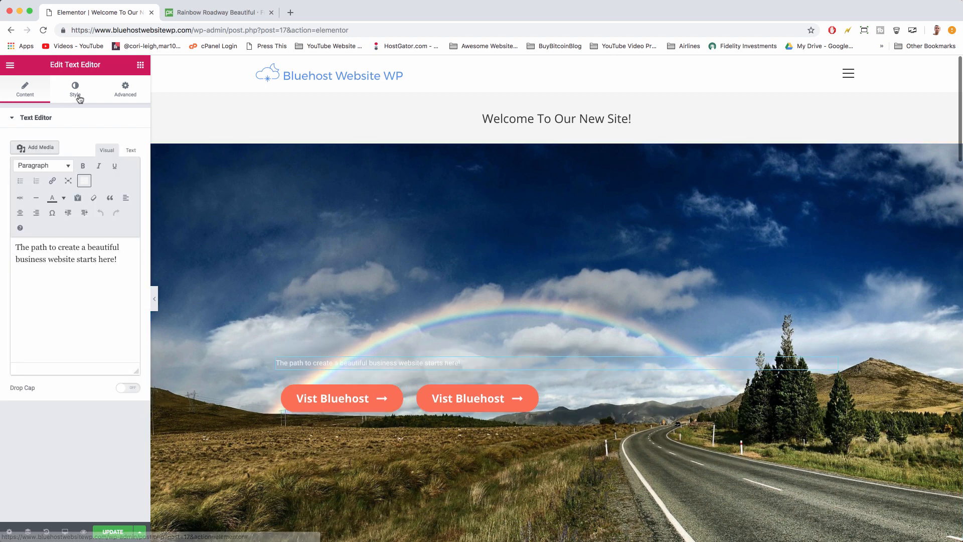
pyautogui.click(74, 88)
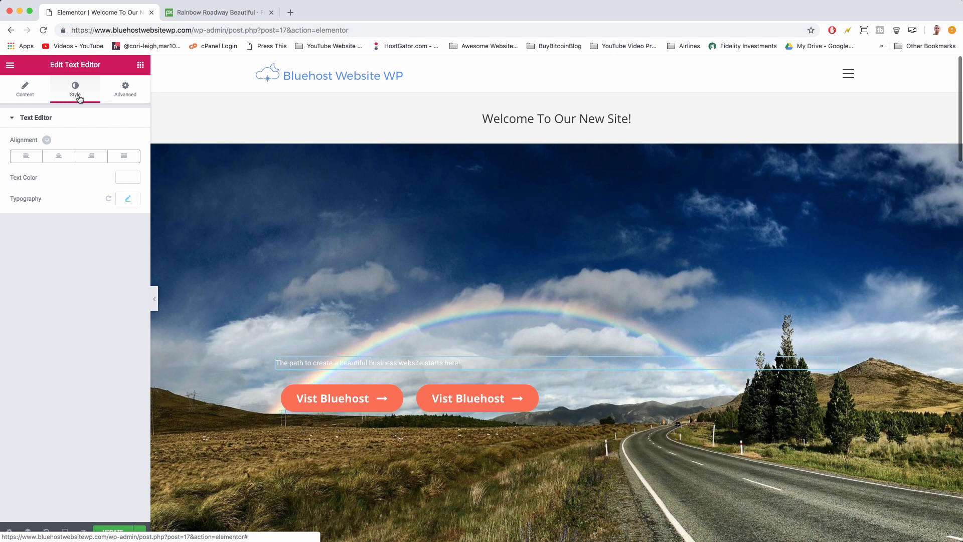
pyautogui.click(128, 200)
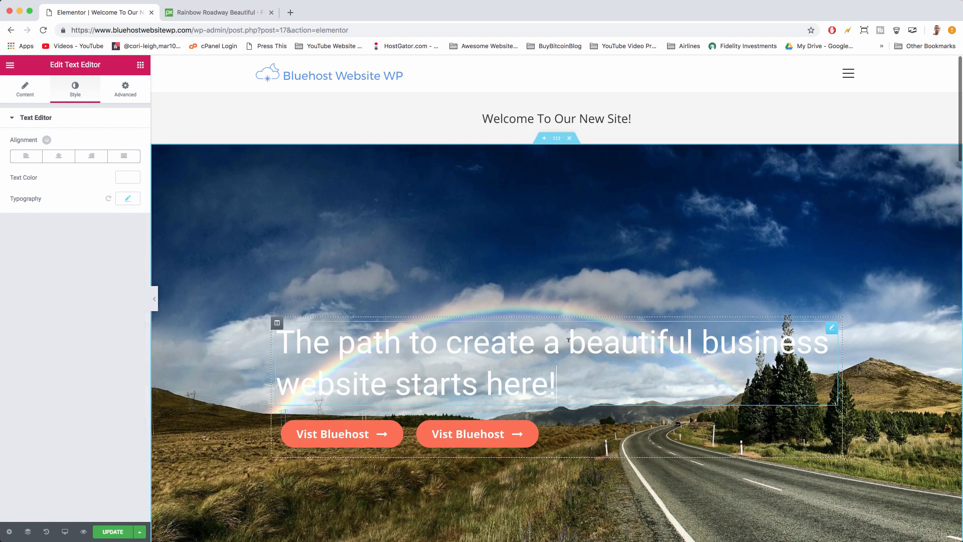
pyautogui.click(24, 89)
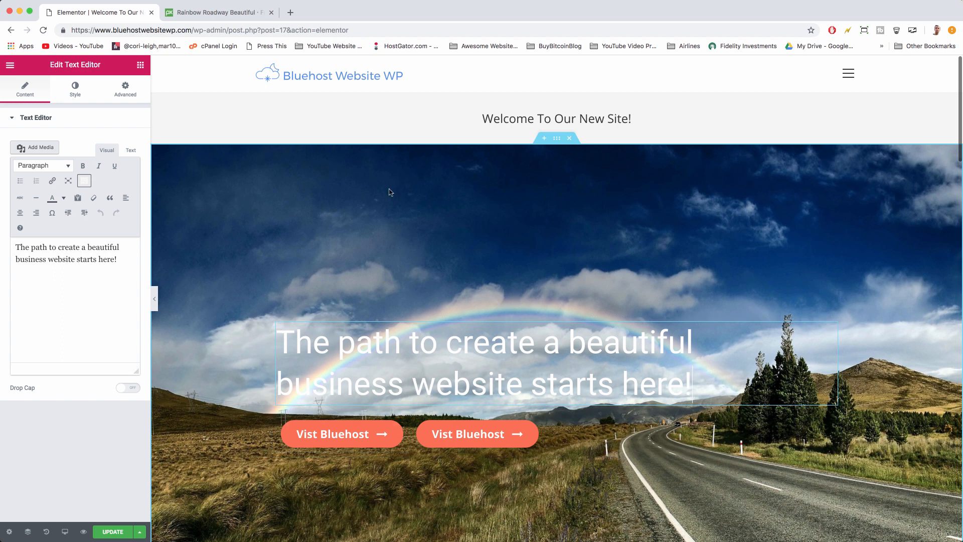
pyautogui.moveTo(298, 488)
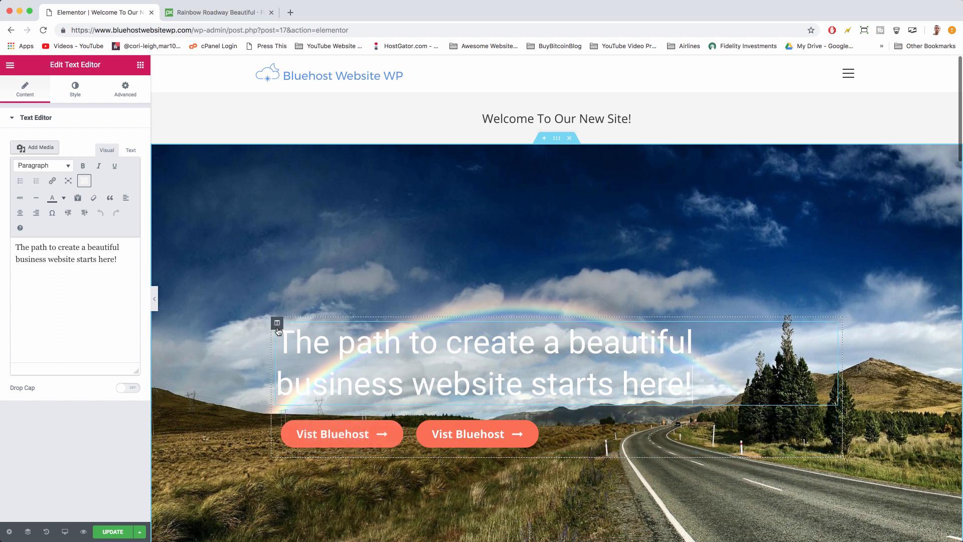
pyautogui.moveTo(277, 324)
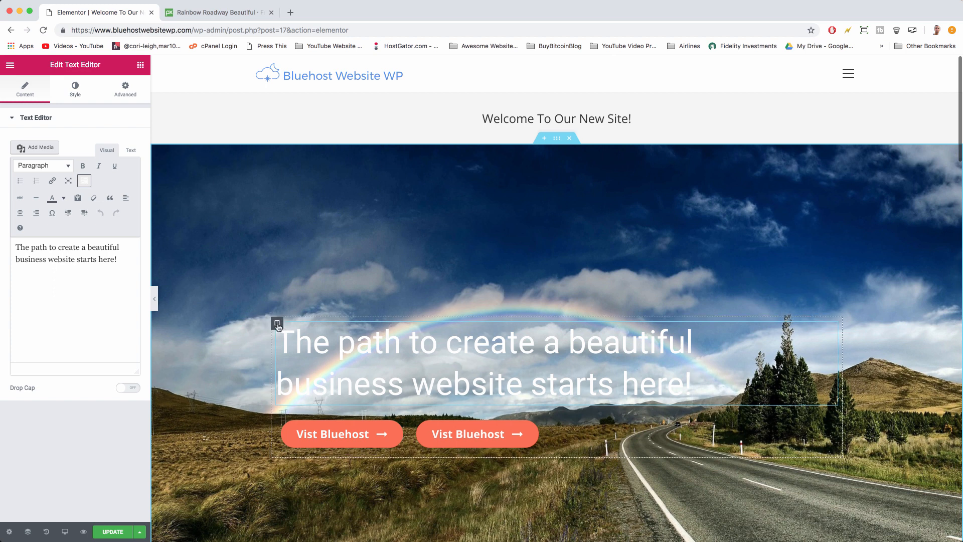
# Step: Unlink the column's margin values and set its bottom margin to 360 px
pyautogui.click(276, 323)
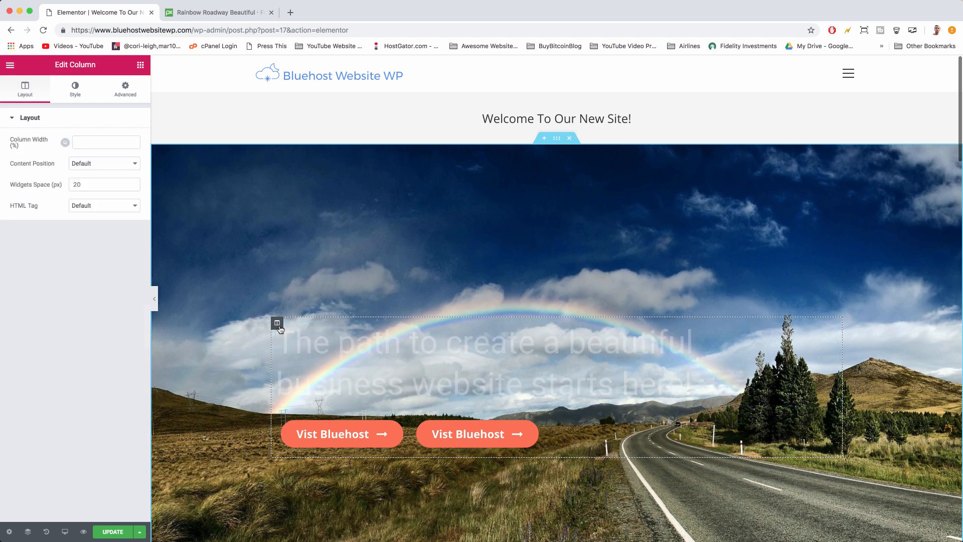
pyautogui.click(125, 89)
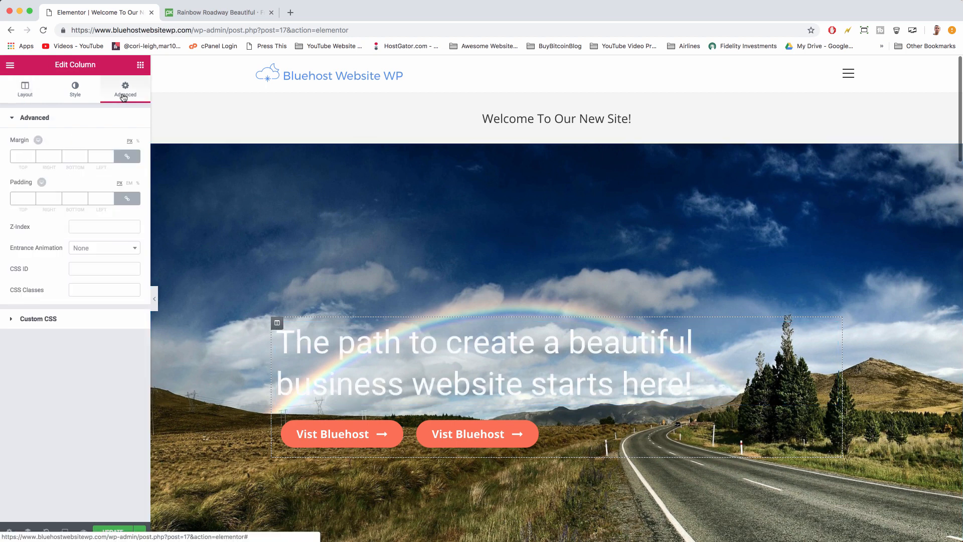
pyautogui.moveTo(127, 155)
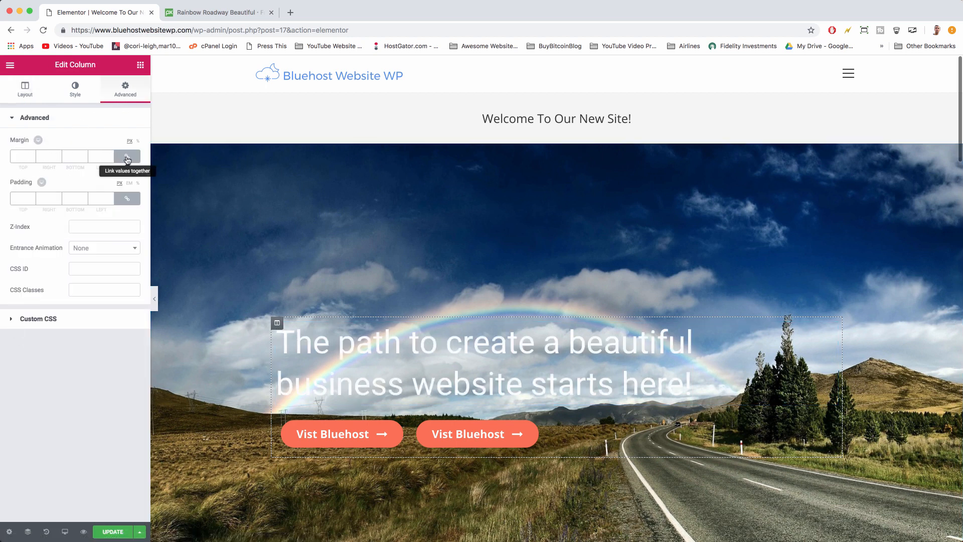
pyautogui.click(126, 155)
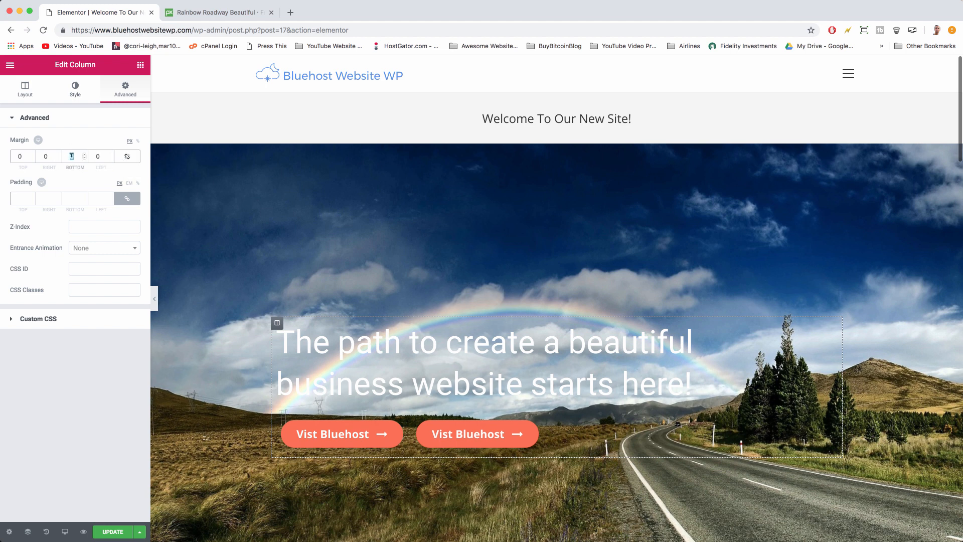
pyautogui.write('180')
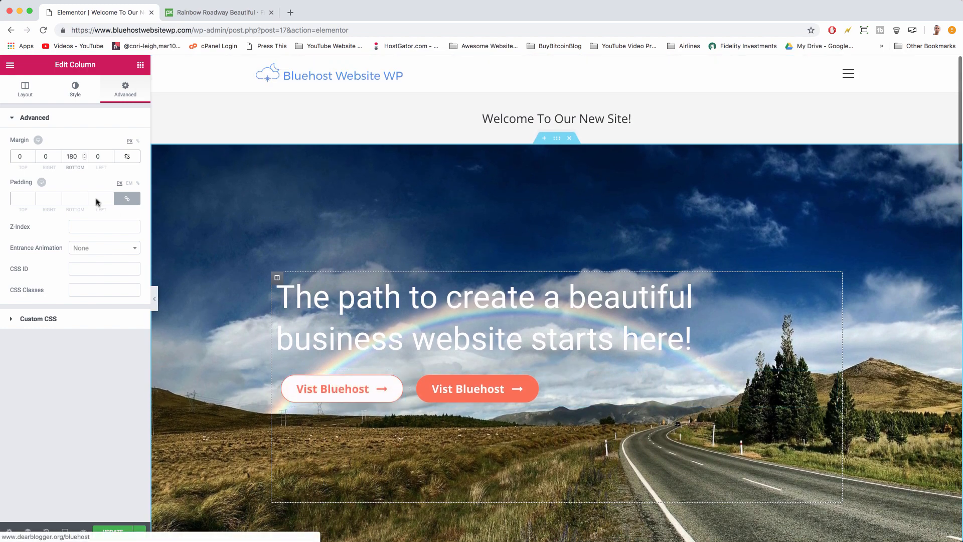
pyautogui.tripleClick(71, 156)
pyautogui.write('360')
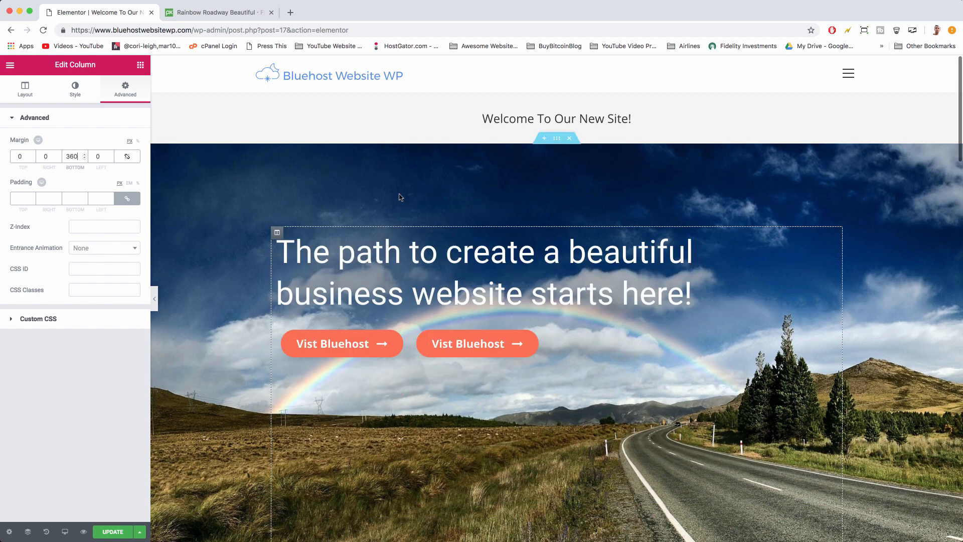
pyautogui.moveTo(578, 324)
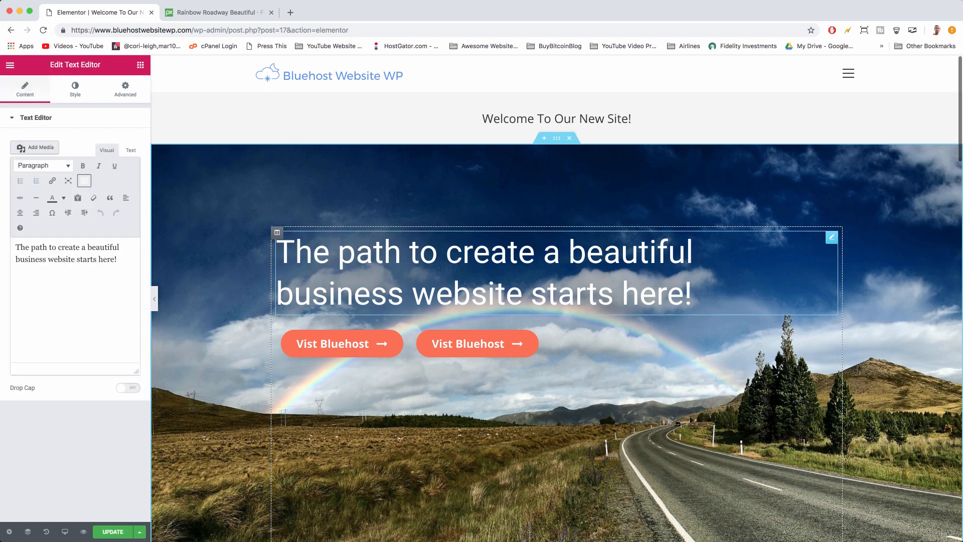
# Step: Set the headline's Typography Transform to Capitalize
pyautogui.click(74, 88)
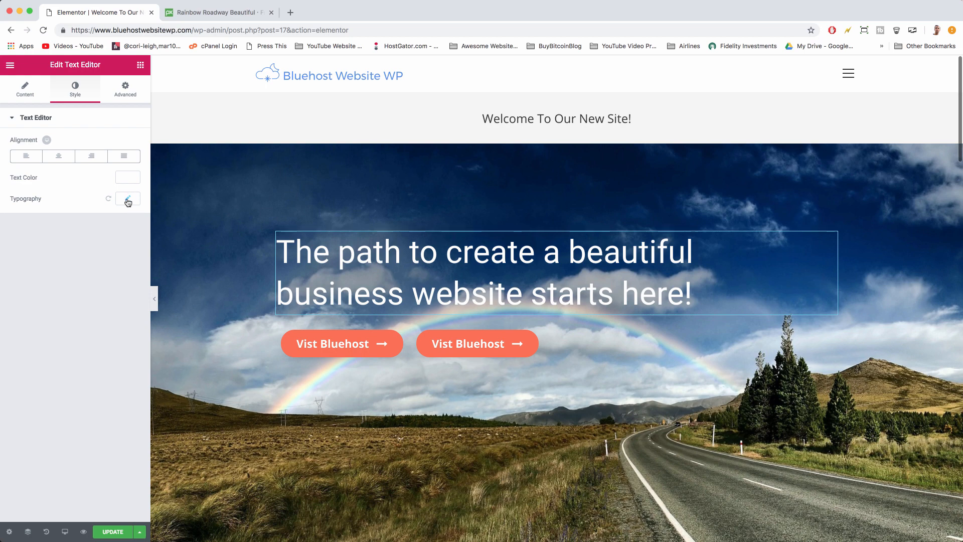
pyautogui.click(128, 199)
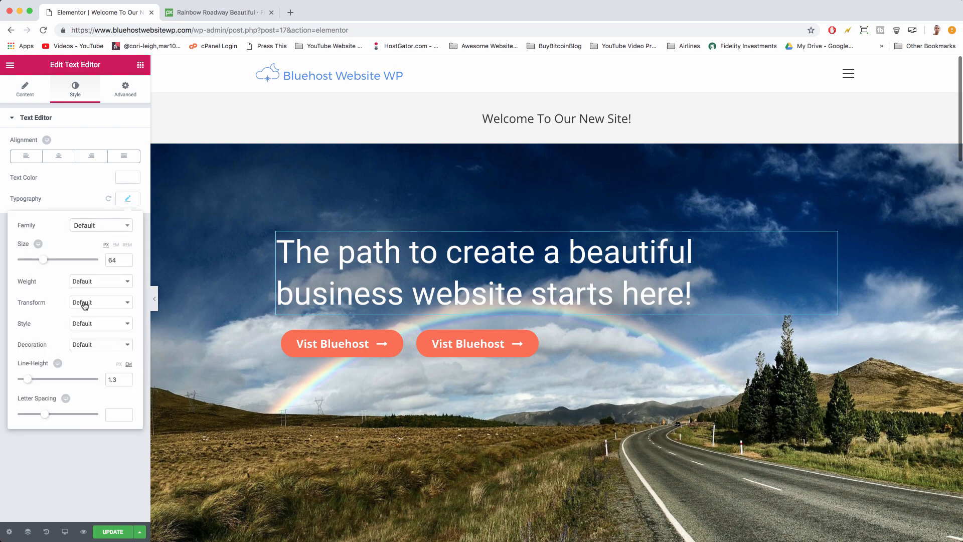
pyautogui.click(100, 302)
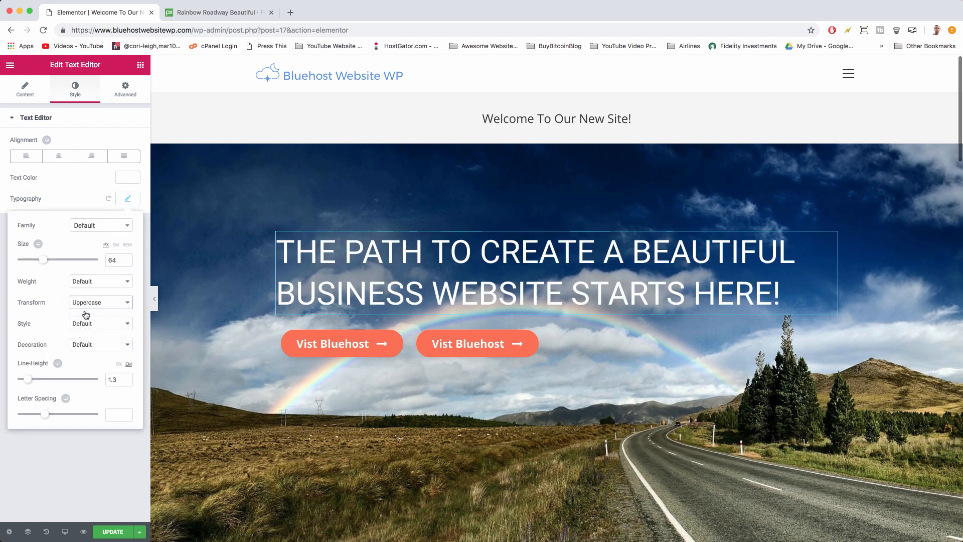
pyautogui.click(101, 302)
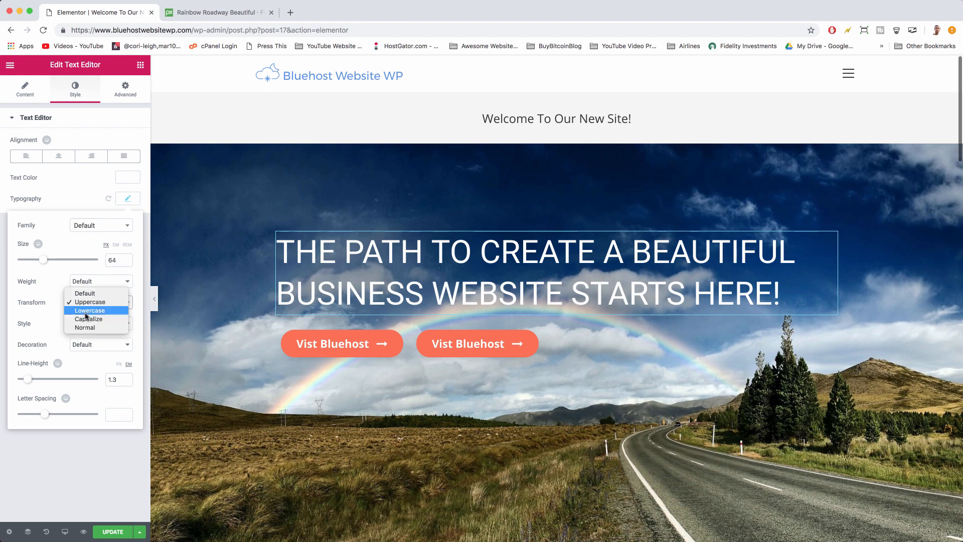
pyautogui.click(88, 319)
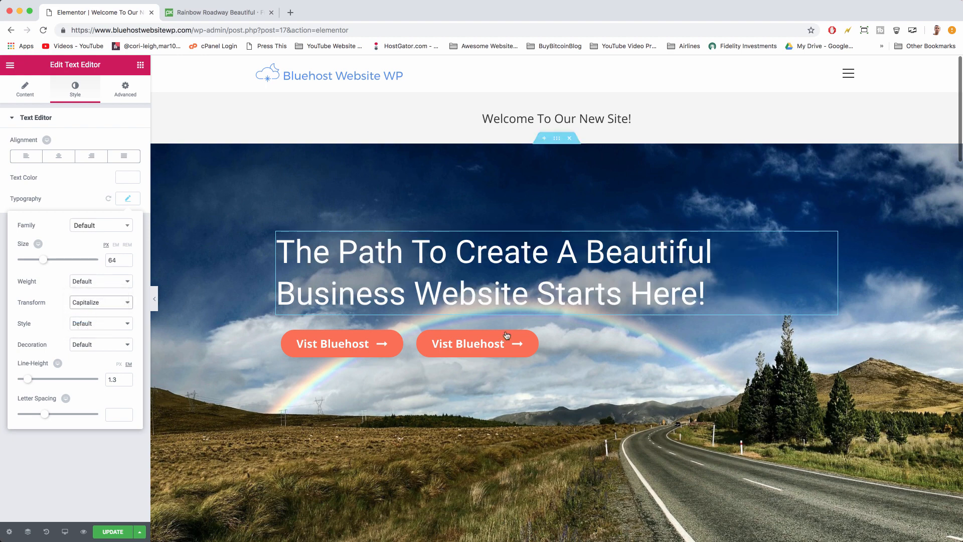
pyautogui.click(476, 343)
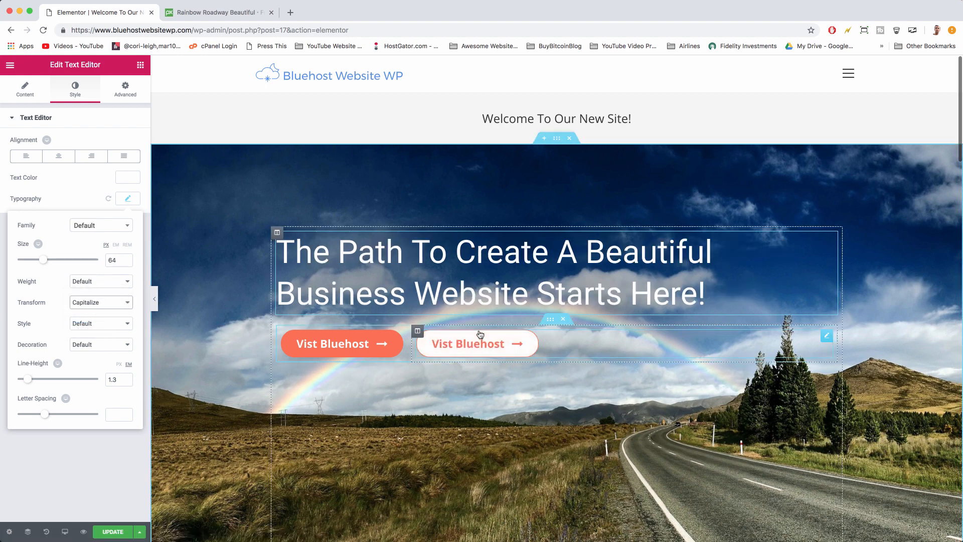
# Step: Clear the second button's background fill and set its border width to 3
pyautogui.click(476, 343)
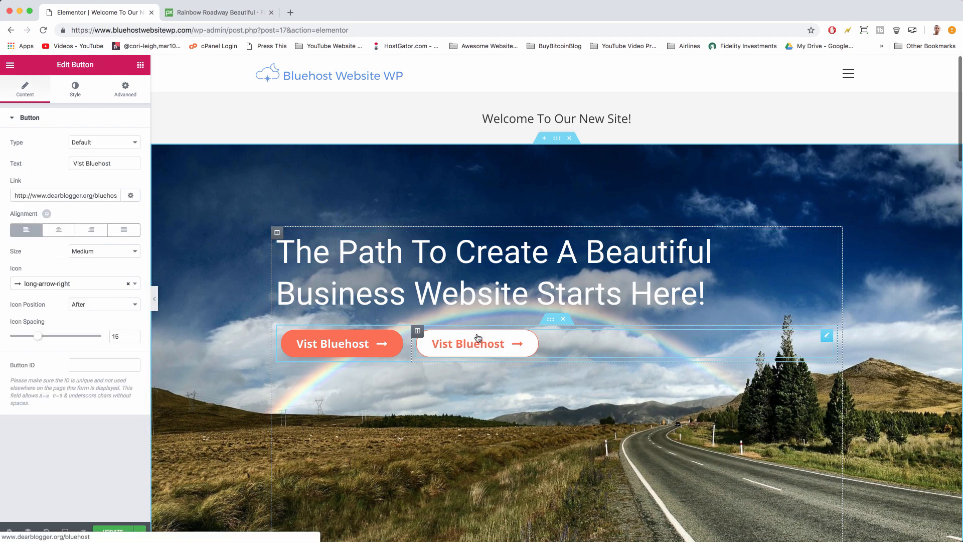
pyautogui.click(74, 89)
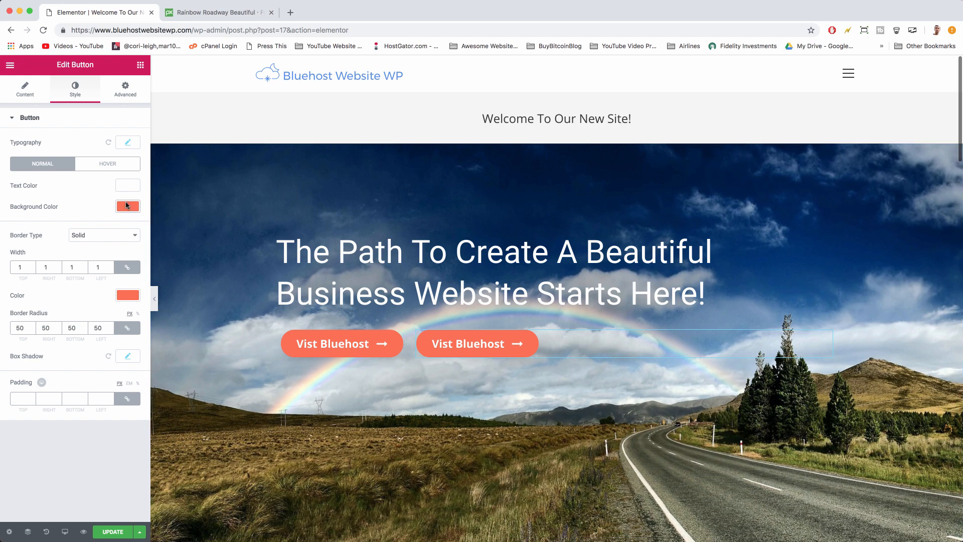
pyautogui.click(127, 205)
pyautogui.write('2')
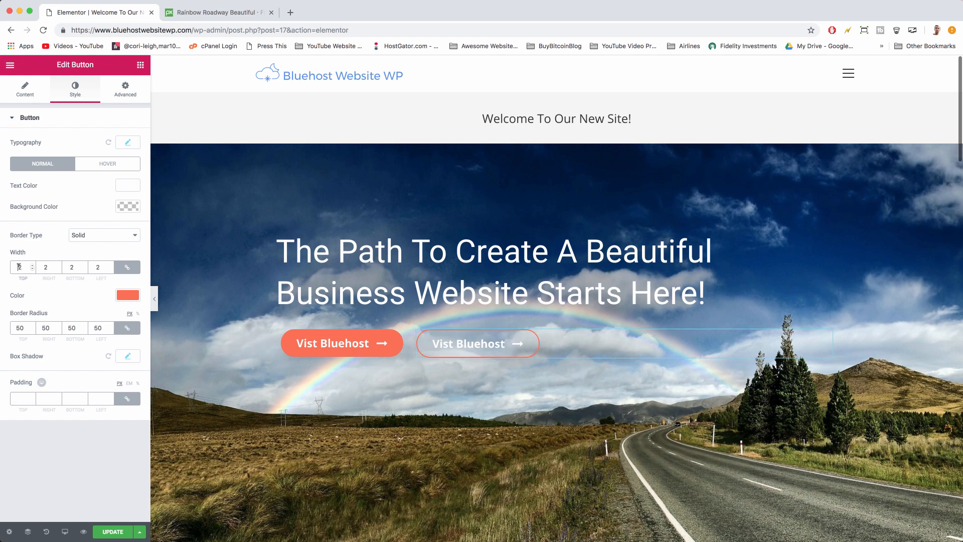
pyautogui.click(26, 89)
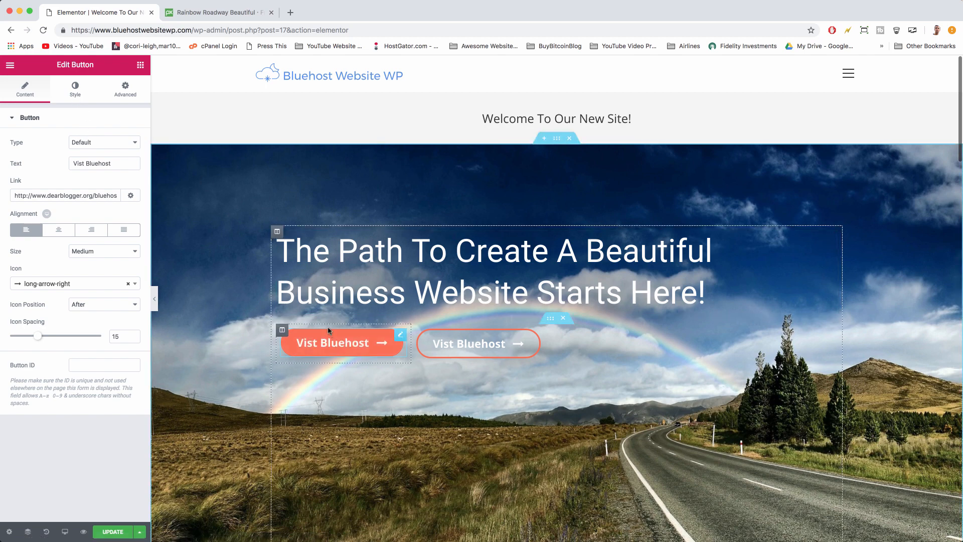
# Step: Give the first button the same border adjustment and save the page with UPDATE
pyautogui.click(74, 88)
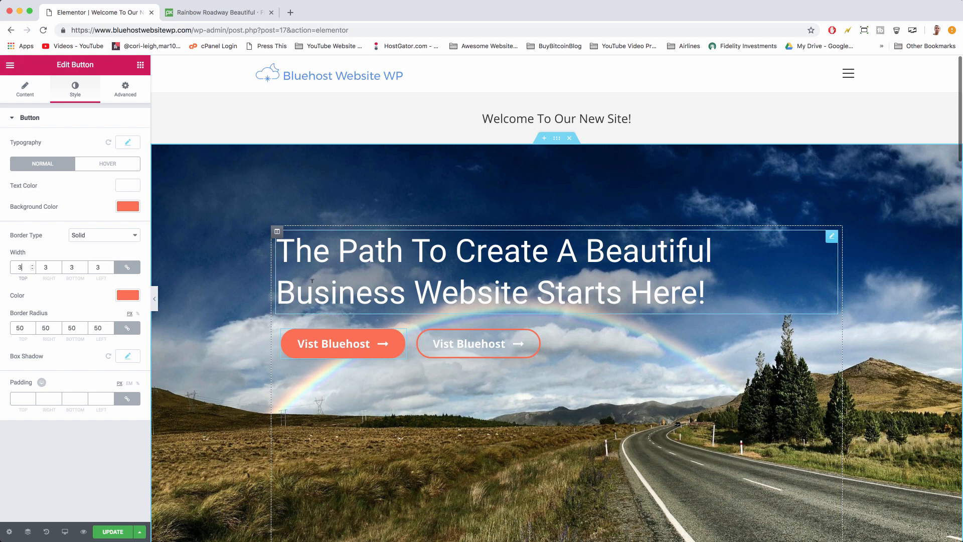
pyautogui.scroll(-3)
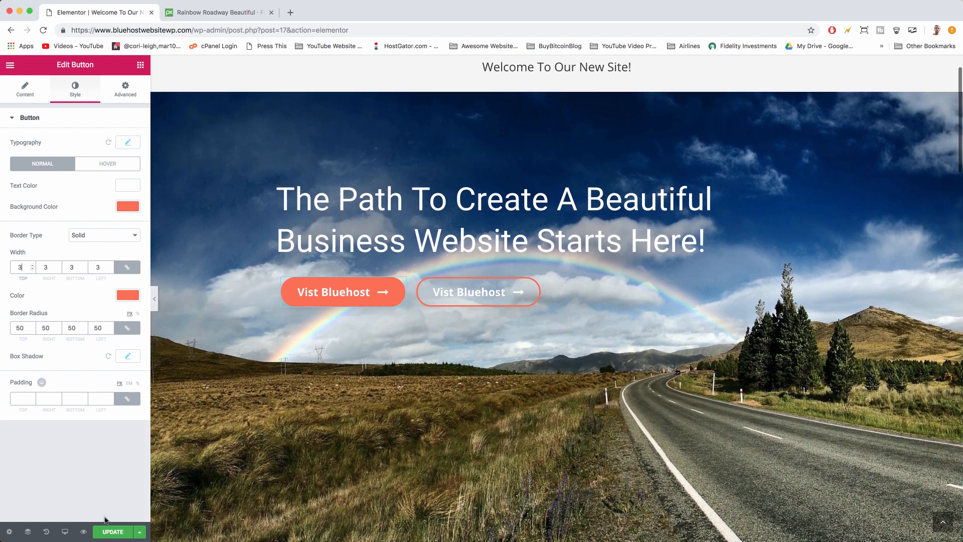
pyautogui.click(113, 531)
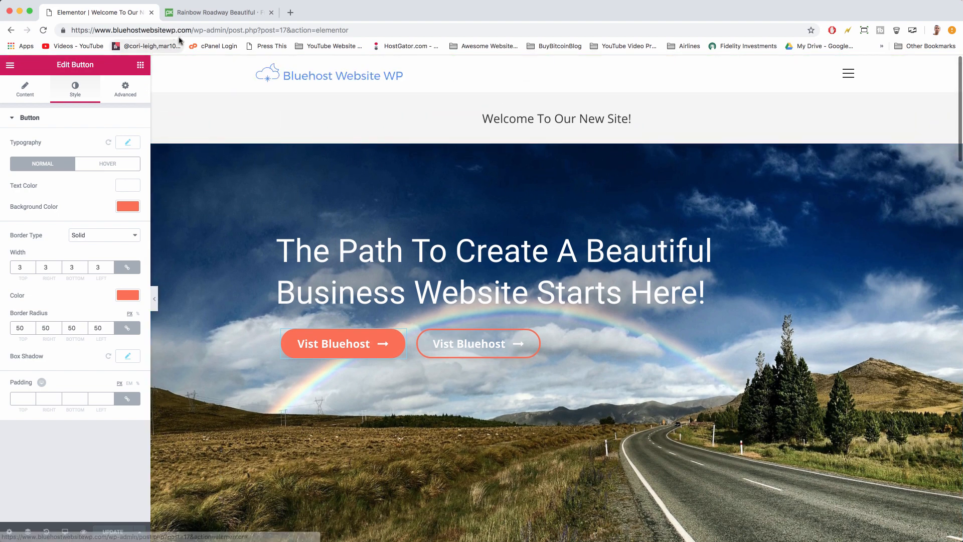
pyautogui.moveTo(80, 470)
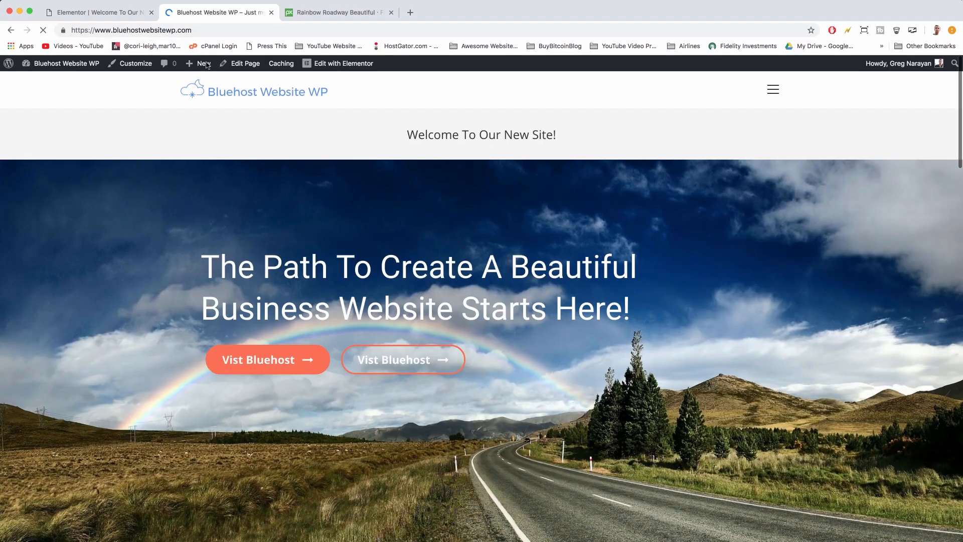
# Step: Scroll the live homepage to review the wrapped headline and both buttons
pyautogui.scroll(-3)
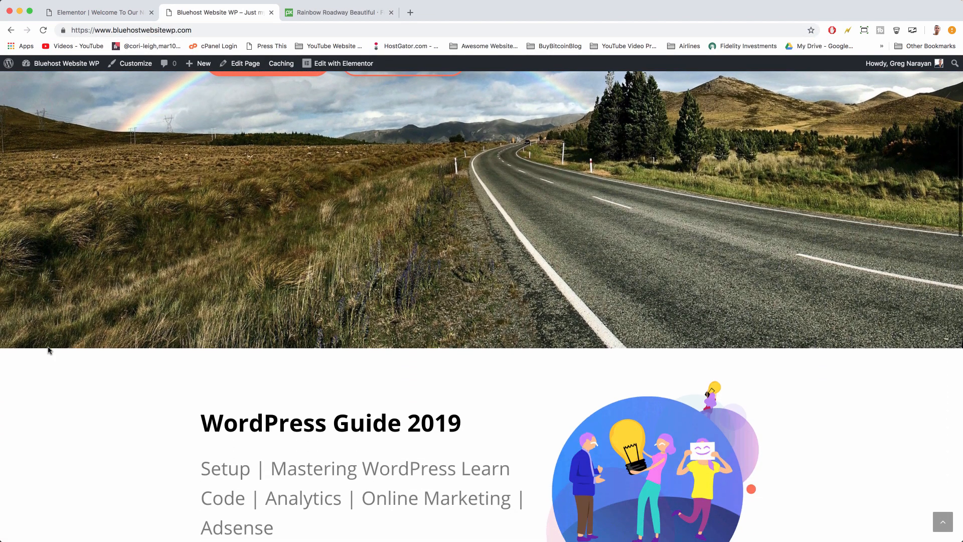
pyautogui.scroll(3)
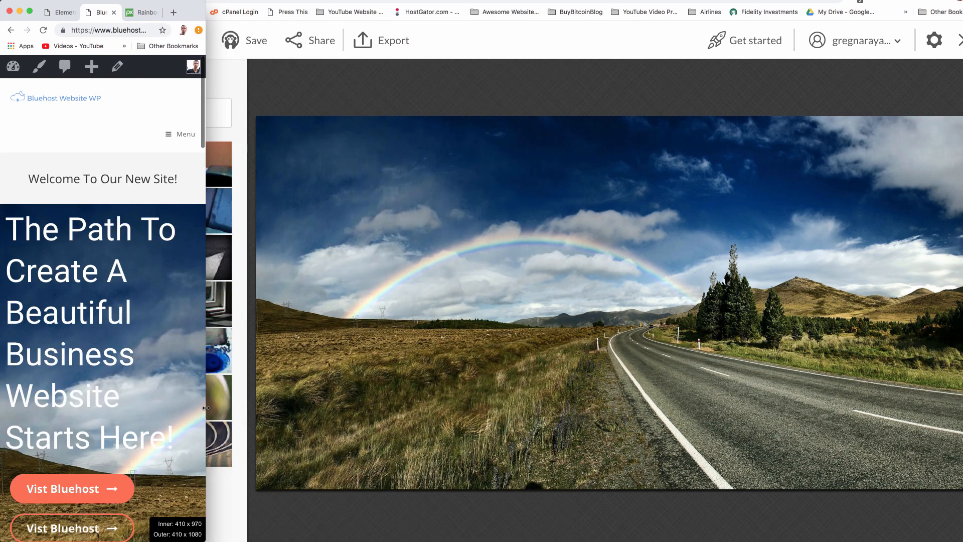
# Step: Scroll down the narrowed homepage to check how the hero and buttons stack
pyautogui.scroll(-3)
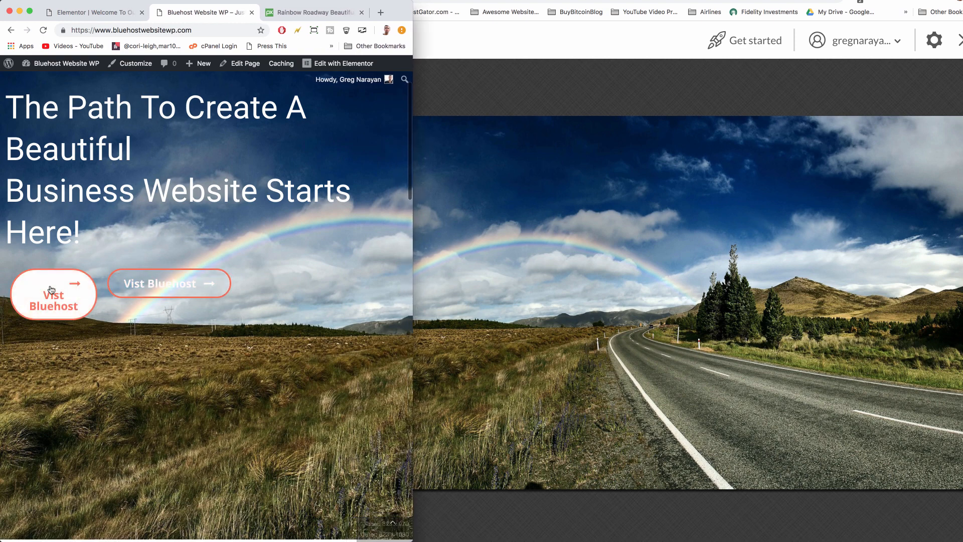
pyautogui.moveTo(142, 283)
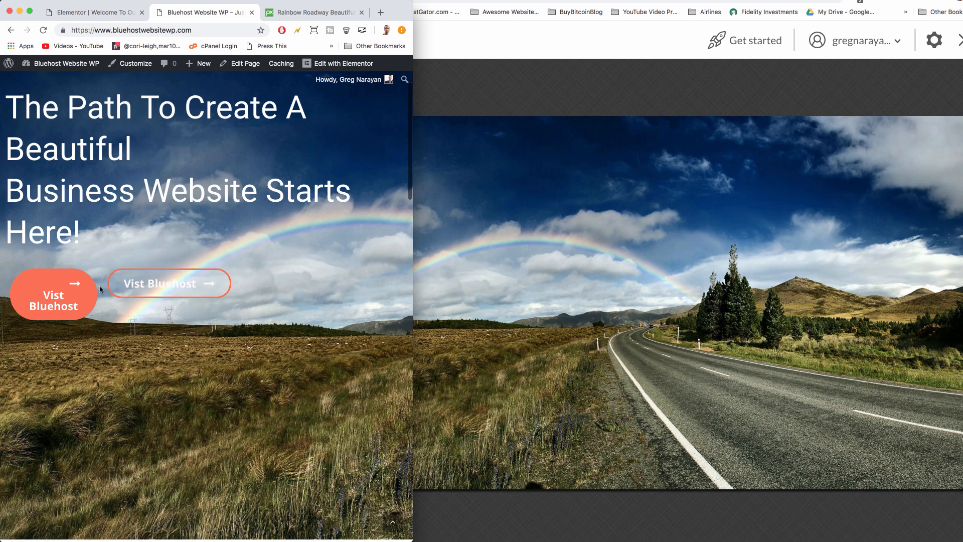
pyautogui.moveTo(411, 260)
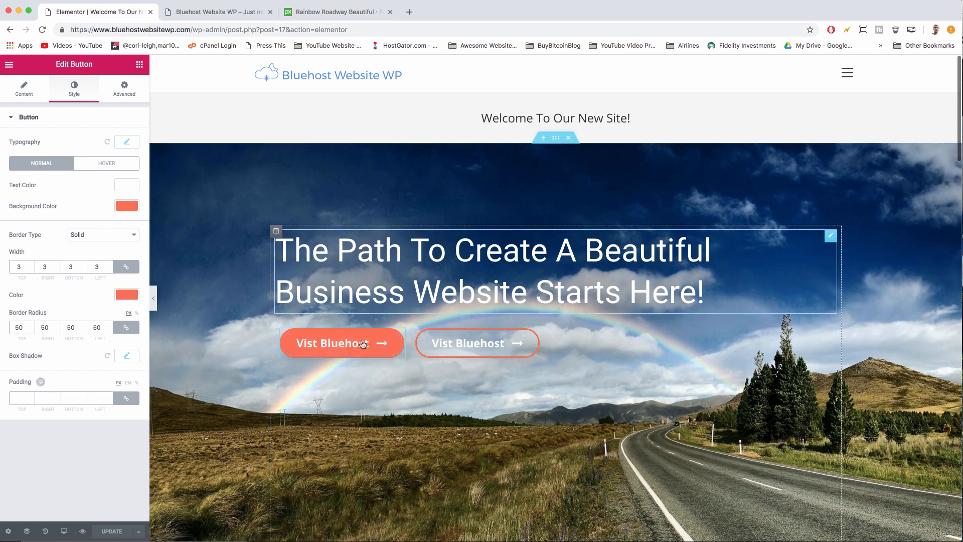
# Step: Fix the hero button labels and rename the outlined second button 'Watch Video'
pyautogui.click(24, 88)
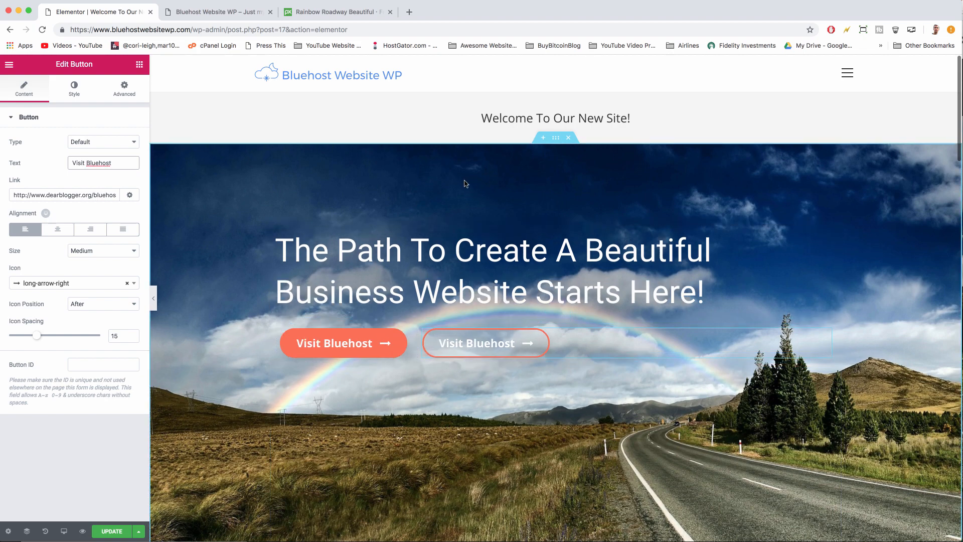
pyautogui.click(333, 342)
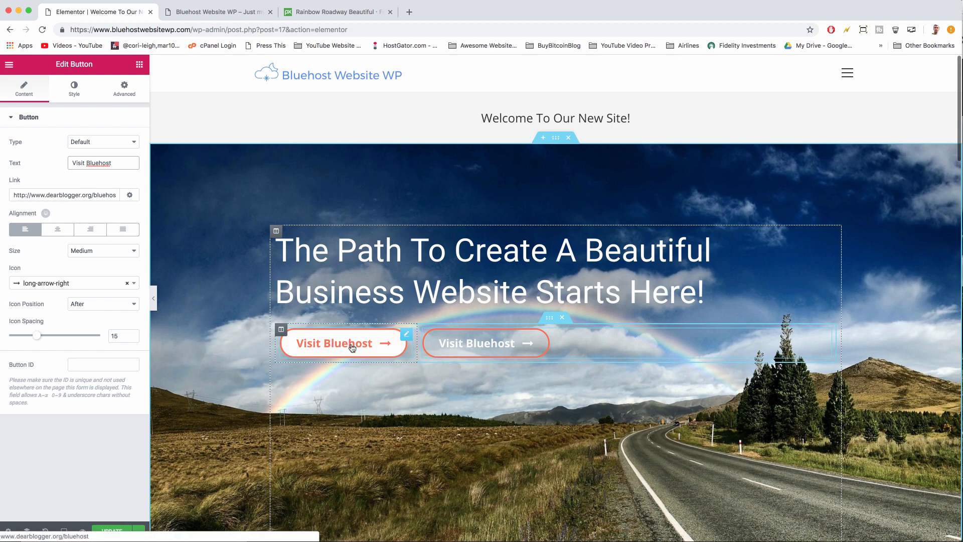
pyautogui.click(476, 343)
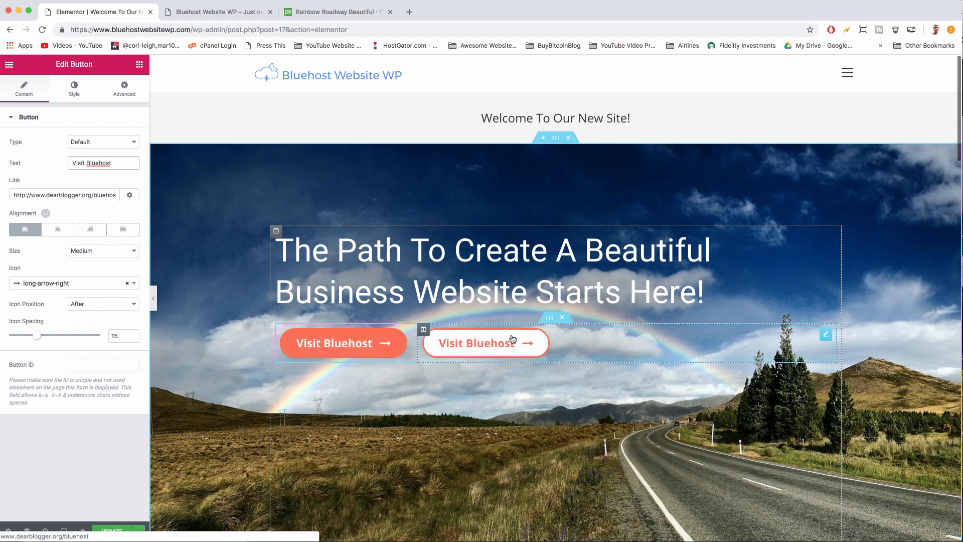
pyautogui.moveTo(509, 341)
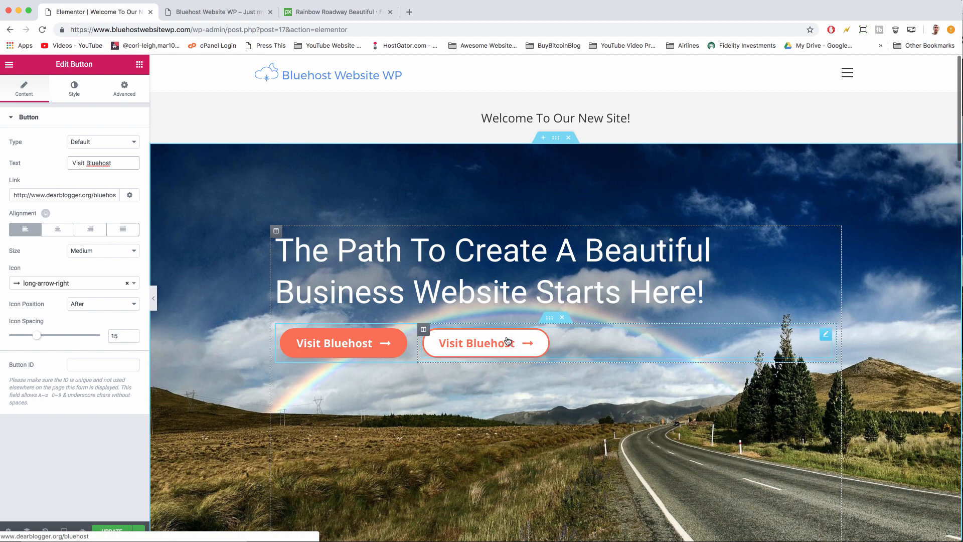
pyautogui.tripleClick(104, 163)
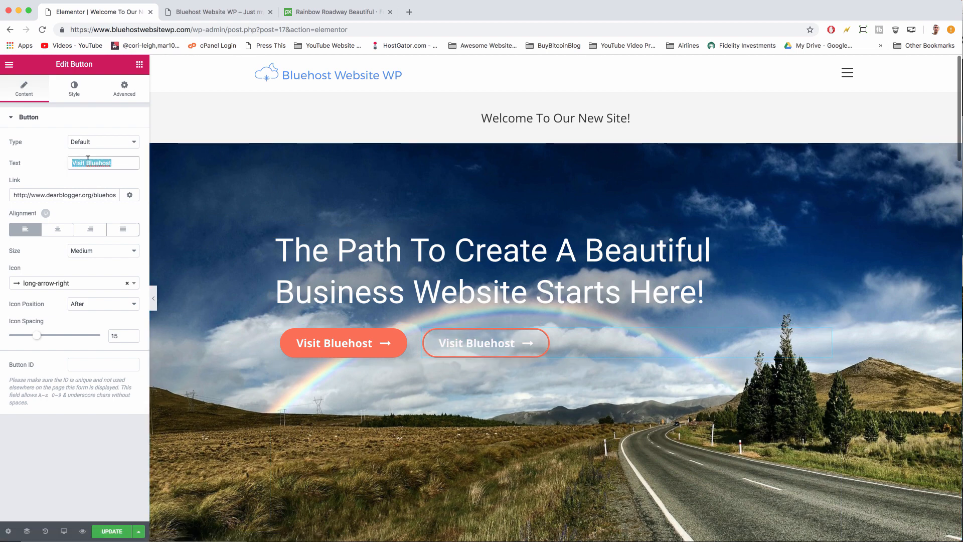
pyautogui.write('Watch')
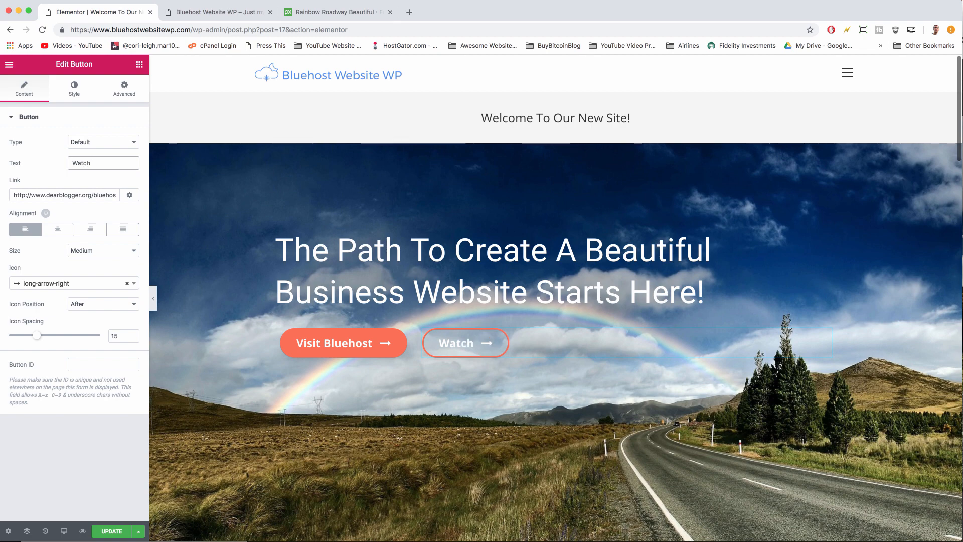
pyautogui.write('Video')
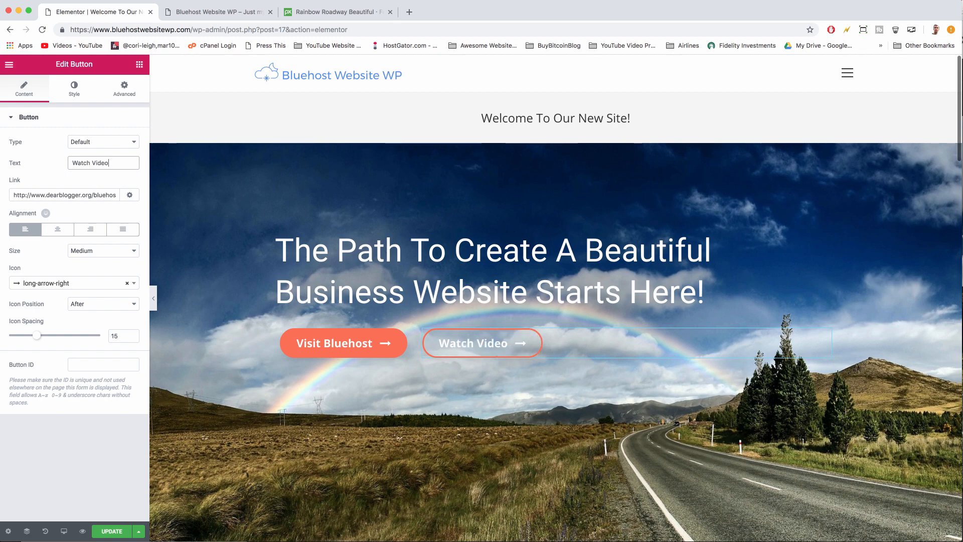
pyautogui.click(482, 342)
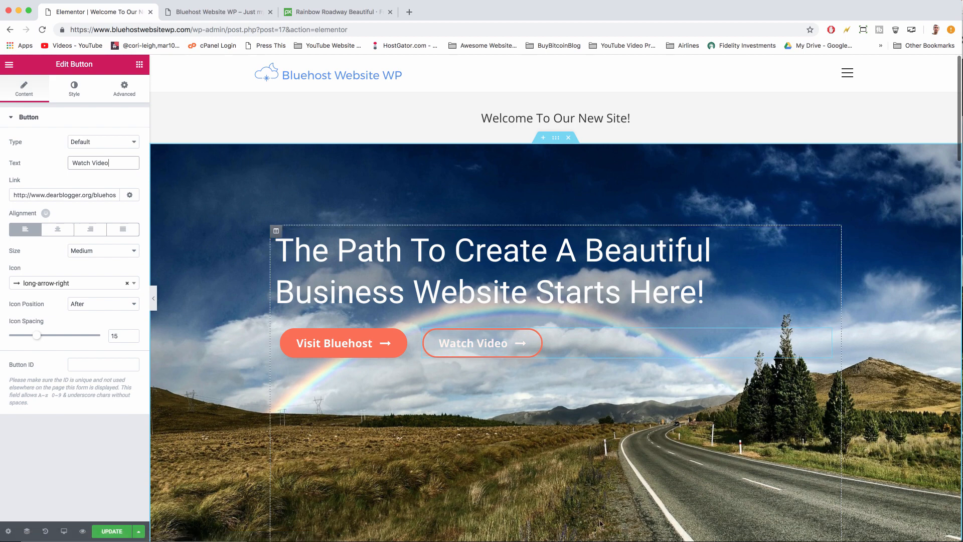
pyautogui.moveTo(761, 515)
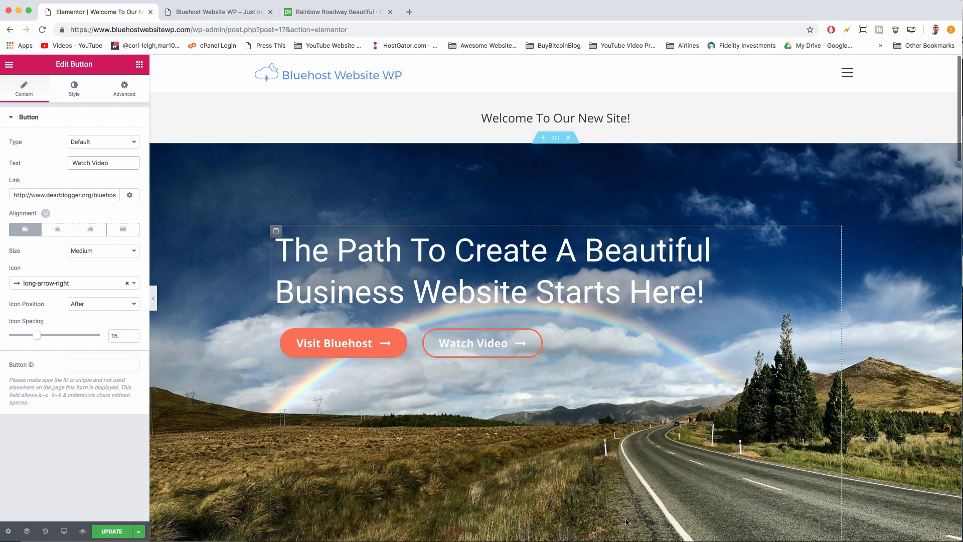
pyautogui.click(103, 163)
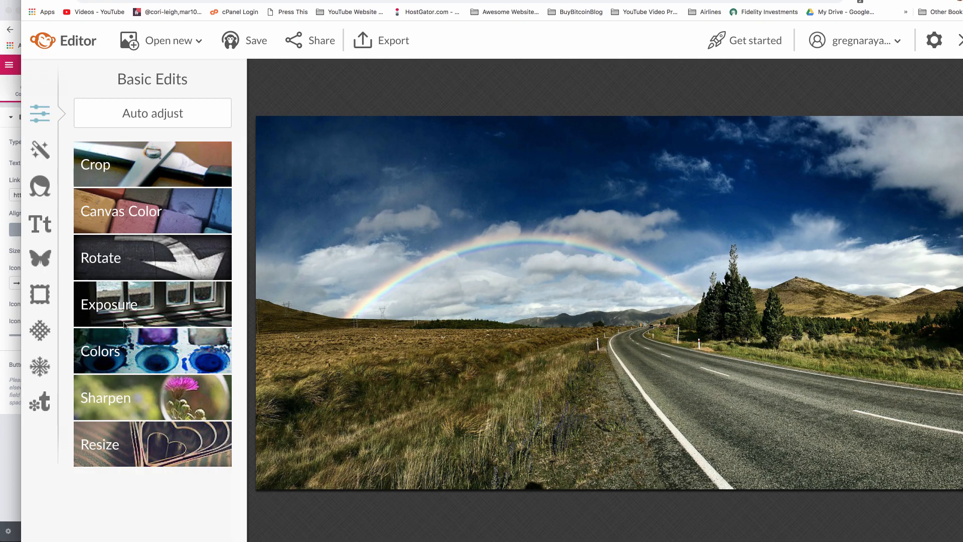
# Step: Boost the rainbow road photo's saturation to 33 with PicMonkey's Colors edit
pyautogui.click(151, 350)
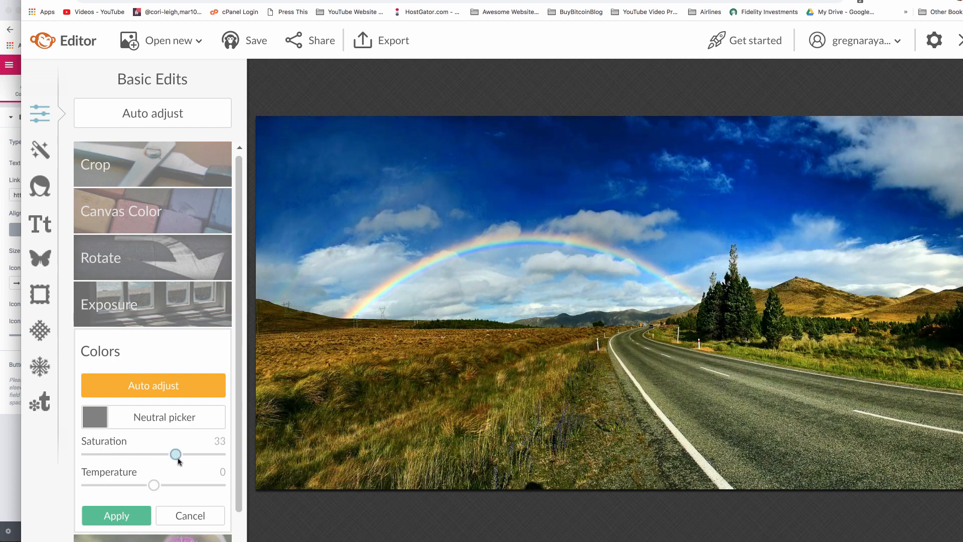
pyautogui.click(189, 515)
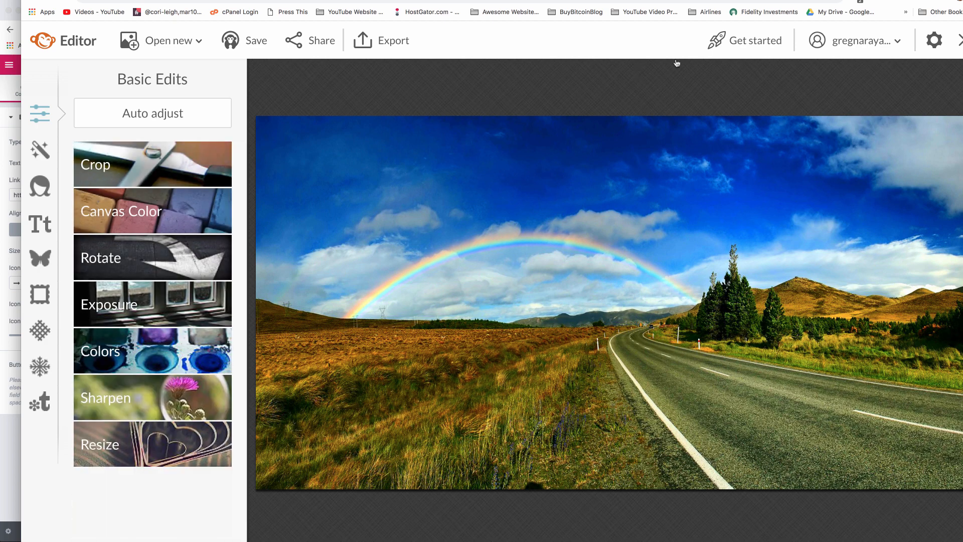
pyautogui.moveTo(685, 76)
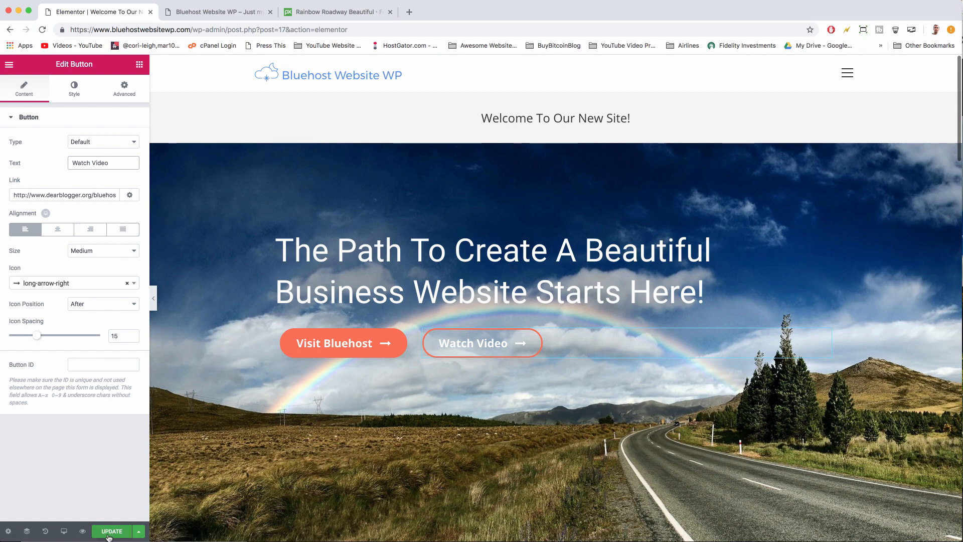
# Step: Save the Elementor page updates and bring up the live homepage tab
pyautogui.click(111, 530)
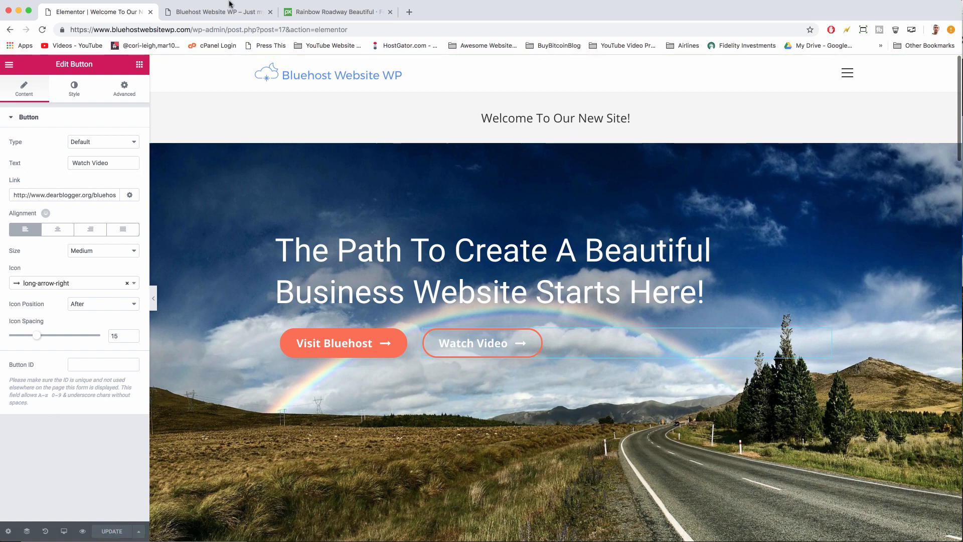
pyautogui.click(215, 11)
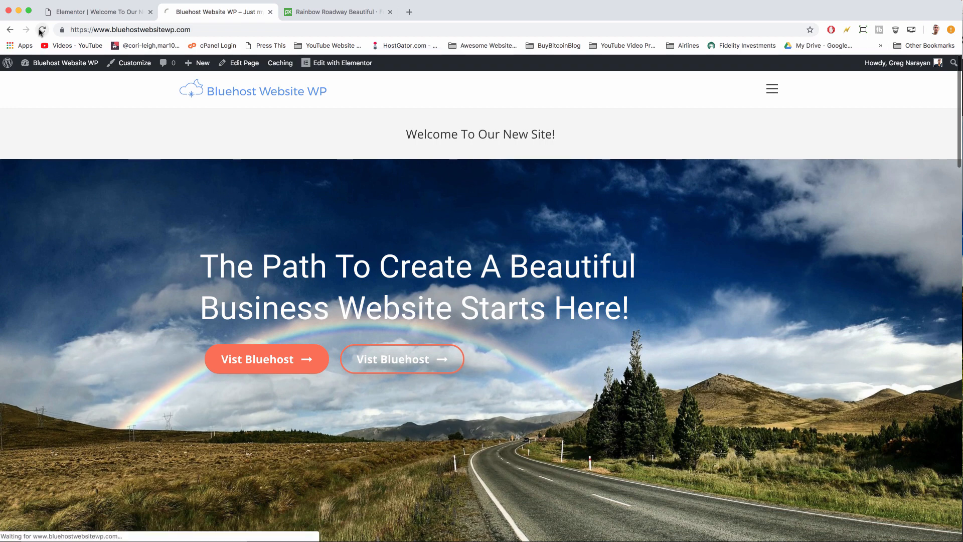